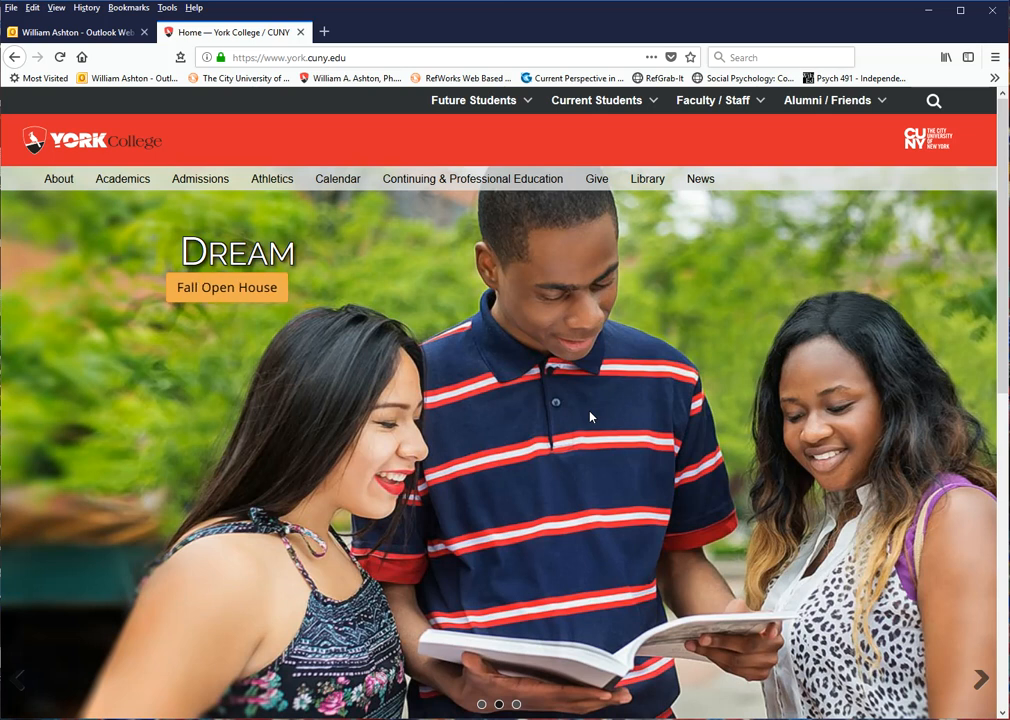
pyautogui.moveTo(633, 413)
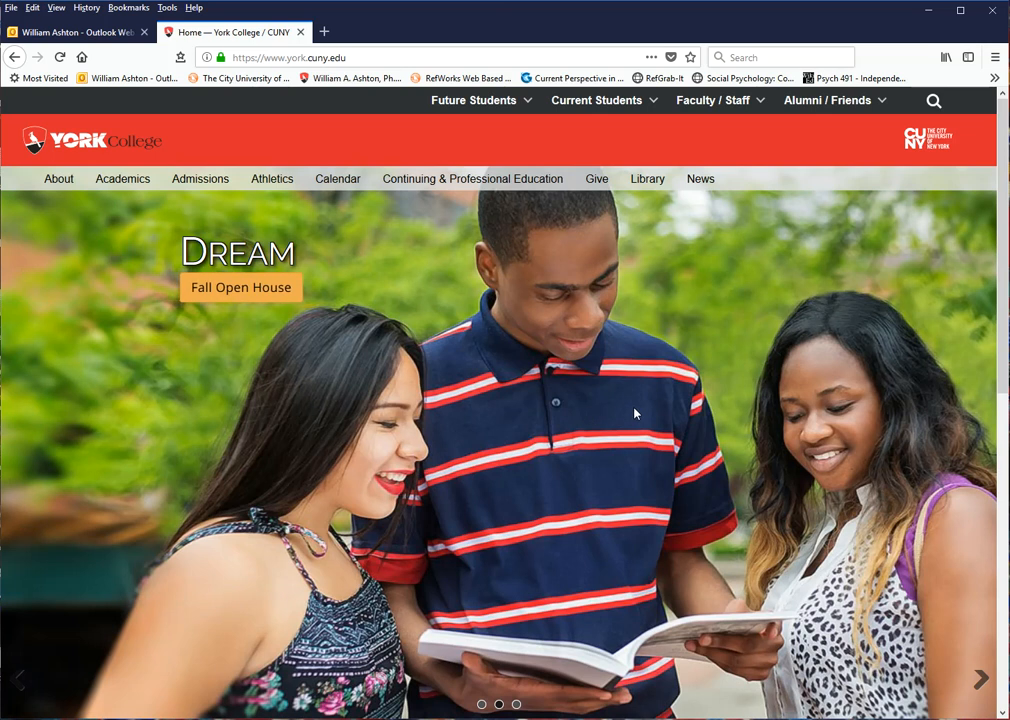
pyautogui.moveTo(647, 186)
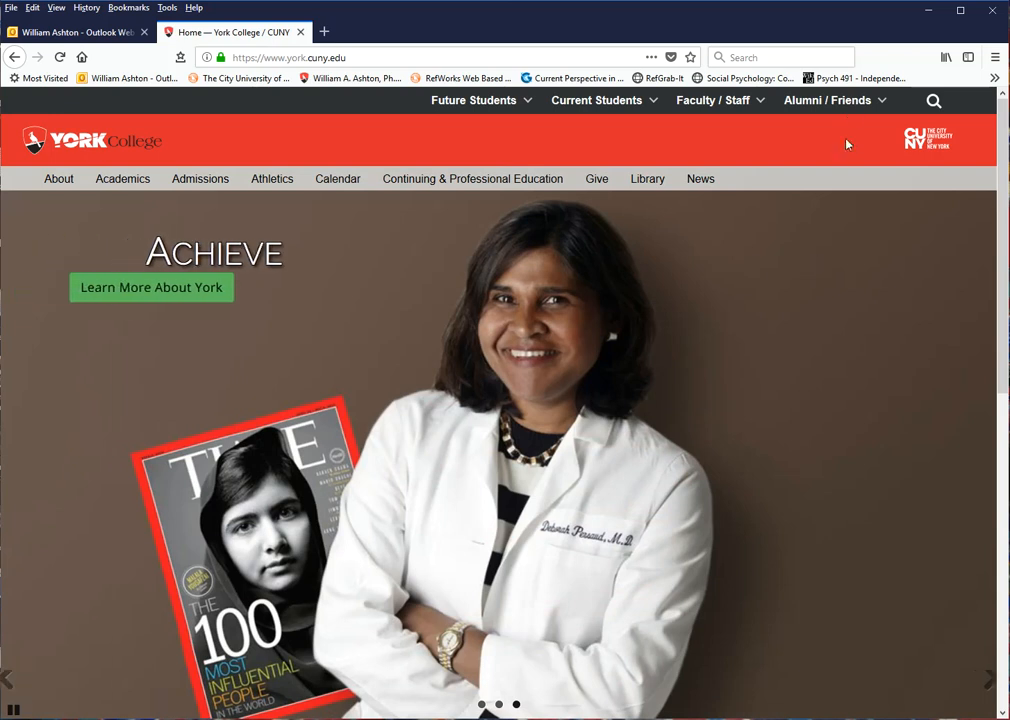
pyautogui.click(712, 100)
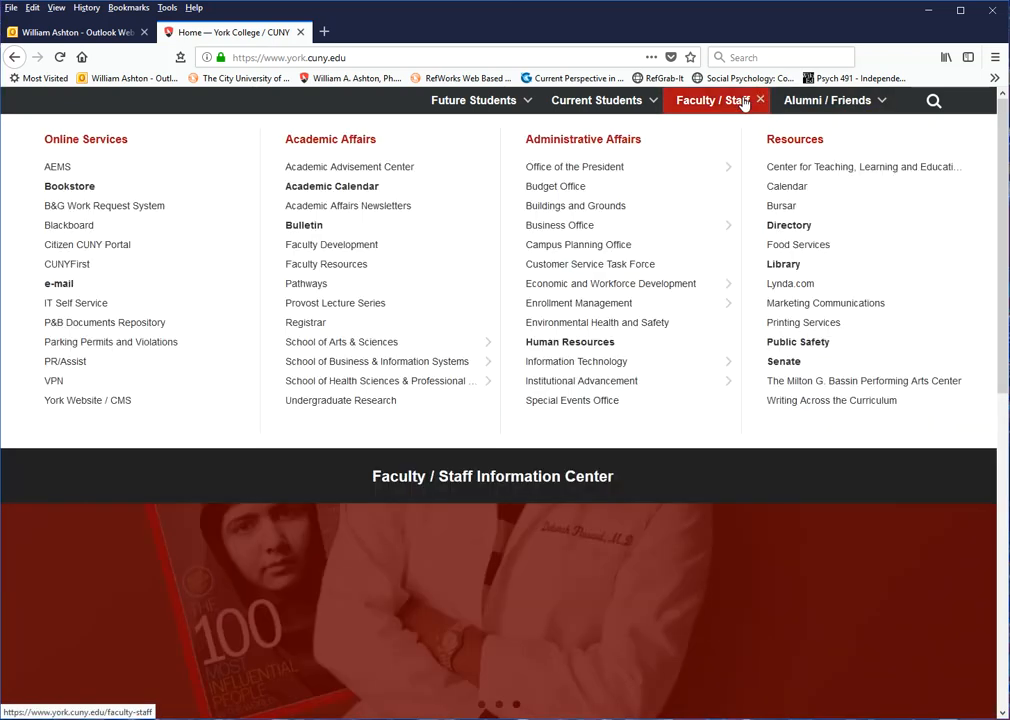
pyautogui.moveTo(57, 410)
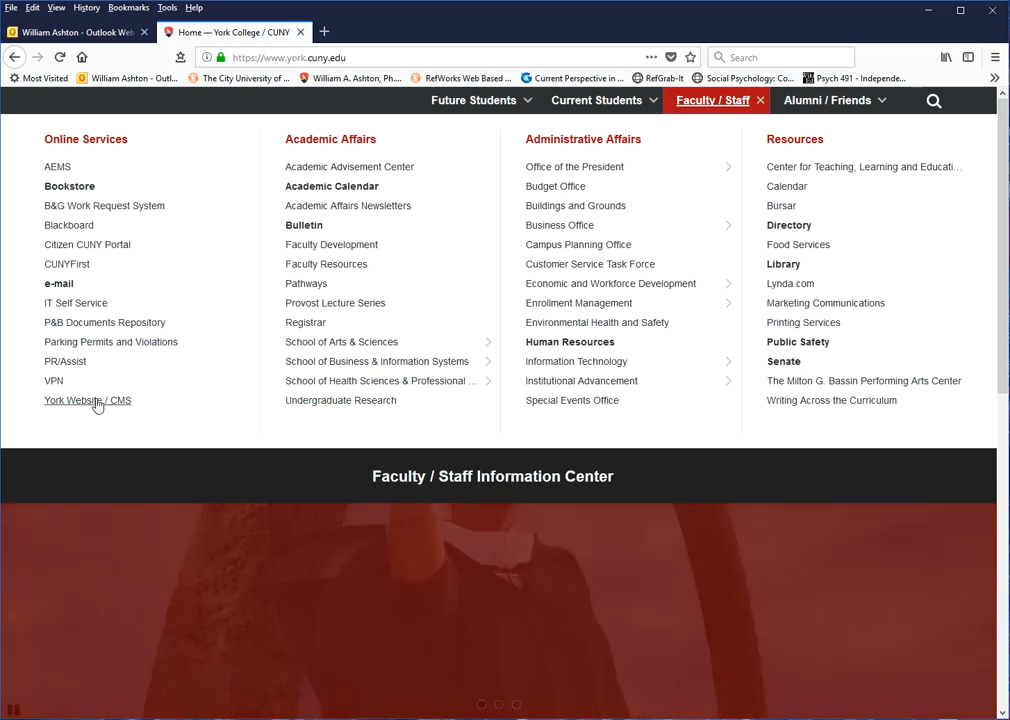
pyautogui.click(87, 400)
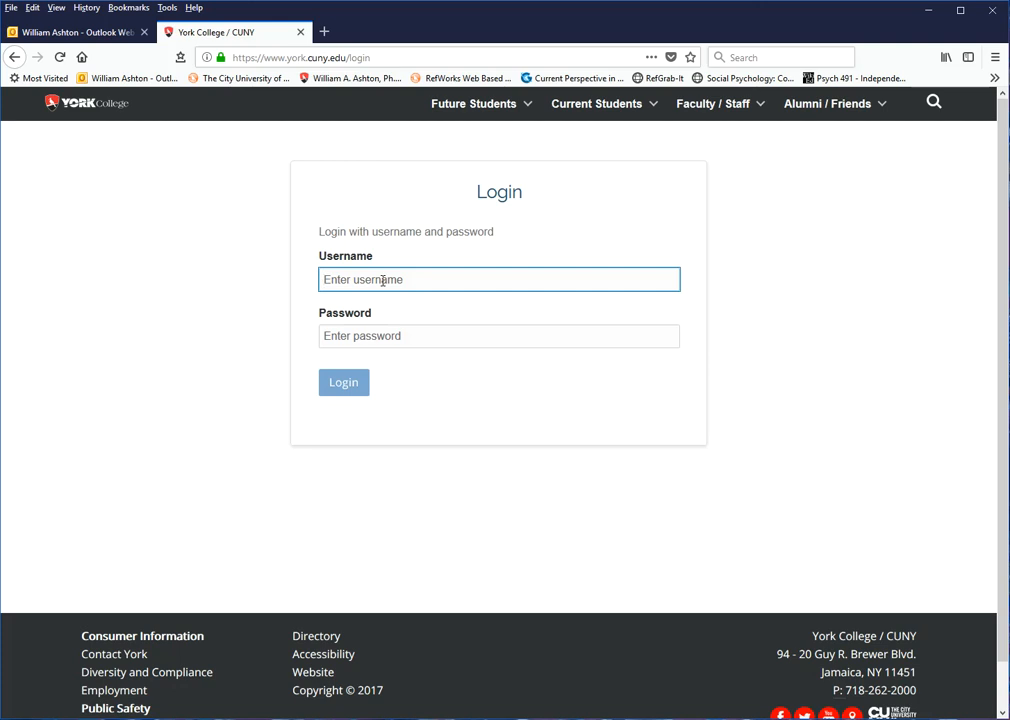
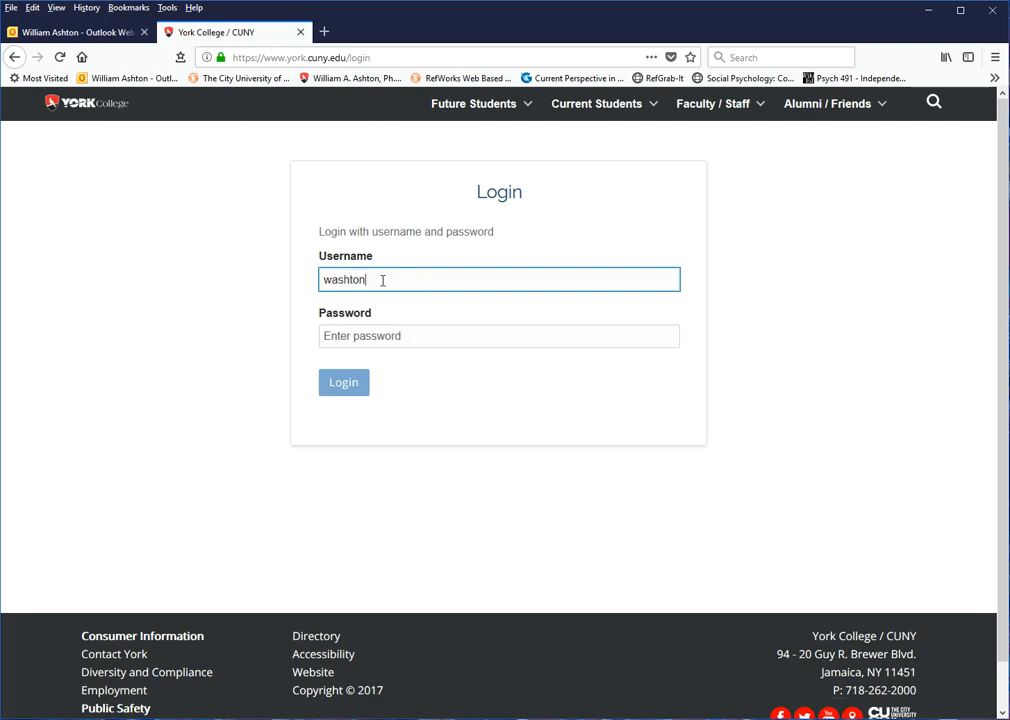
pyautogui.click(498, 335)
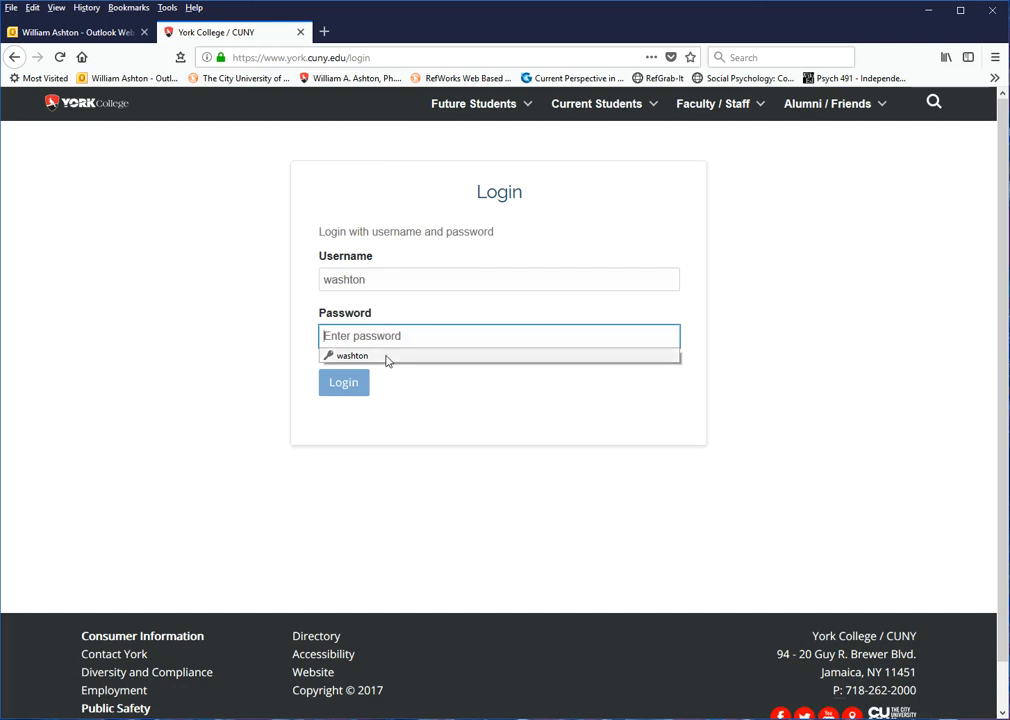
pyautogui.click(346, 355)
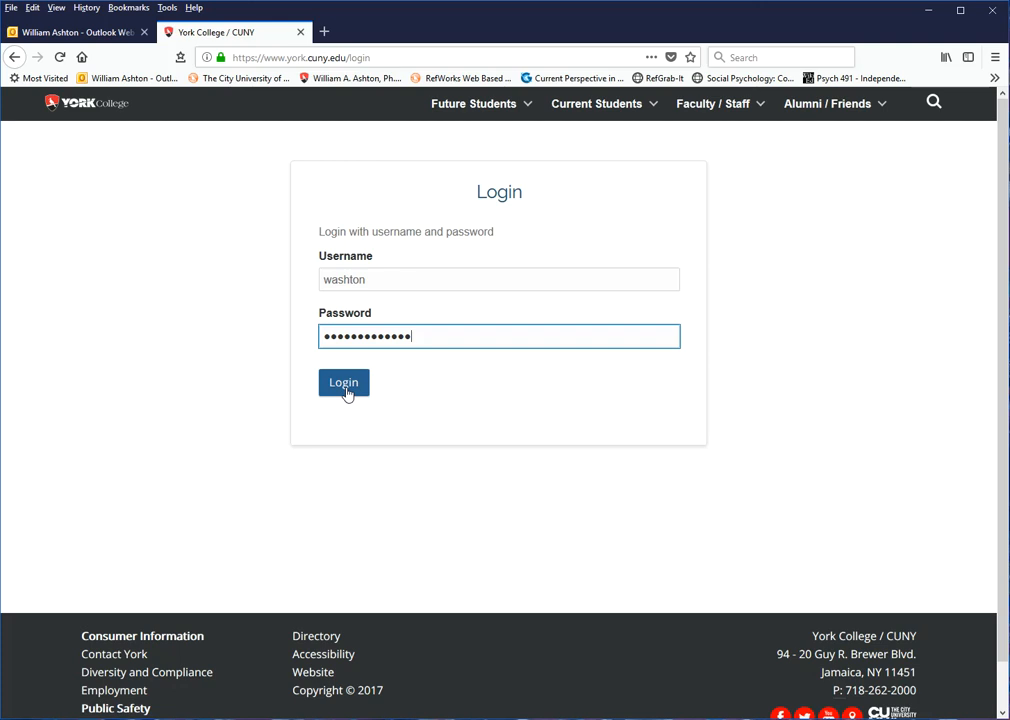
pyautogui.click(343, 382)
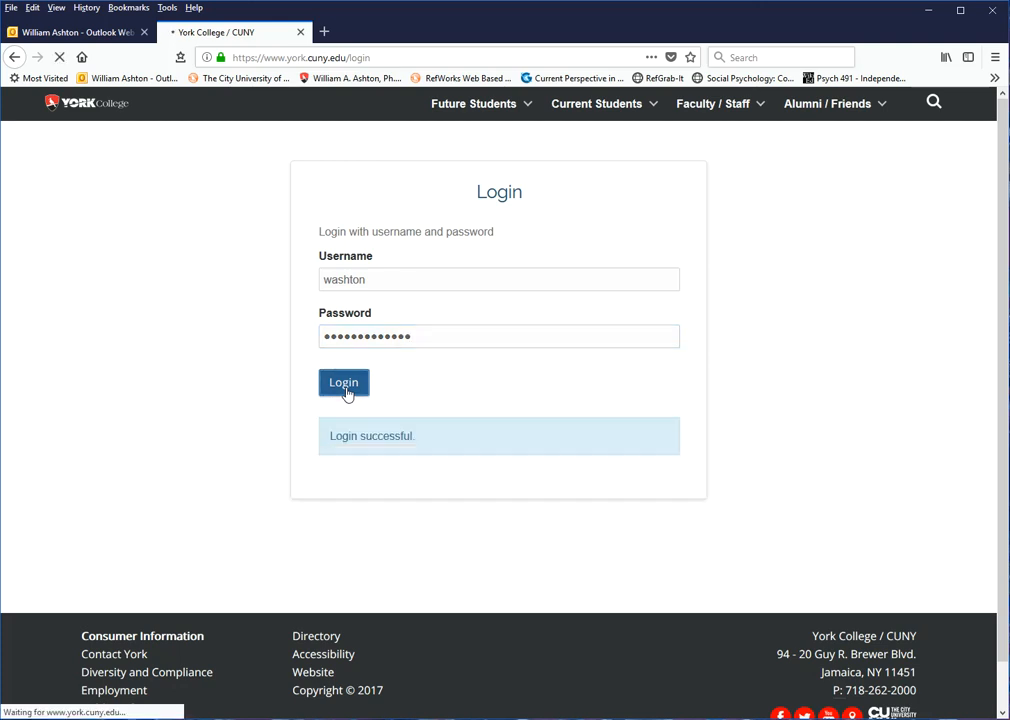
pyautogui.click(343, 382)
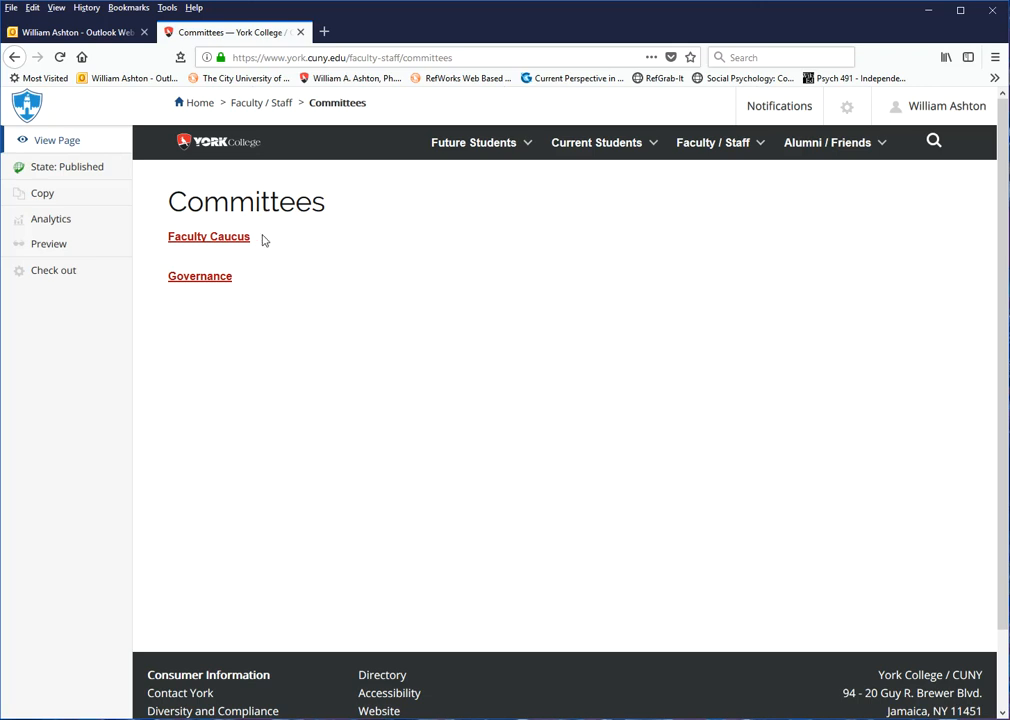
pyautogui.moveTo(200, 244)
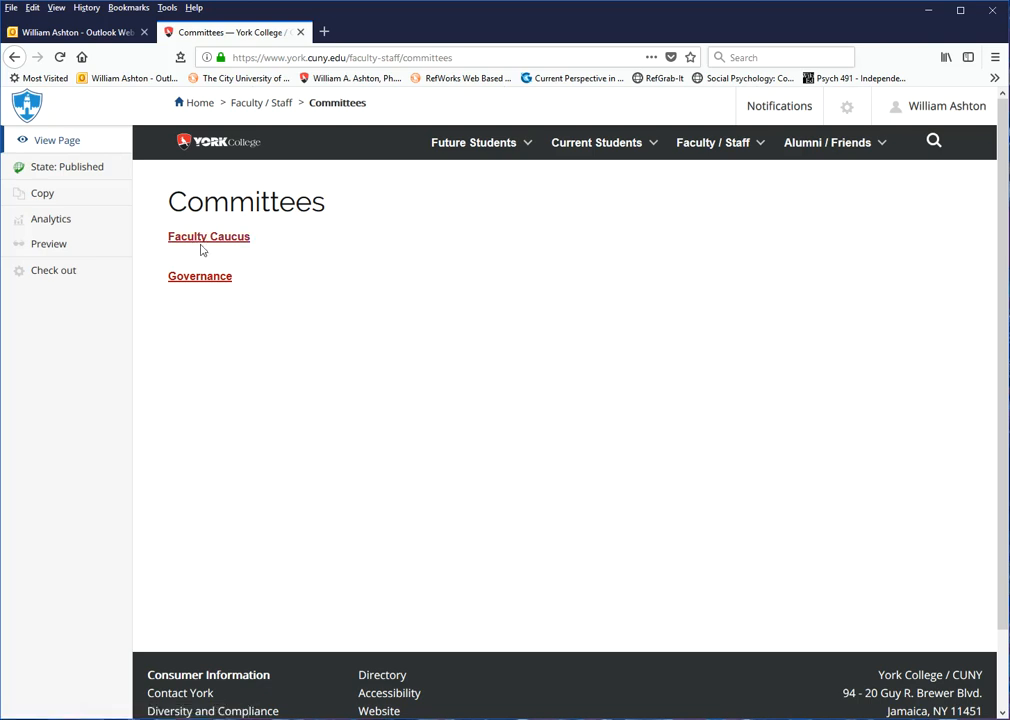
pyautogui.moveTo(208, 236)
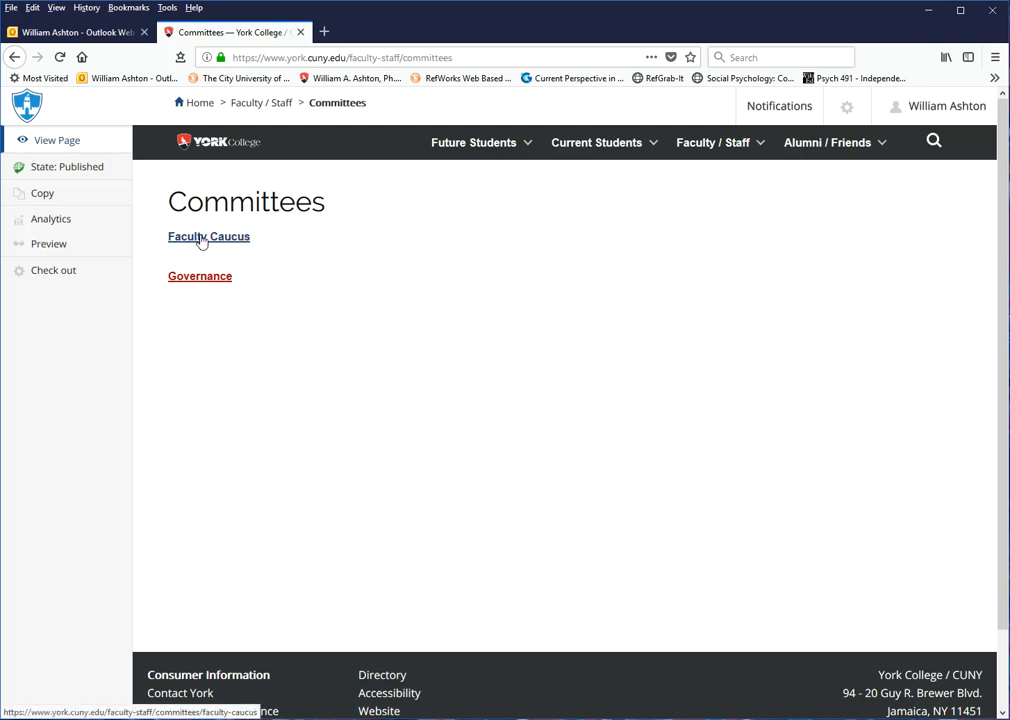
pyautogui.moveTo(199, 276)
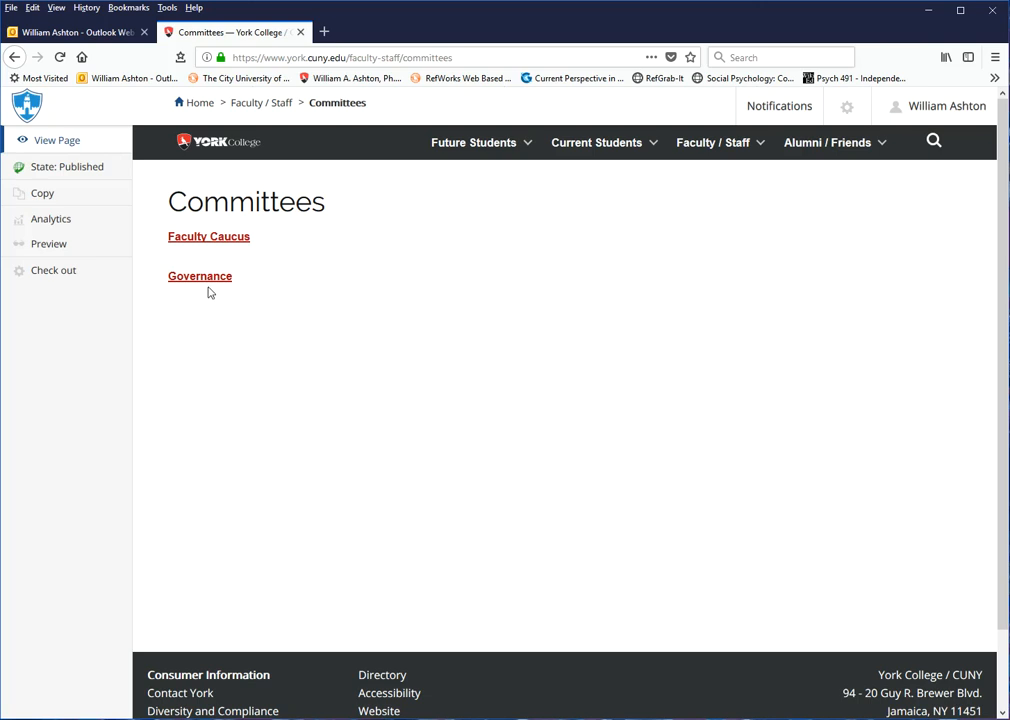
pyautogui.moveTo(183, 293)
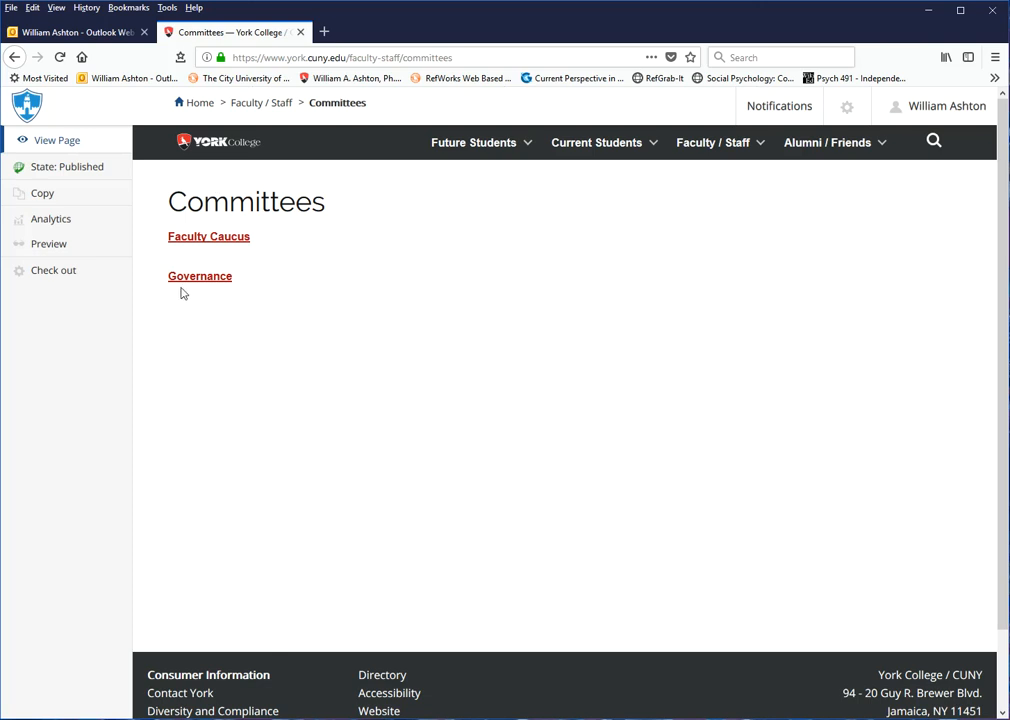
pyautogui.moveTo(200, 321)
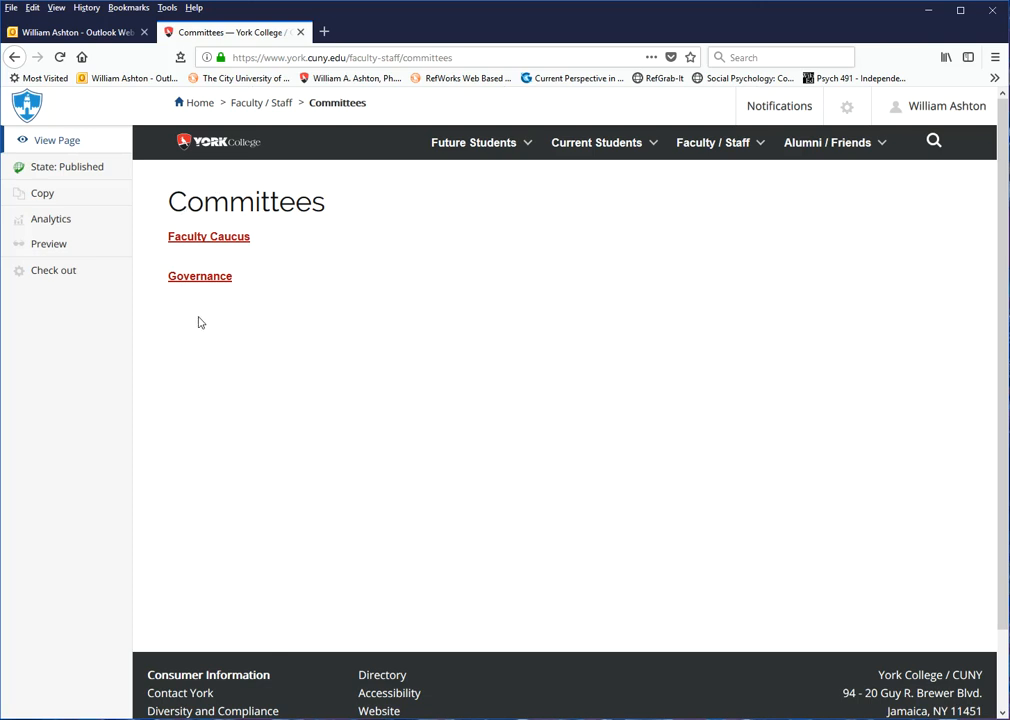
pyautogui.moveTo(199, 276)
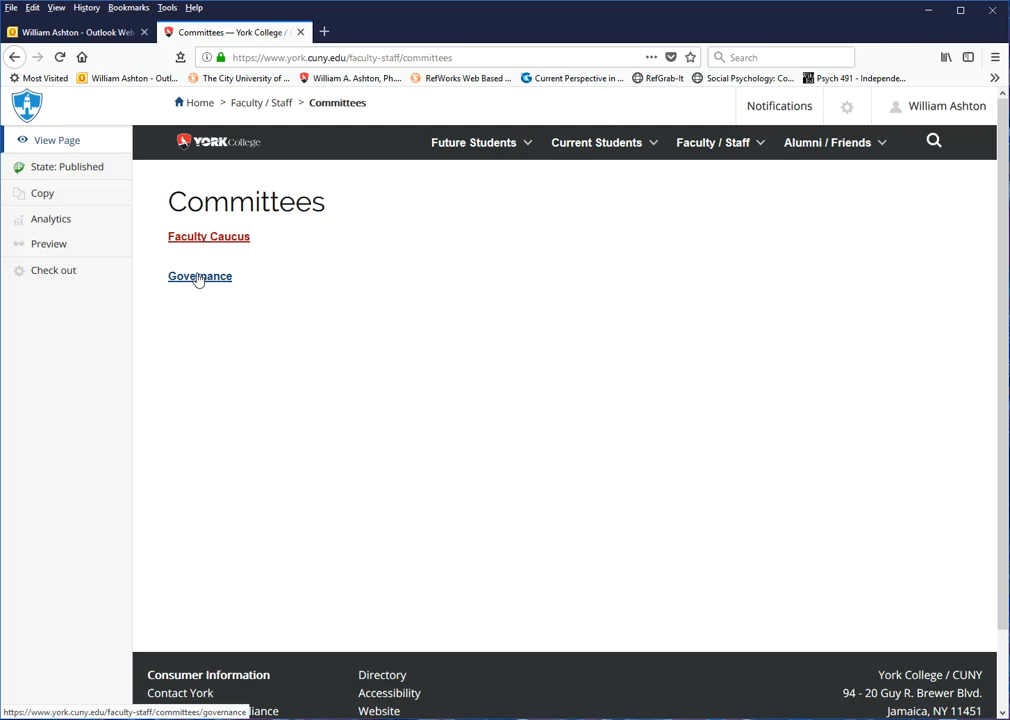
pyautogui.moveTo(202, 222)
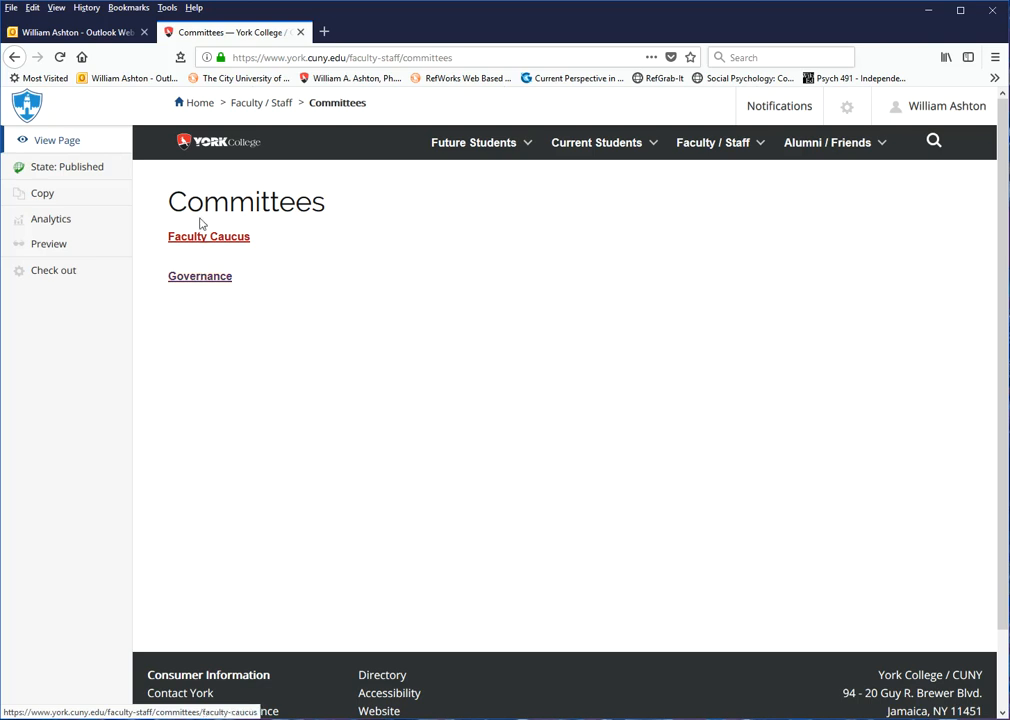
pyautogui.moveTo(203, 240)
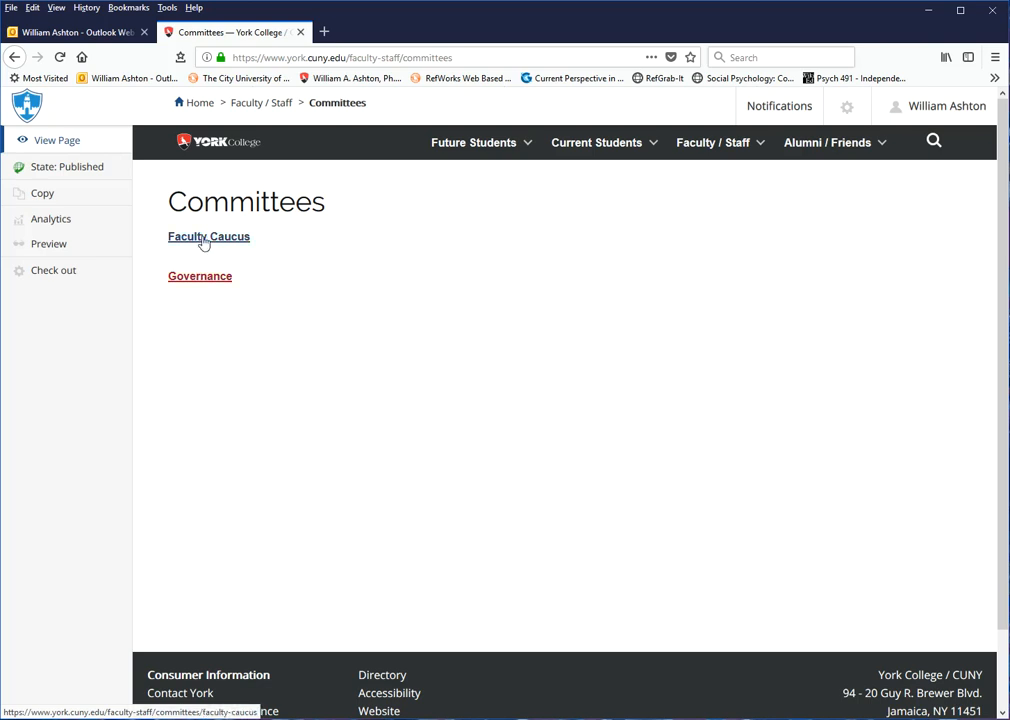
# Step: Open the Faculty Caucus committee folder, then its 2017-2018 subfolder
pyautogui.click(208, 236)
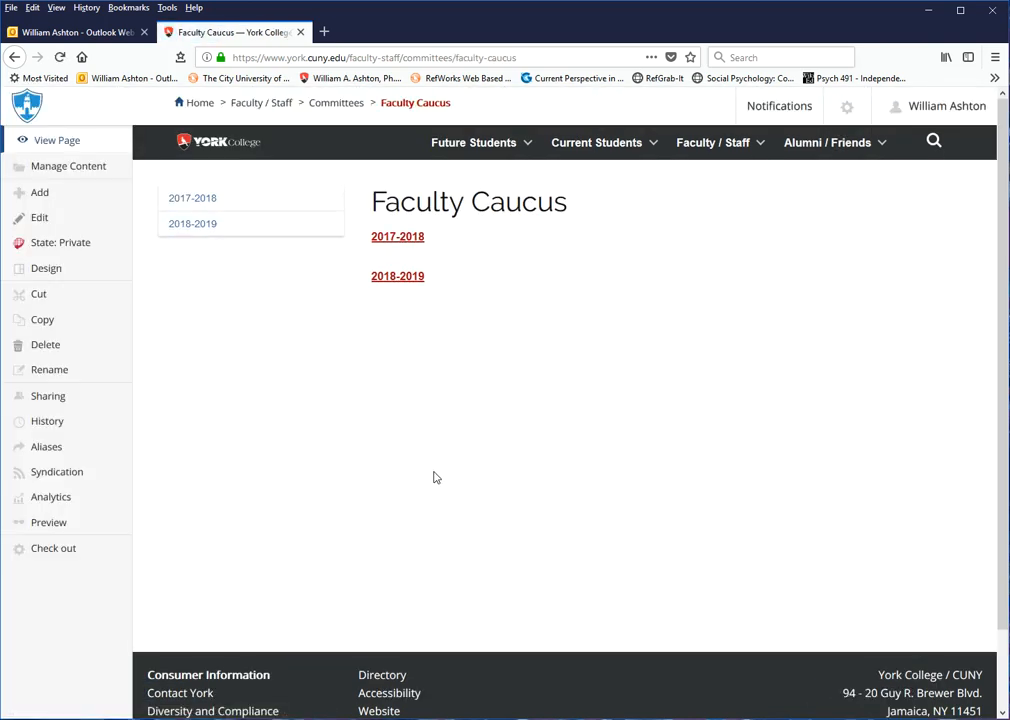
pyautogui.moveTo(397, 236)
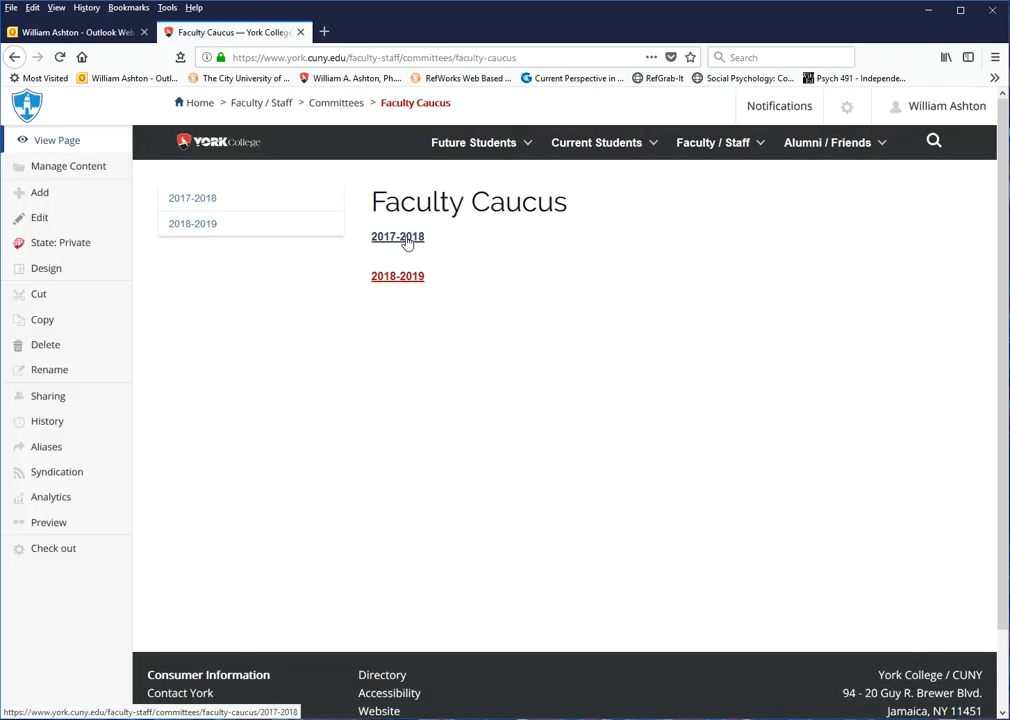
pyautogui.click(397, 236)
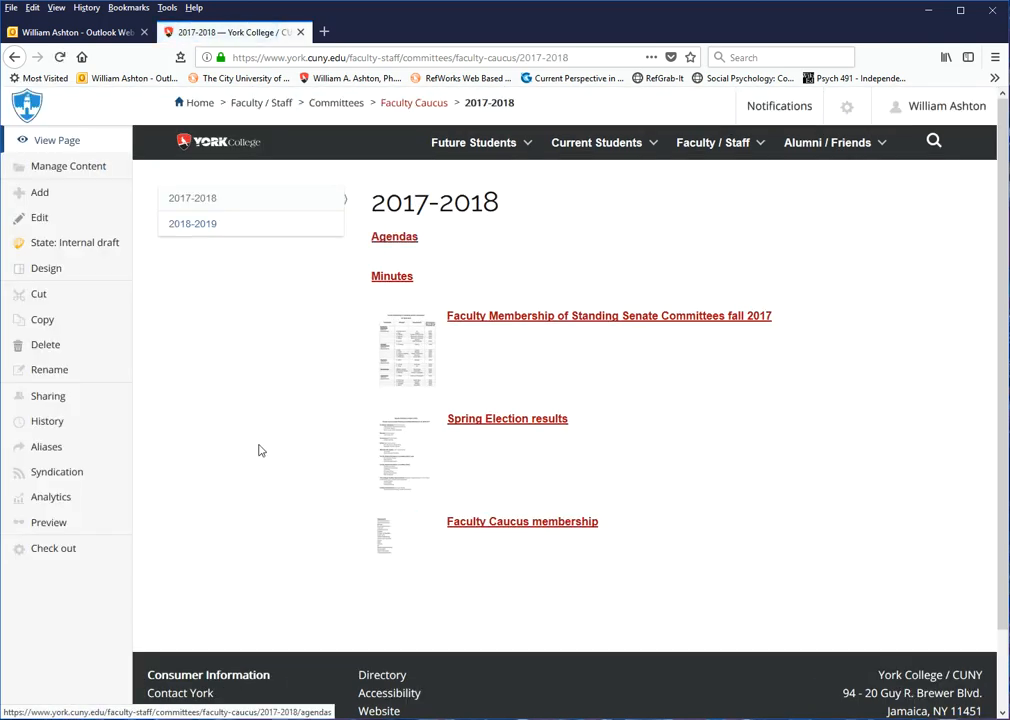
pyautogui.moveTo(265, 457)
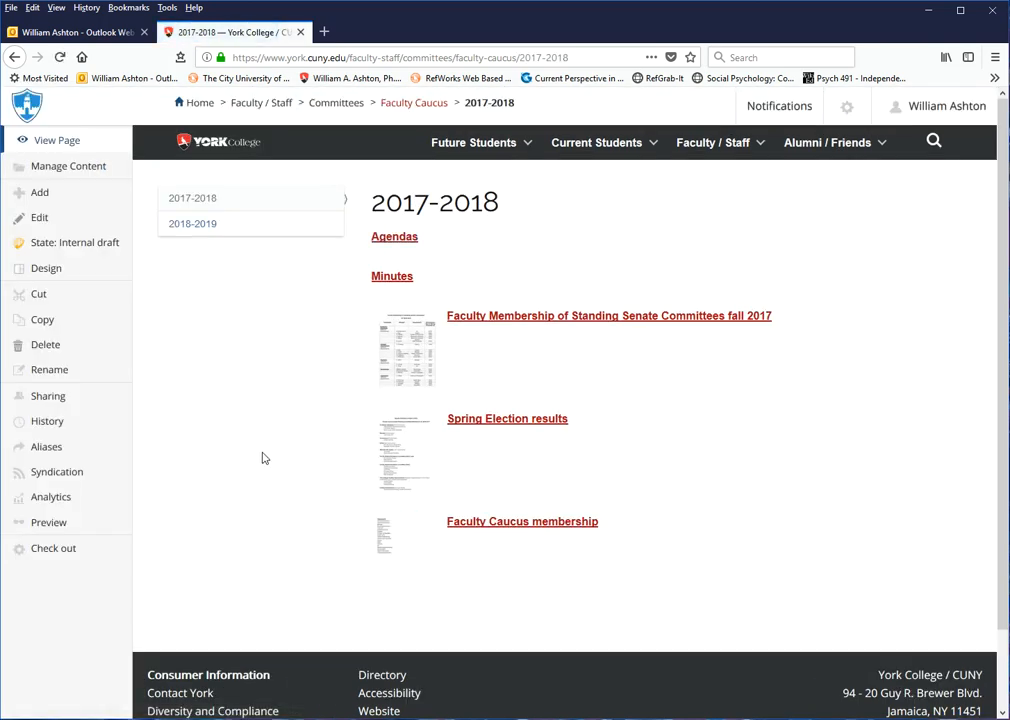
pyautogui.moveTo(648, 391)
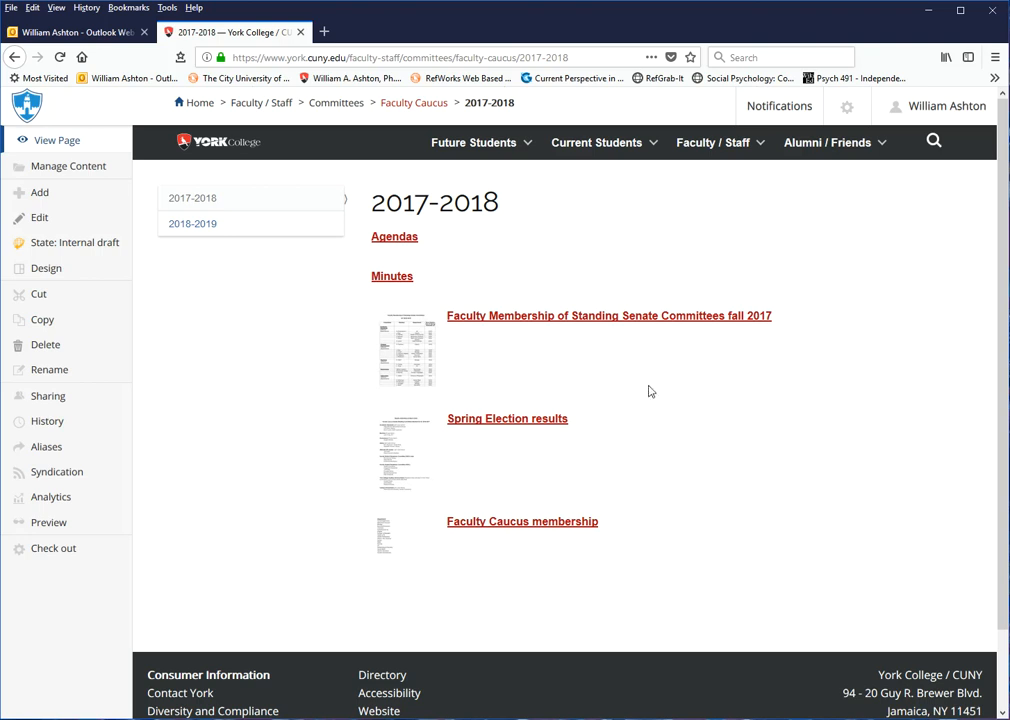
pyautogui.moveTo(723, 627)
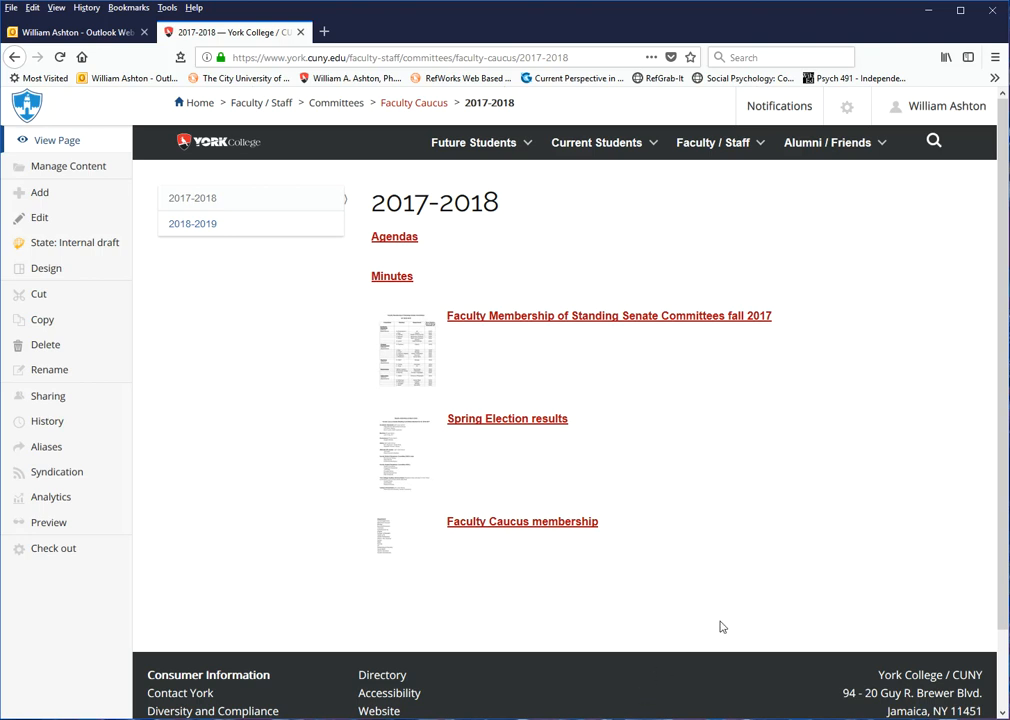
pyautogui.moveTo(739, 388)
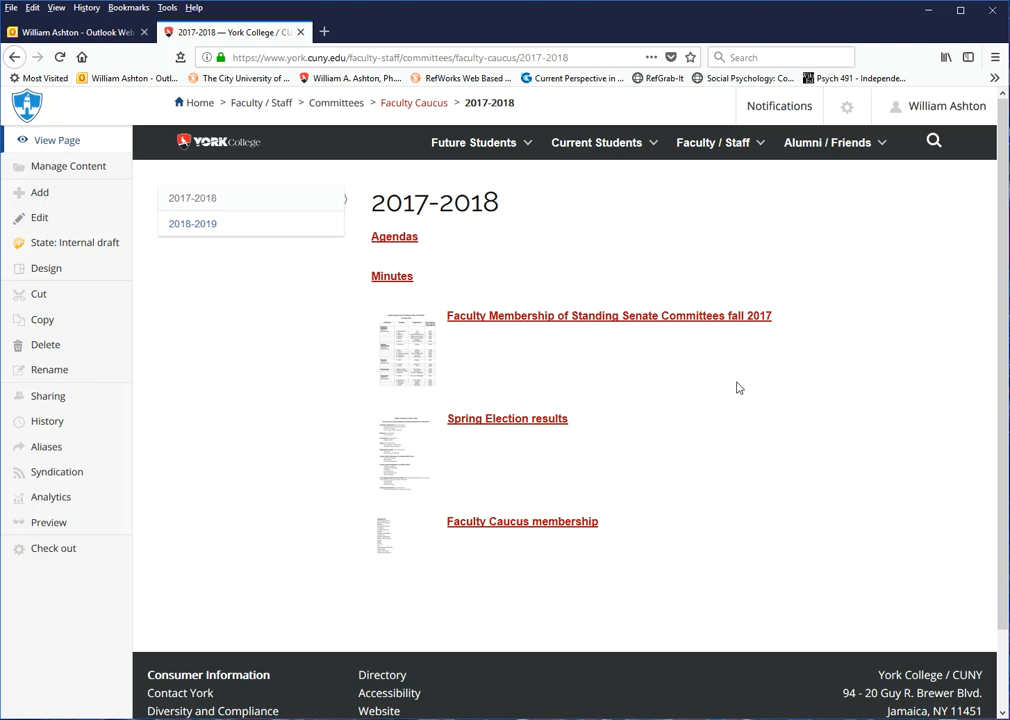
pyautogui.moveTo(646, 508)
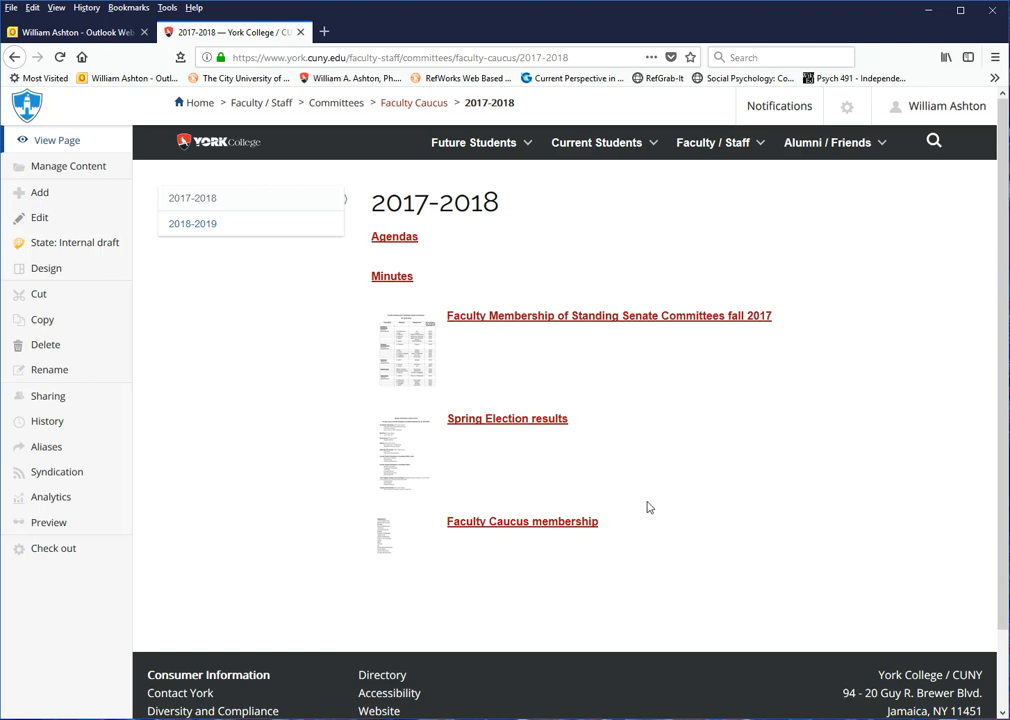
pyautogui.moveTo(570, 315)
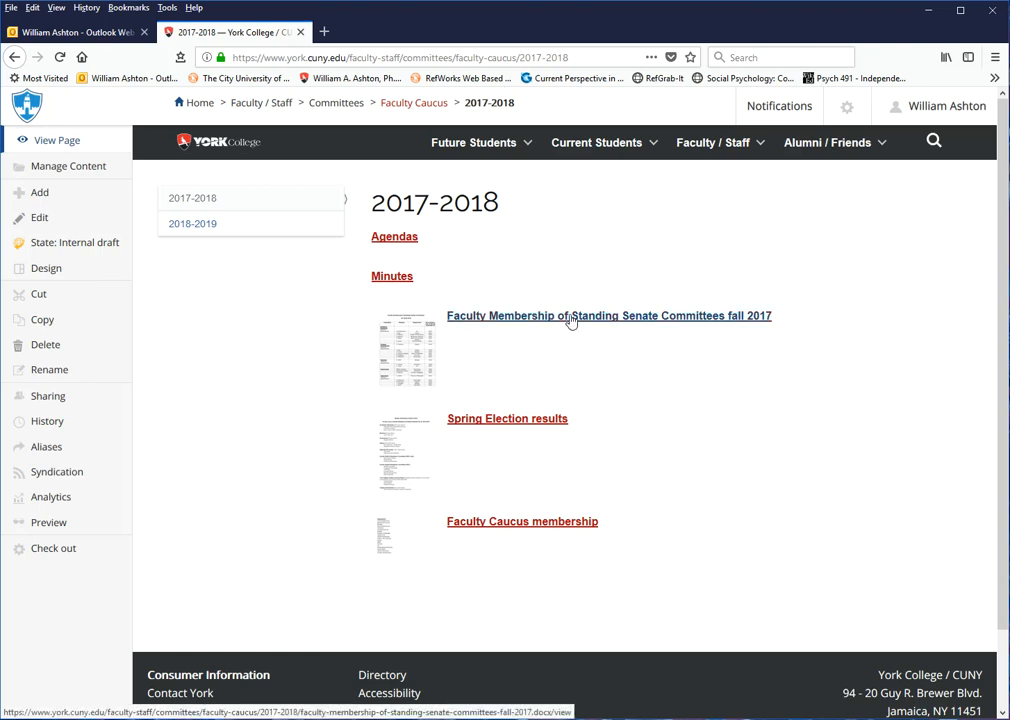
pyautogui.moveTo(539, 424)
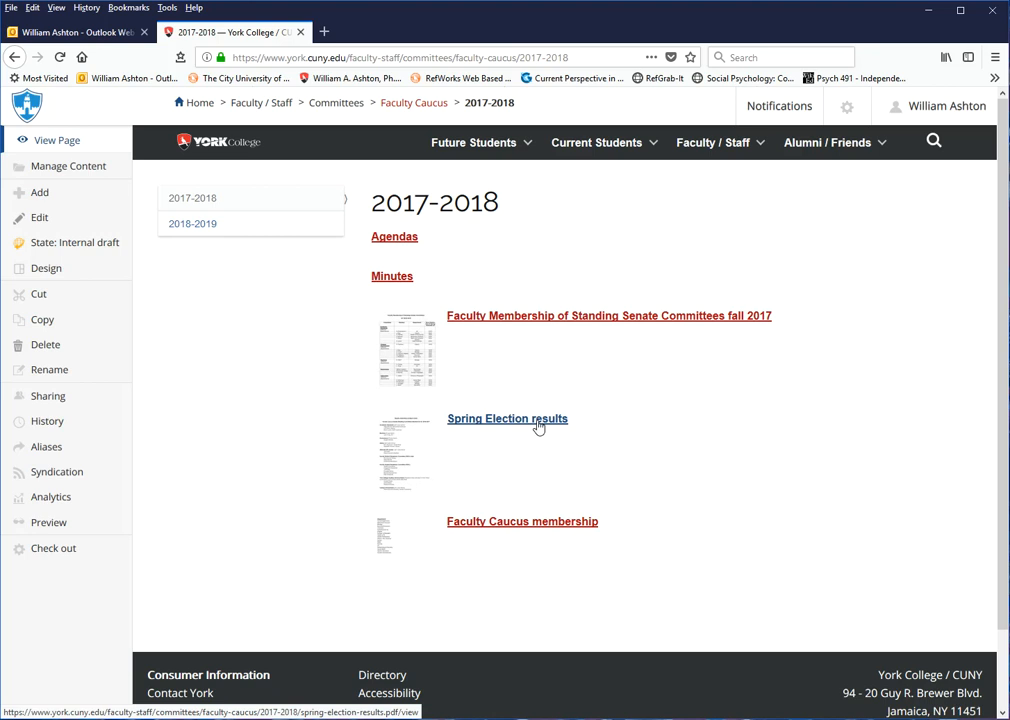
pyautogui.moveTo(538, 531)
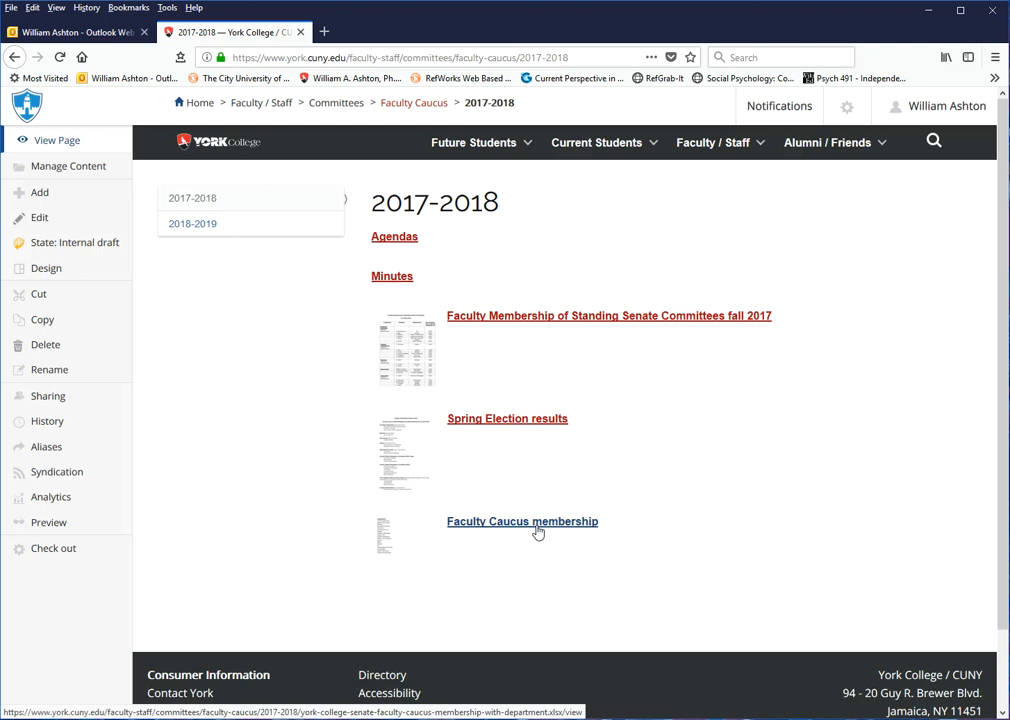
pyautogui.moveTo(483, 197)
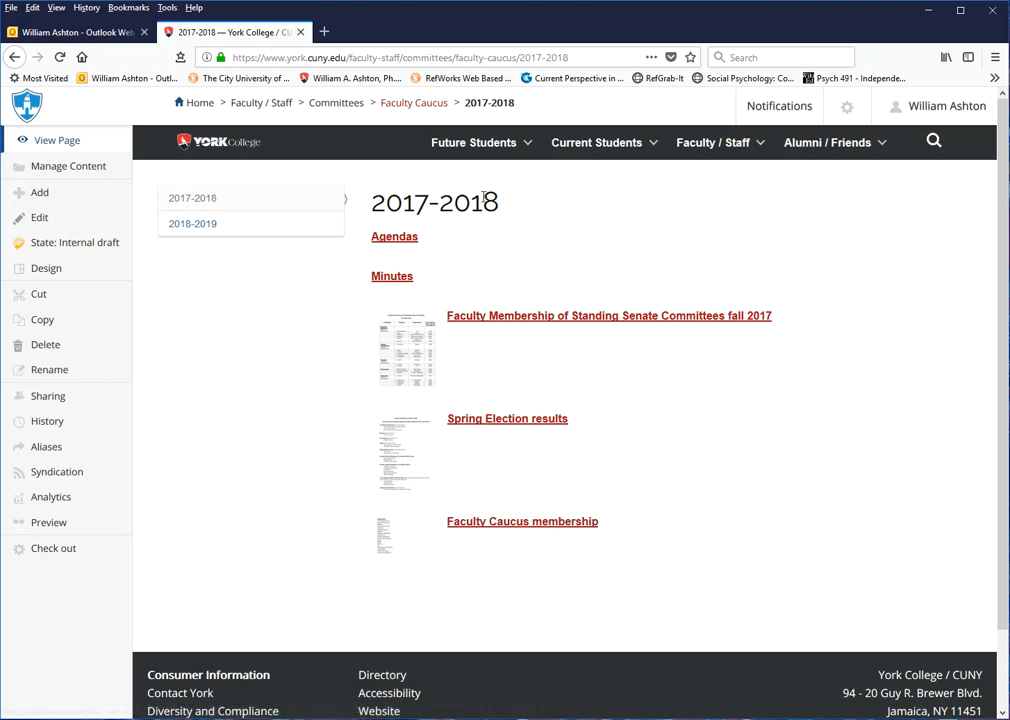
pyautogui.moveTo(605, 371)
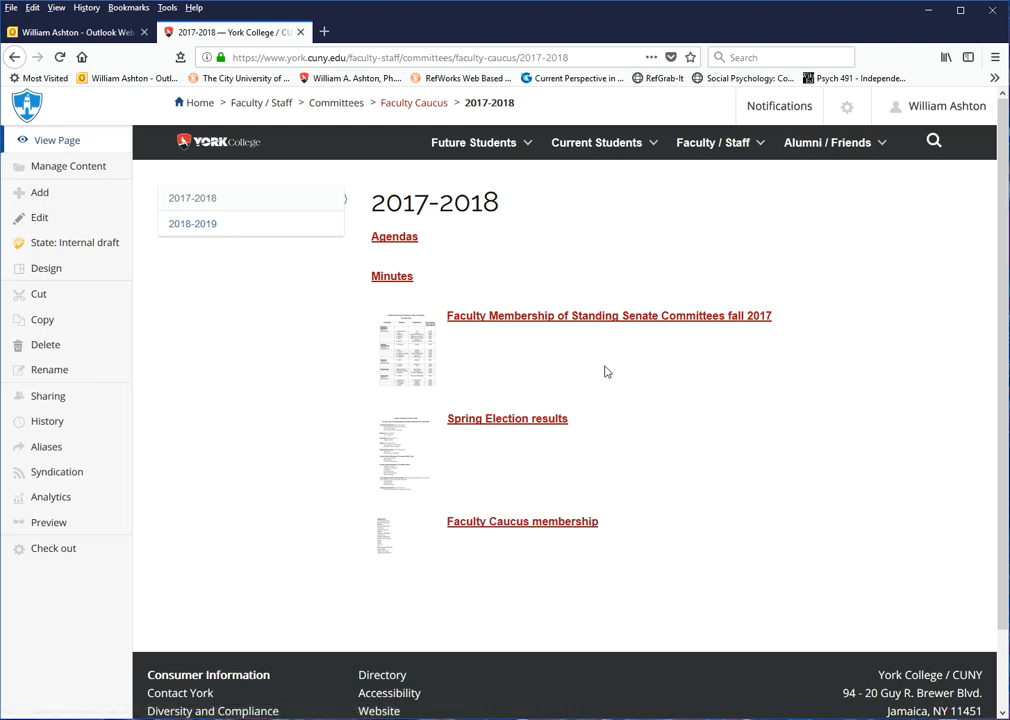
pyautogui.moveTo(600, 371)
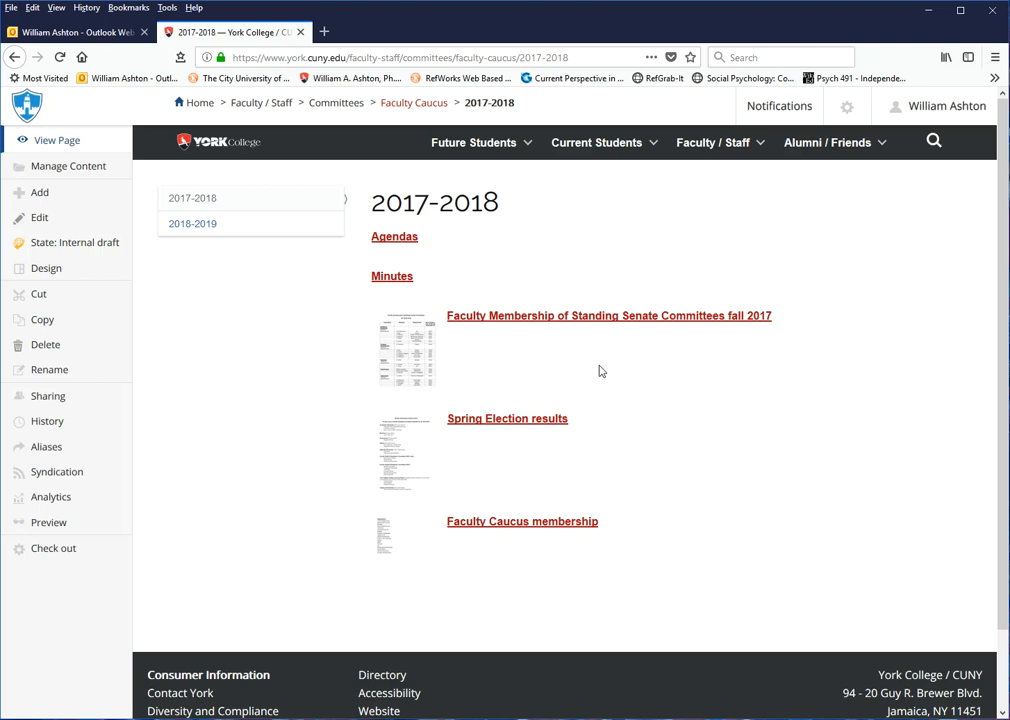
pyautogui.moveTo(596, 326)
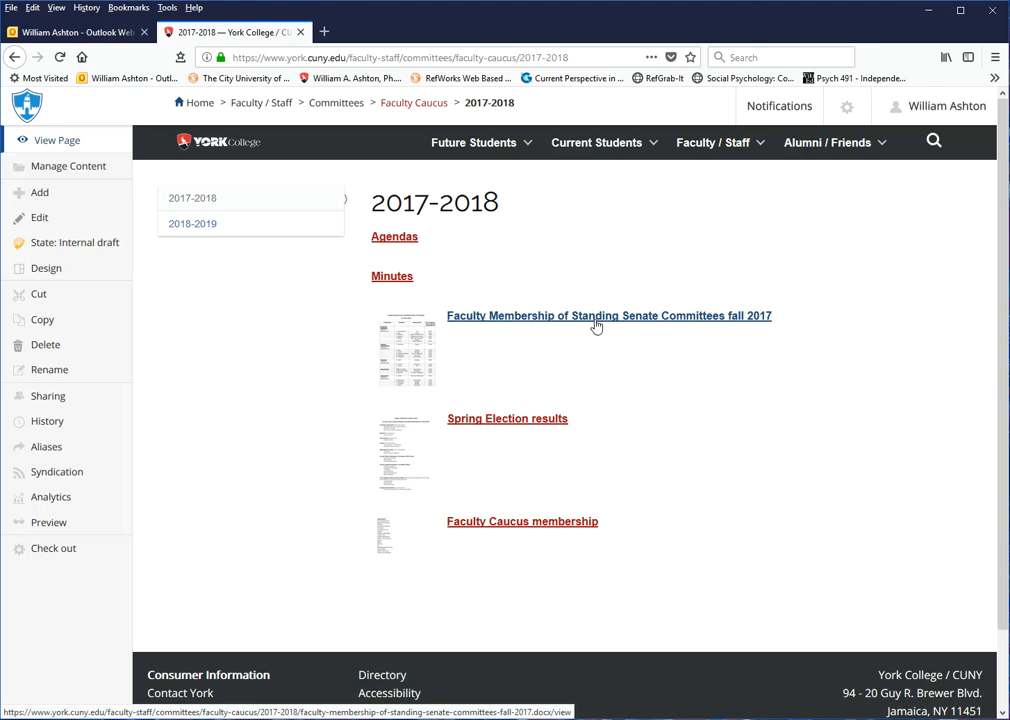
pyautogui.moveTo(420, 362)
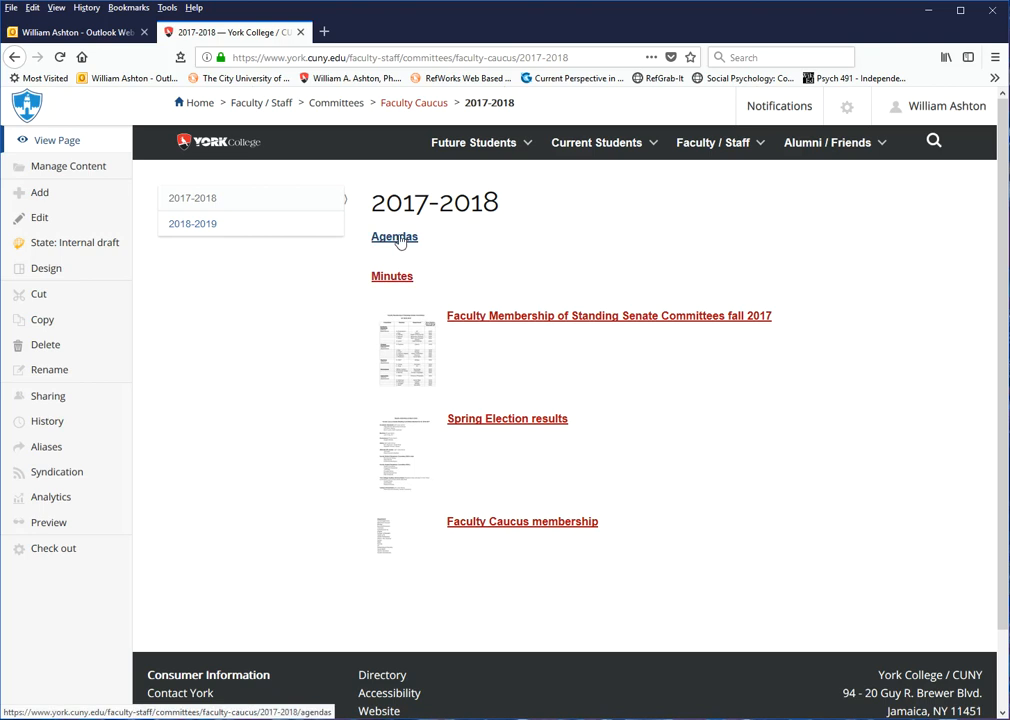
# Step: Review the 2017-2018 Faculty Caucus Agendas and Minutes pages
pyautogui.click(394, 237)
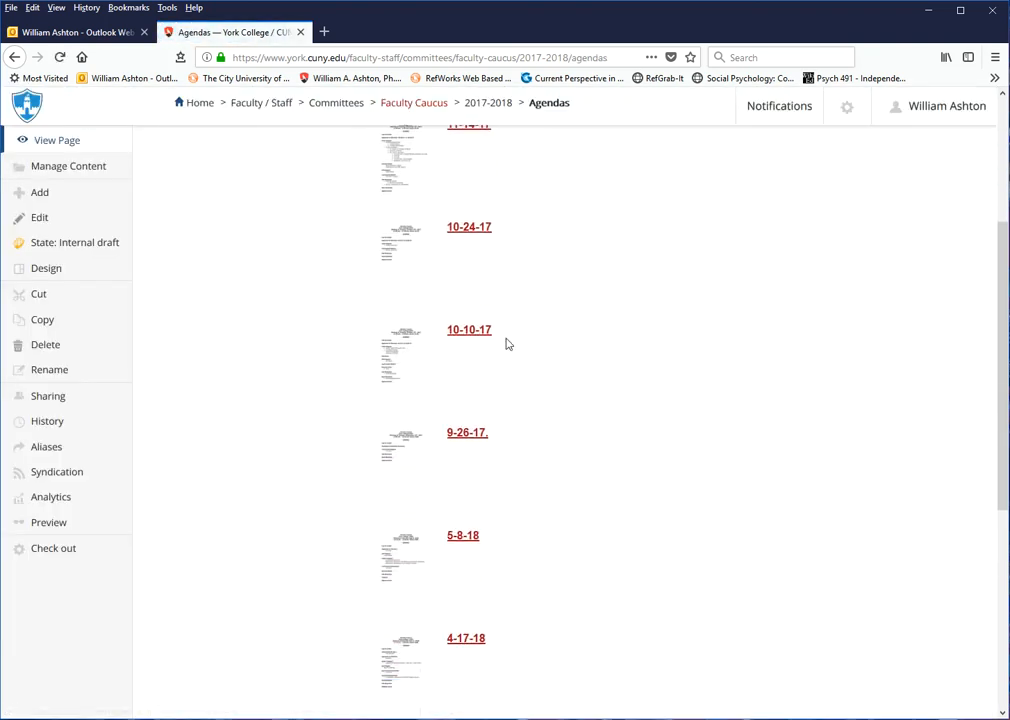
pyautogui.scroll(3)
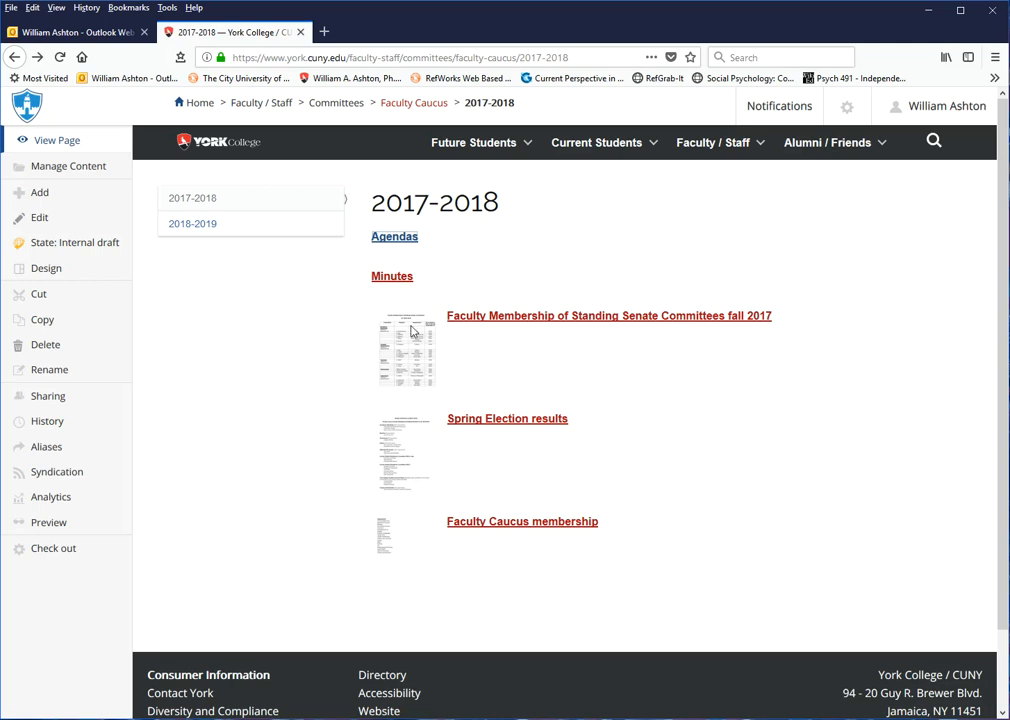
pyautogui.click(391, 276)
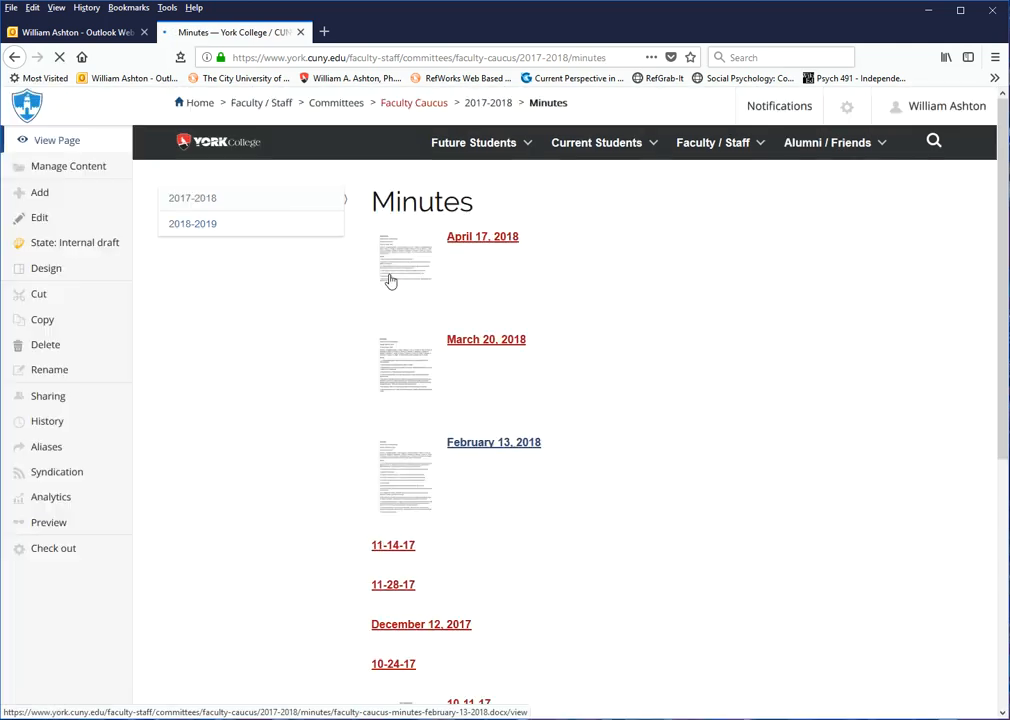
pyautogui.scroll(-3)
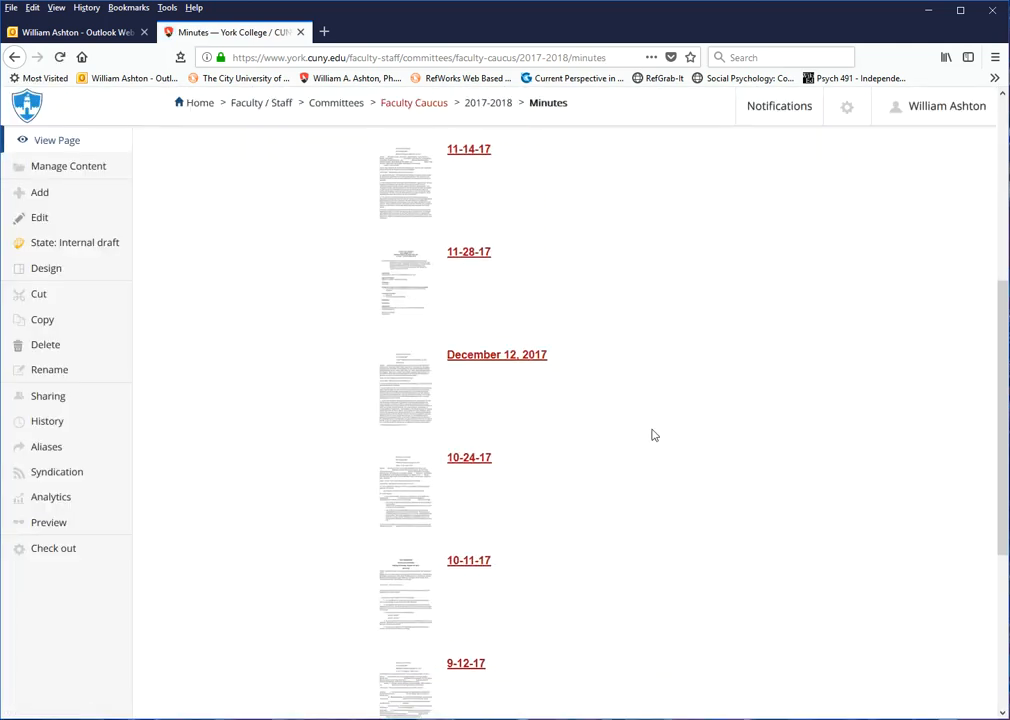
pyautogui.scroll(-3)
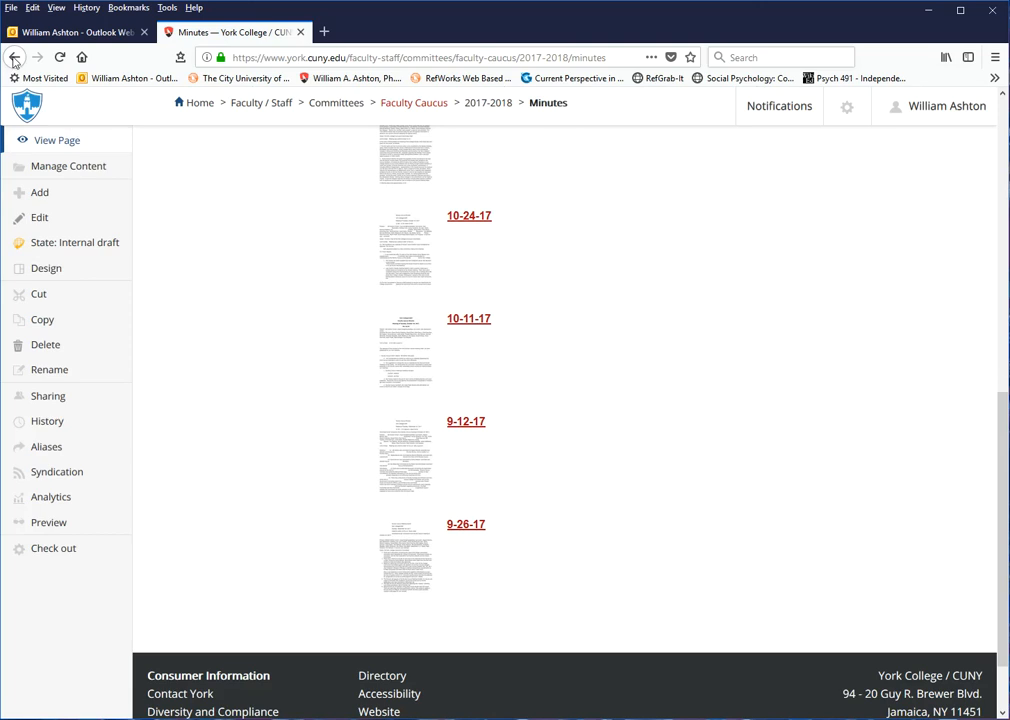
pyautogui.moveTo(15, 57)
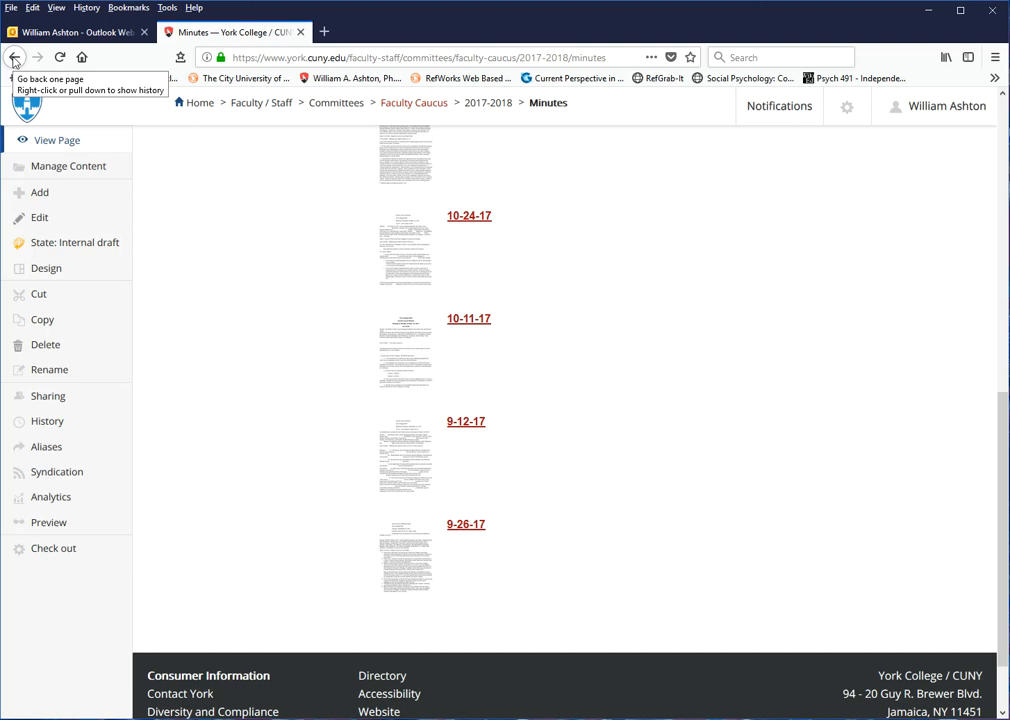
# Step: Go back to Faculty Caucus and open the 2018-2019 folder's Minutes
pyautogui.click(15, 57)
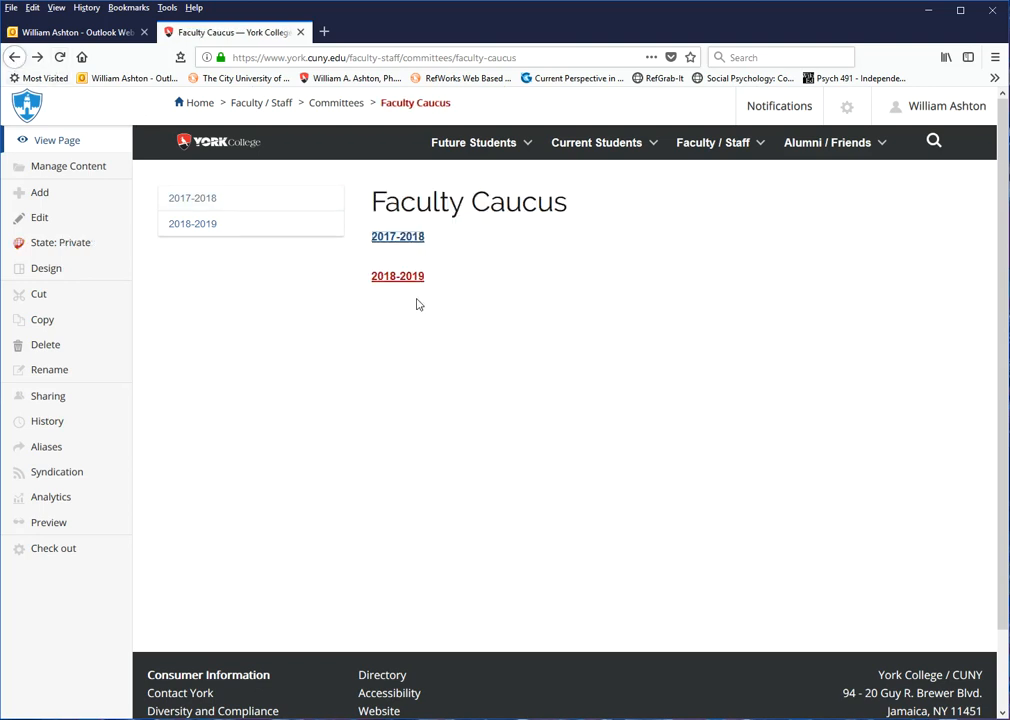
pyautogui.click(397, 276)
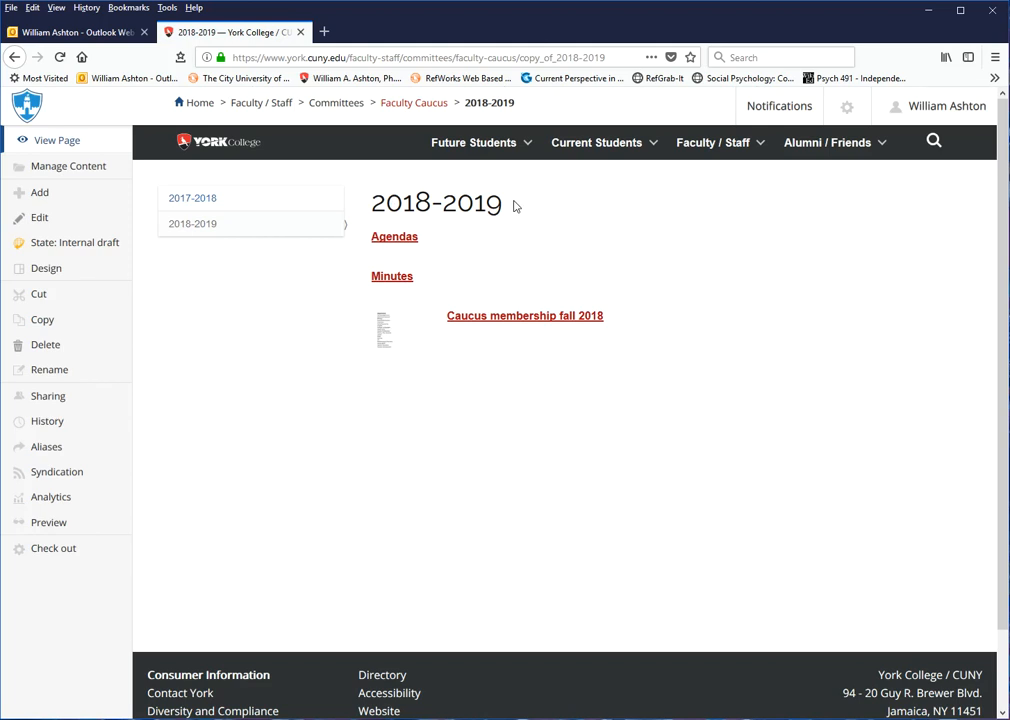
pyautogui.moveTo(524, 316)
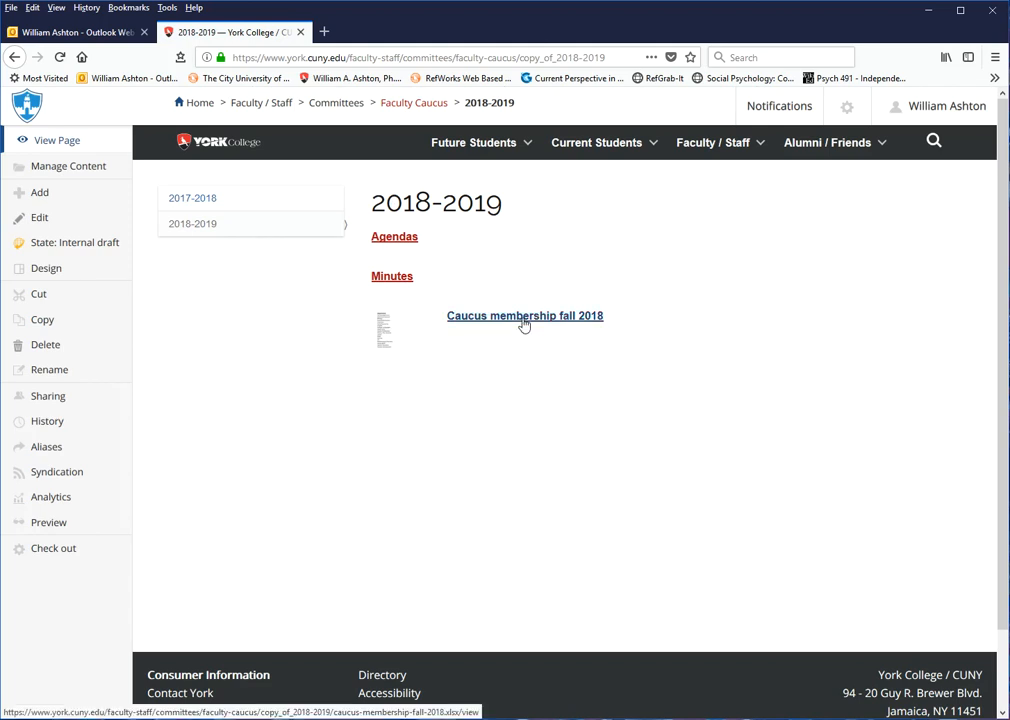
pyautogui.moveTo(388, 386)
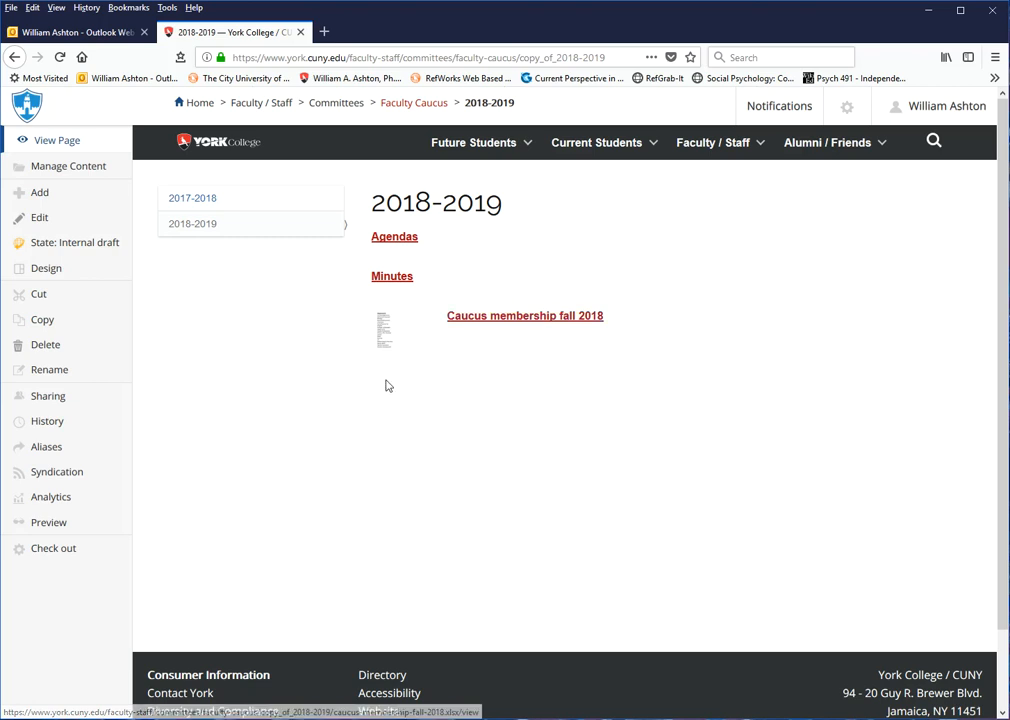
pyautogui.moveTo(510, 328)
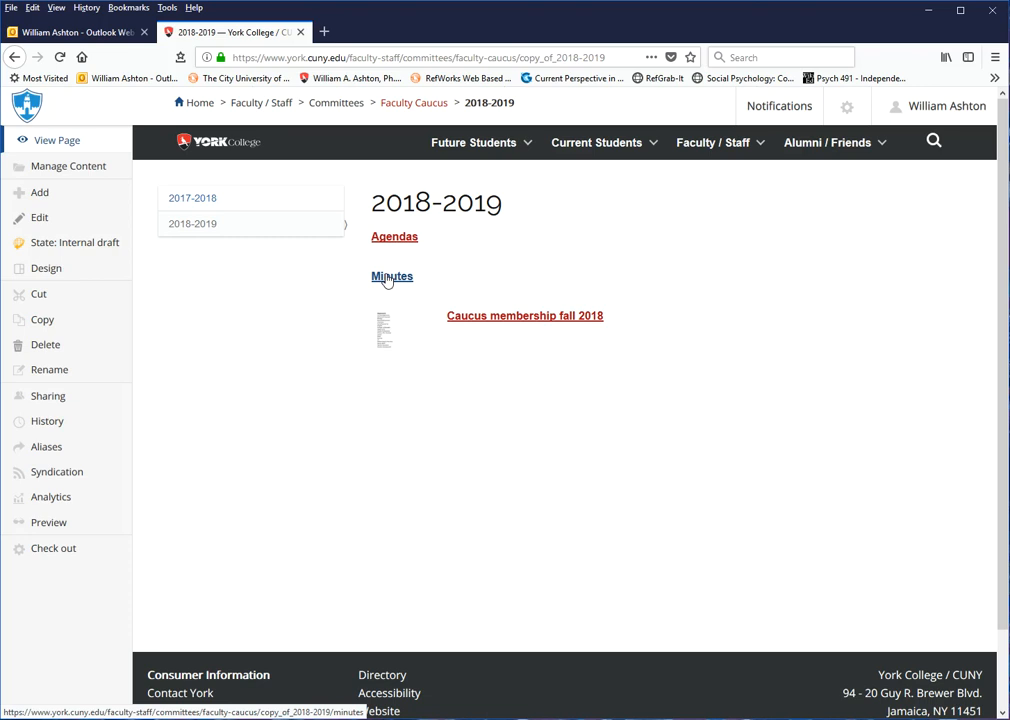
pyautogui.click(391, 276)
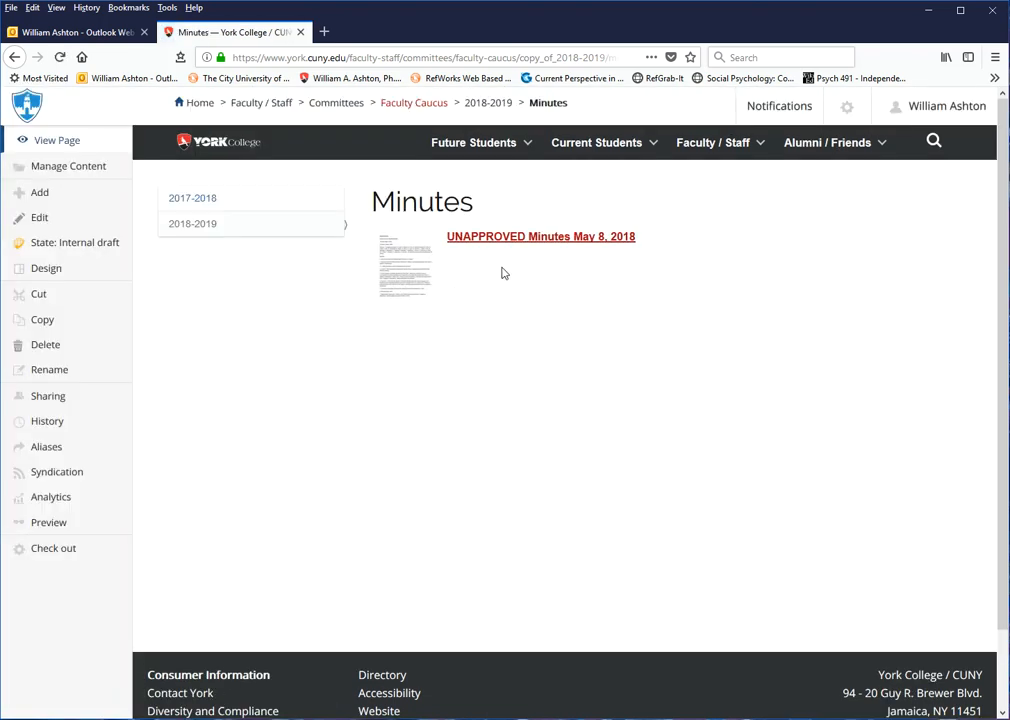
pyautogui.moveTo(501, 261)
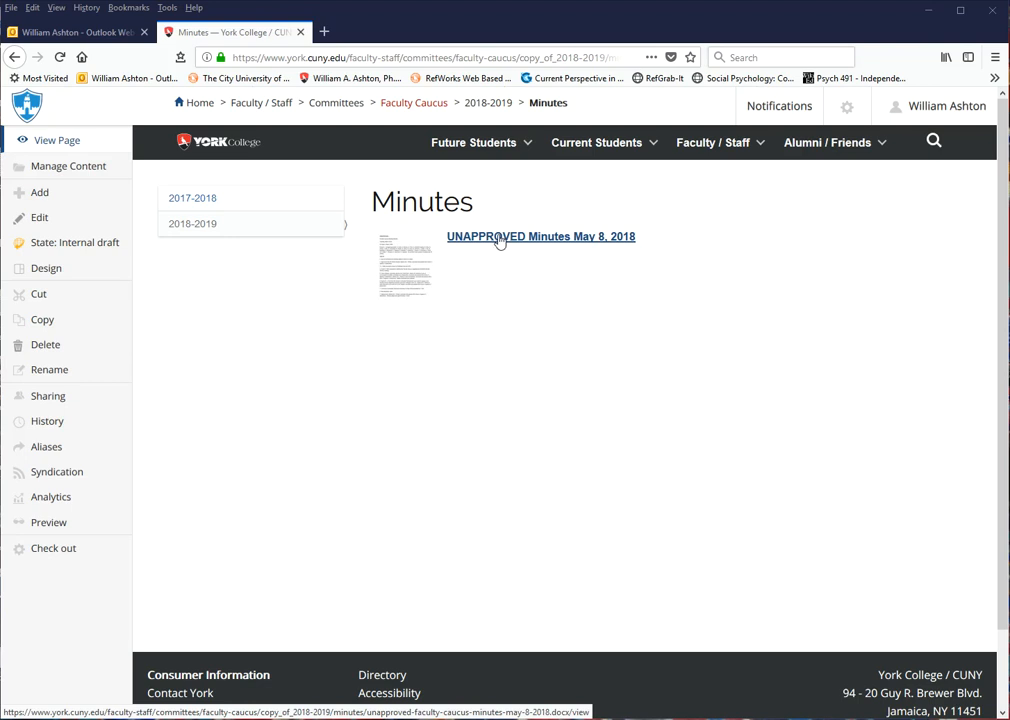
pyautogui.moveTo(492, 289)
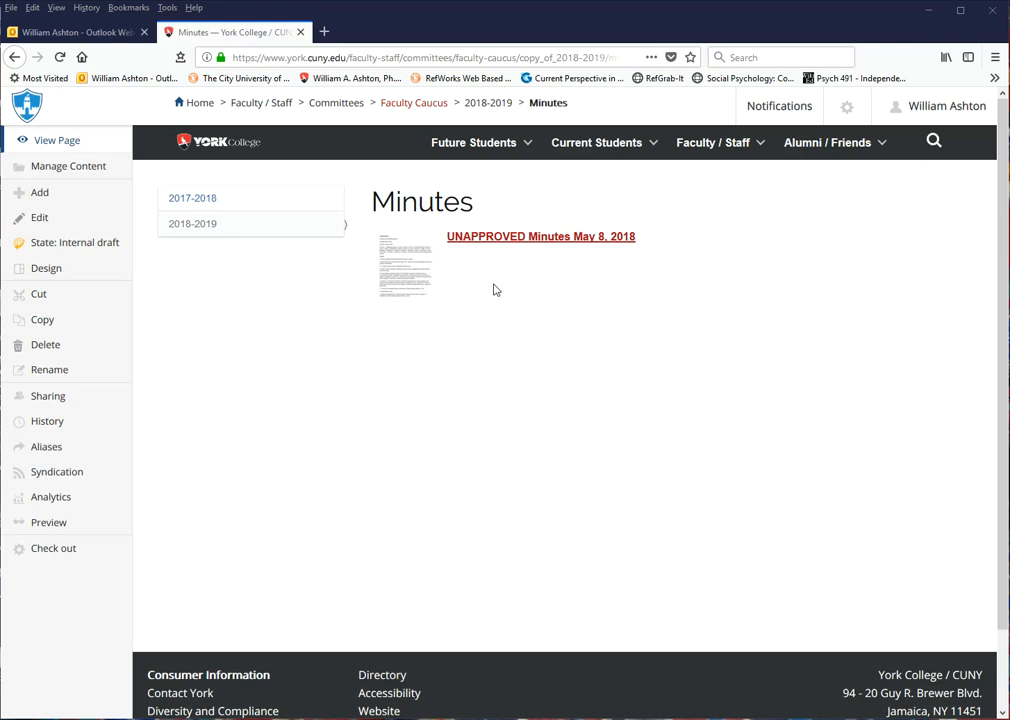
pyautogui.moveTo(500, 287)
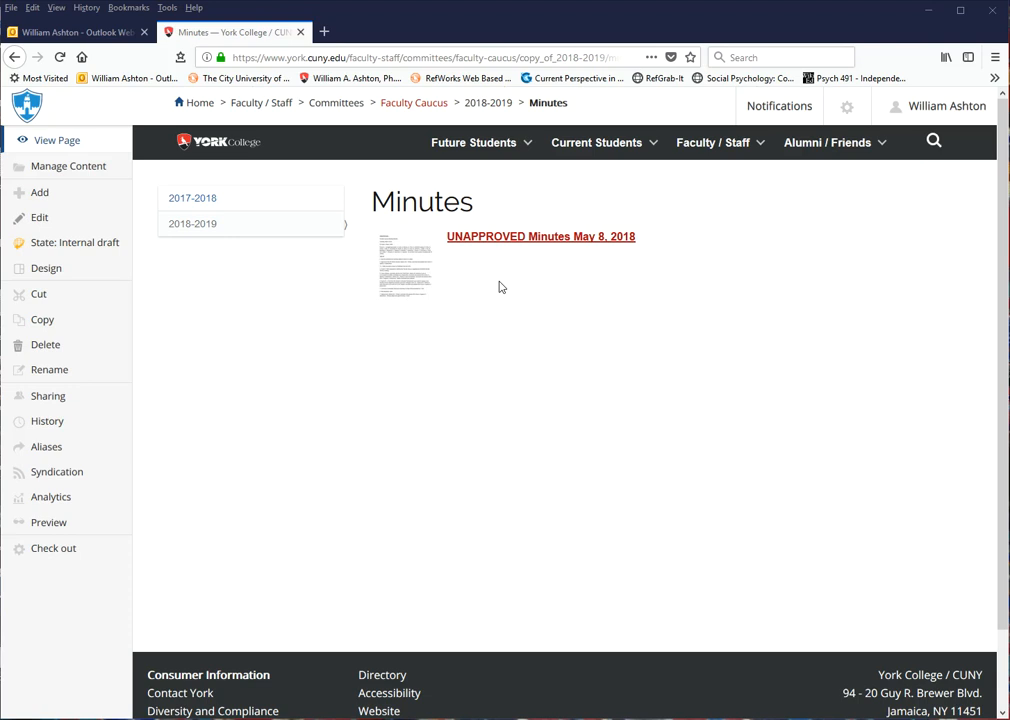
pyautogui.moveTo(484, 283)
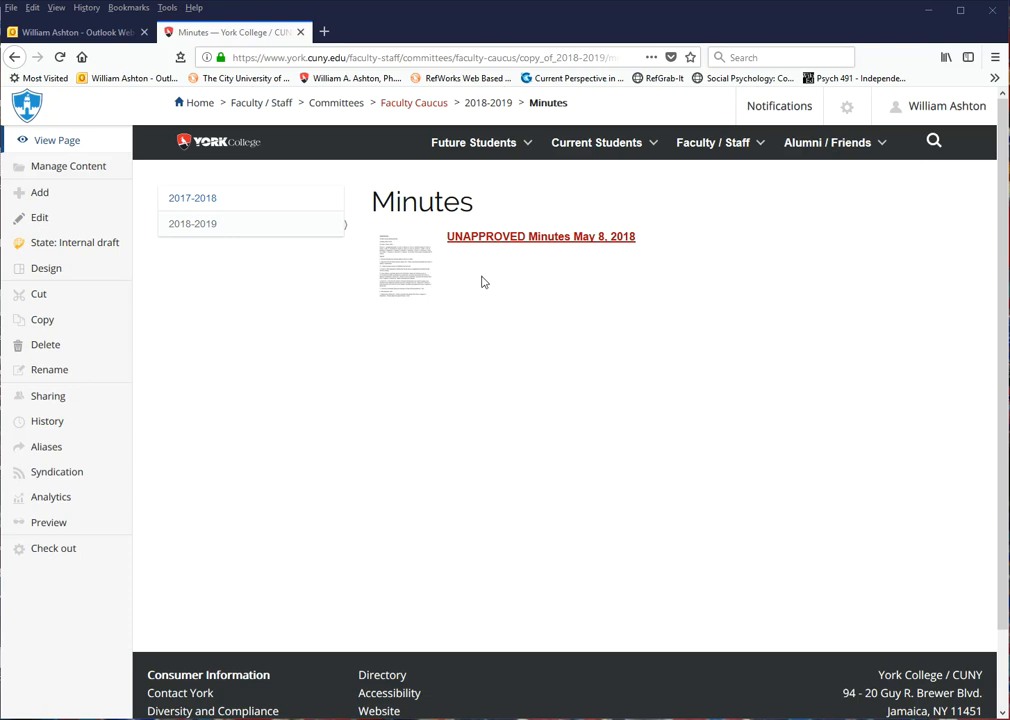
pyautogui.moveTo(495, 240)
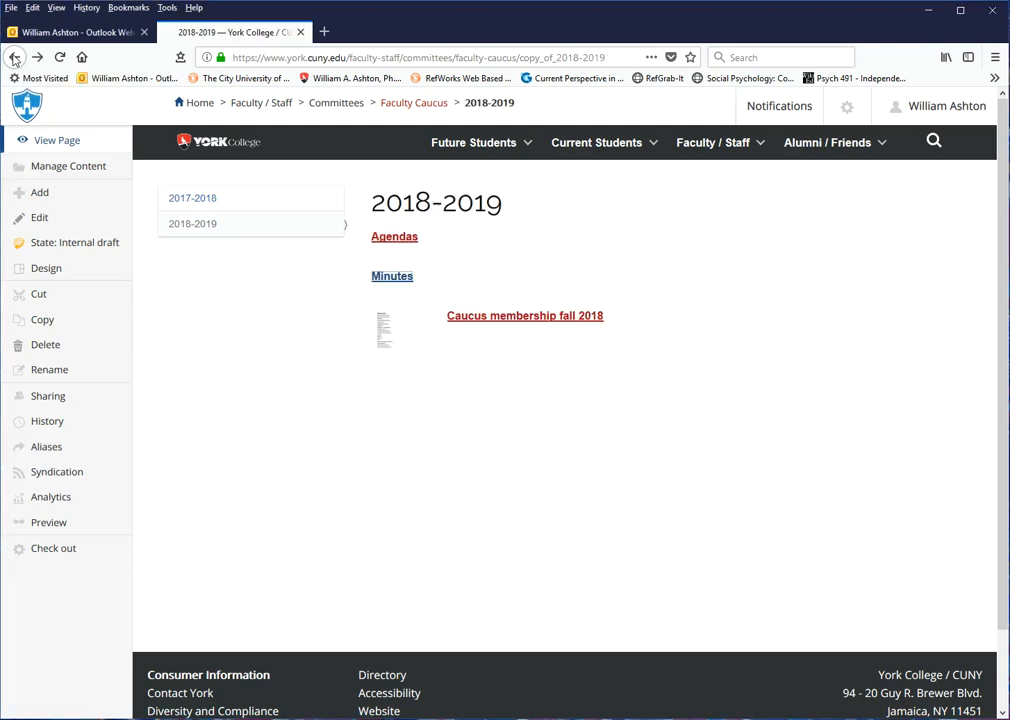
# Step: Return to the Committees listing and open the Governance committee folder
pyautogui.click(15, 57)
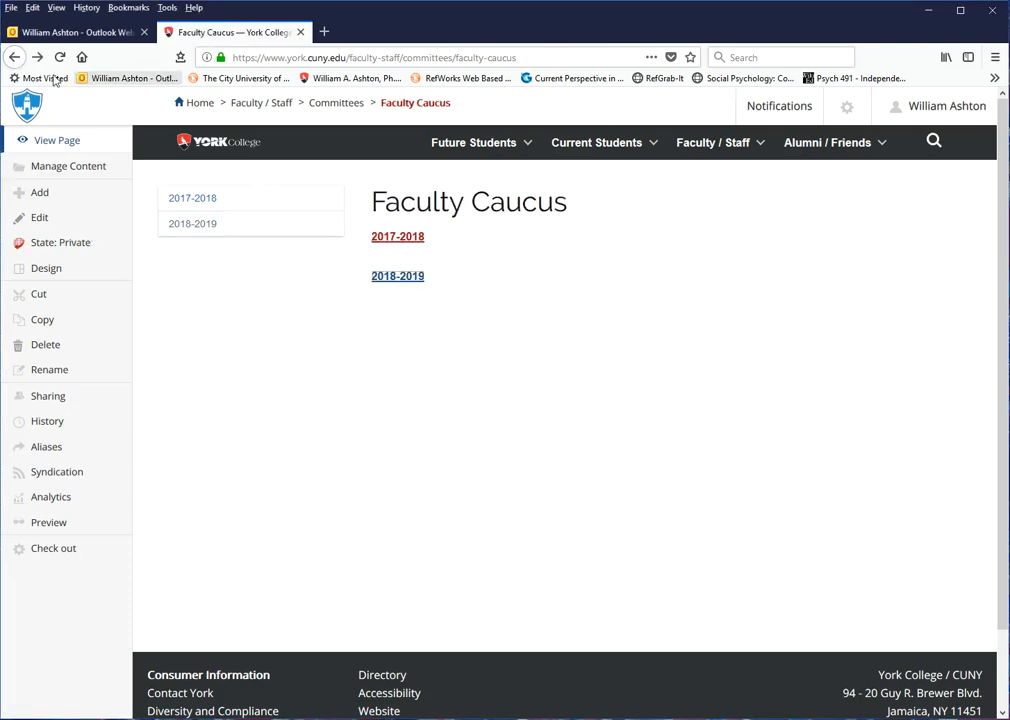
pyautogui.click(336, 102)
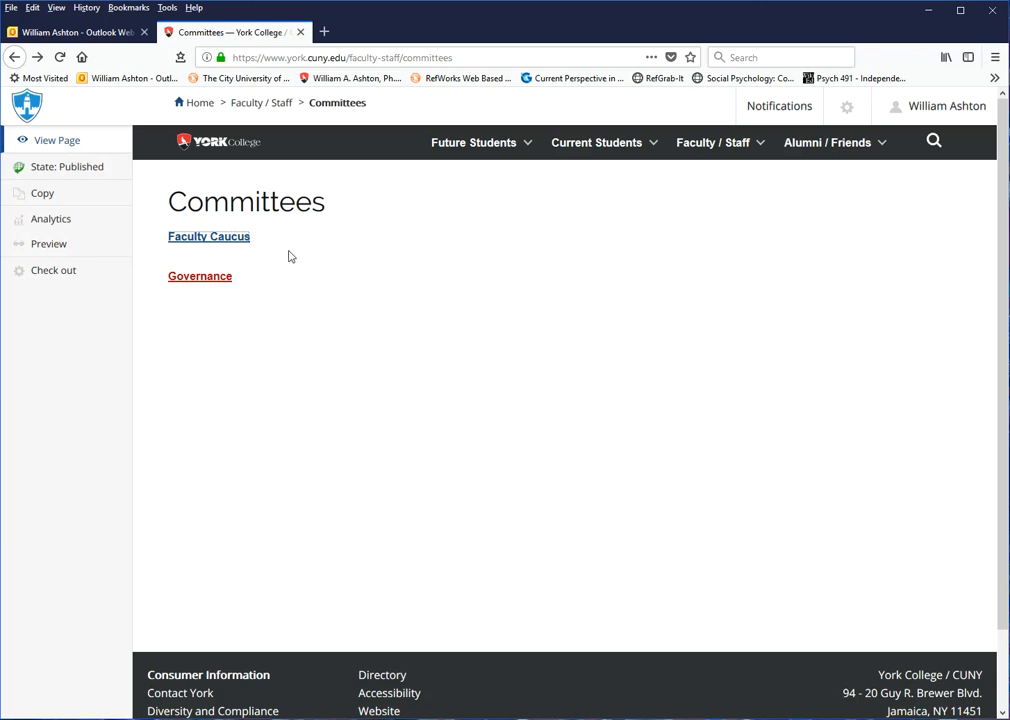
pyautogui.moveTo(236, 242)
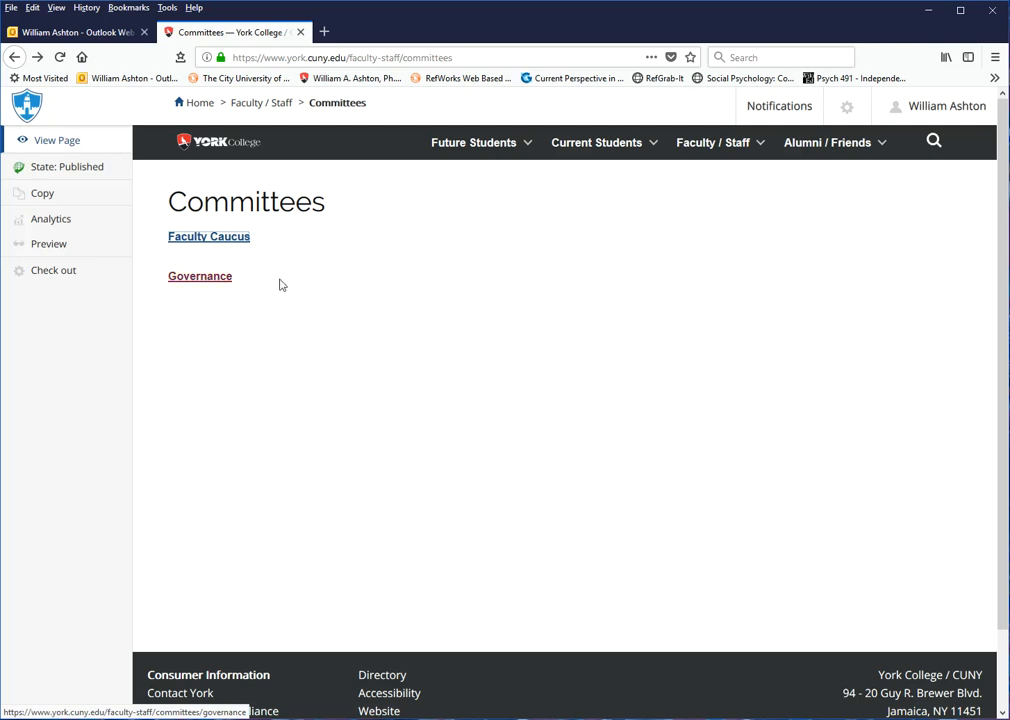
pyautogui.moveTo(200, 276)
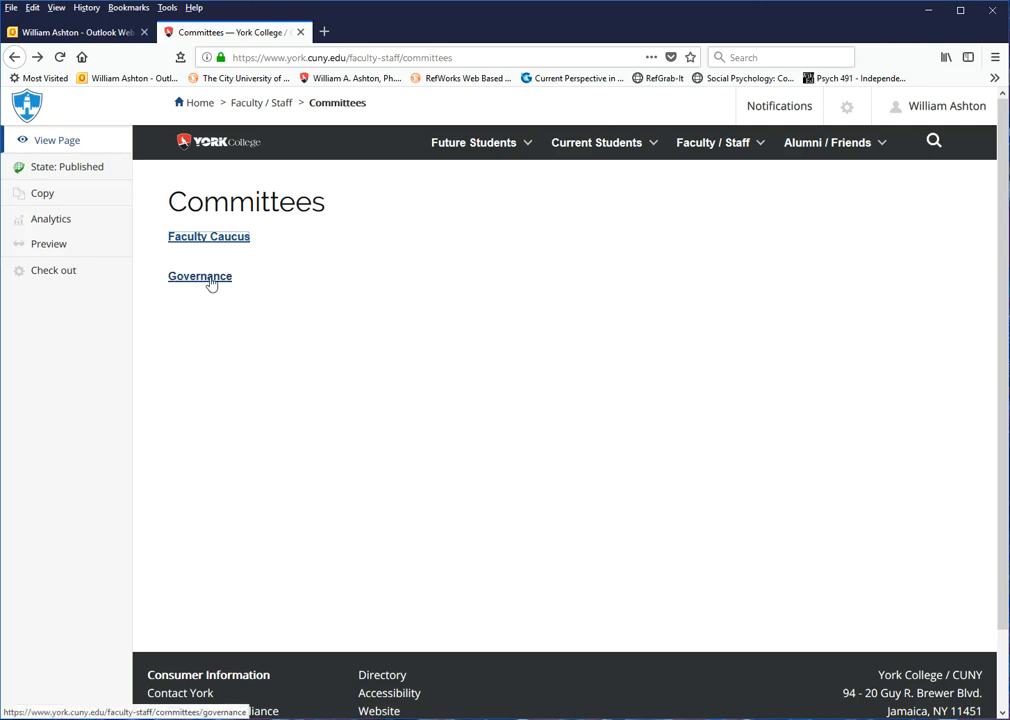
pyautogui.click(200, 276)
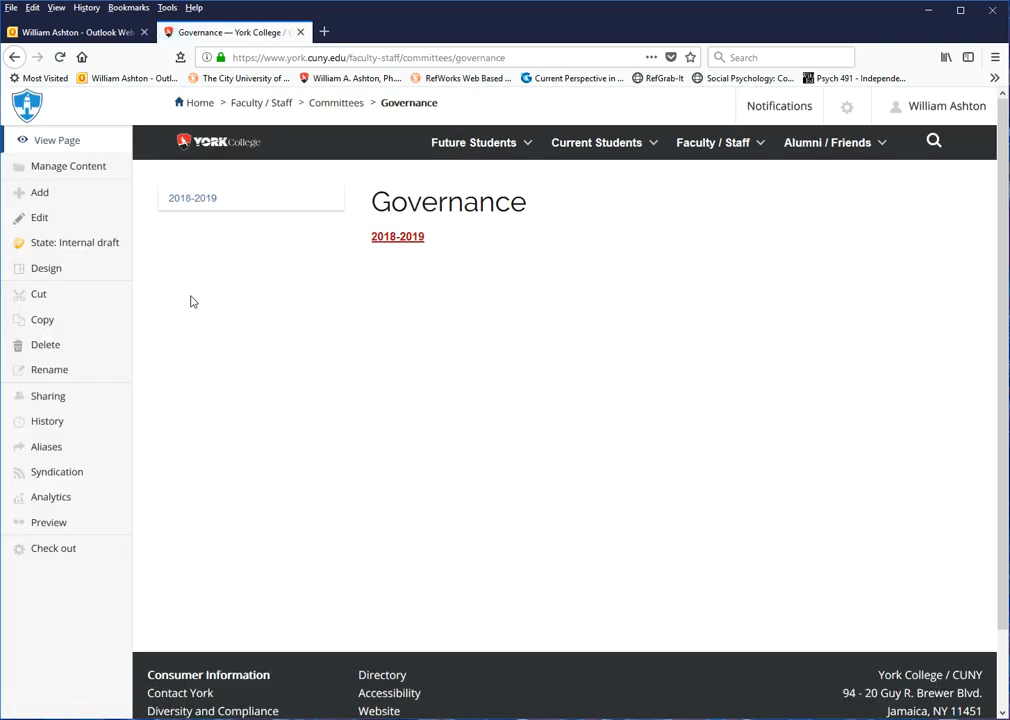
pyautogui.moveTo(397, 237)
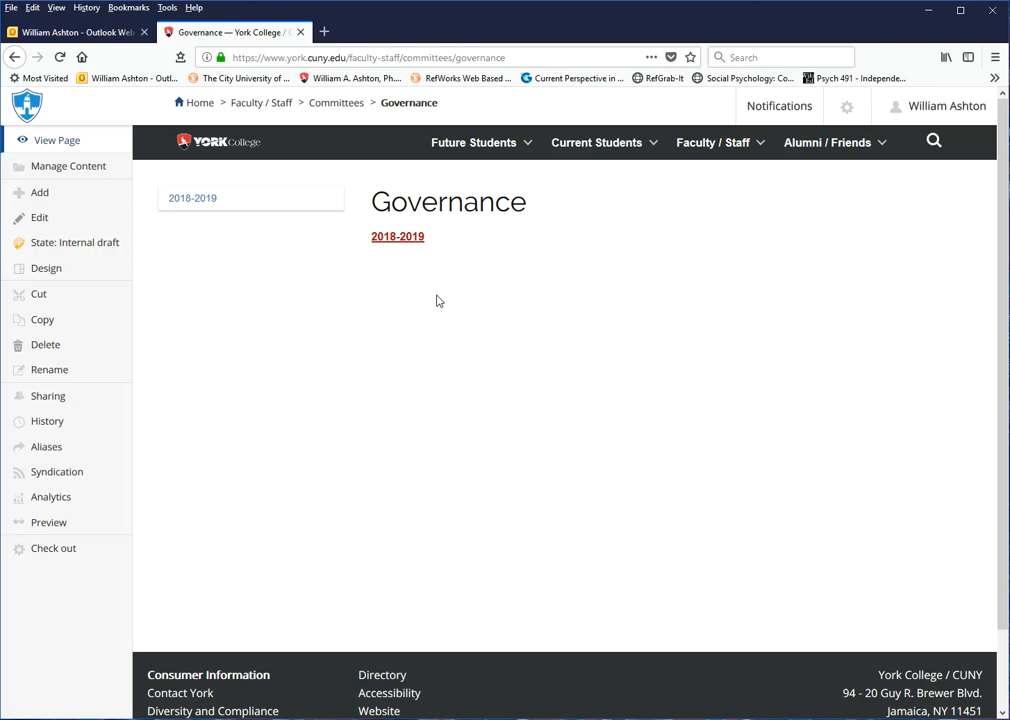
pyautogui.moveTo(450, 319)
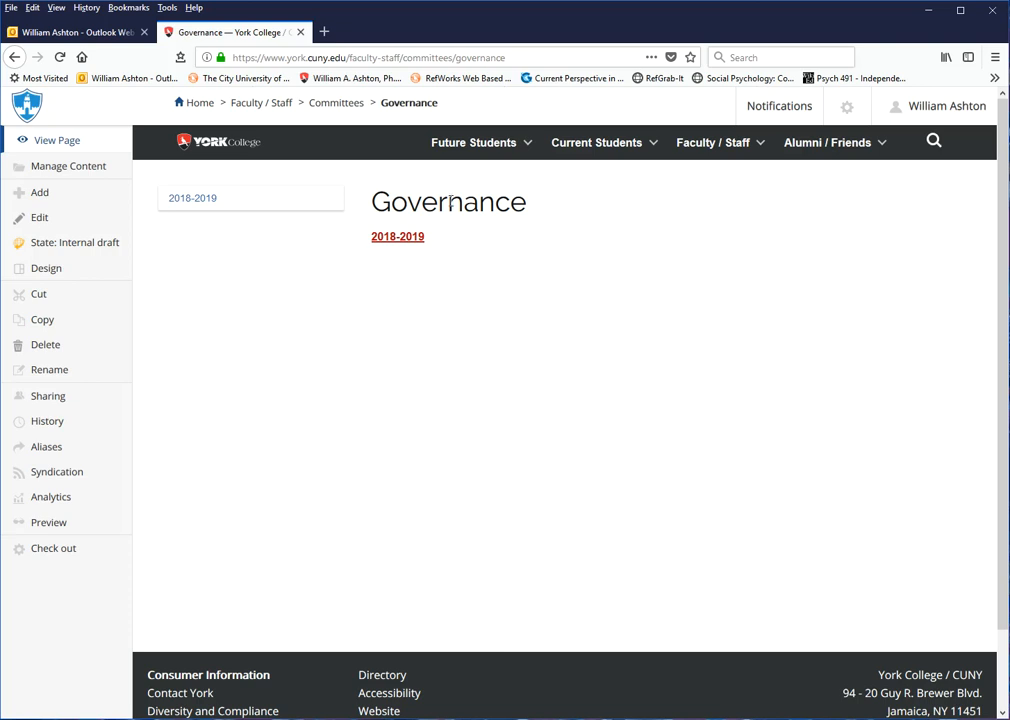
pyautogui.click(14, 57)
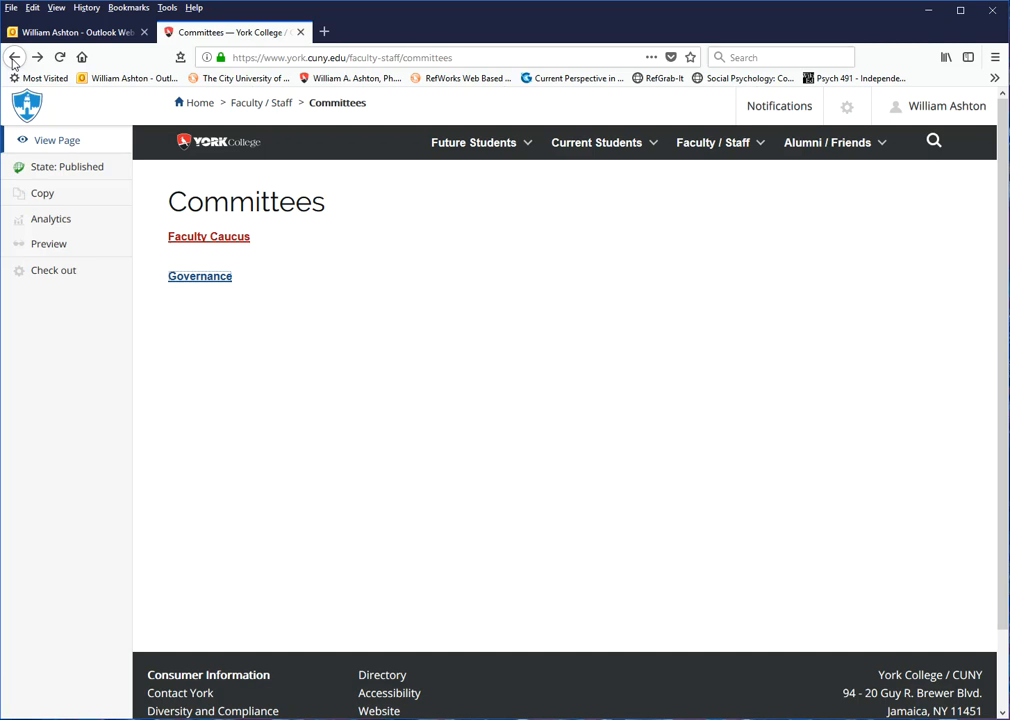
pyautogui.click(199, 276)
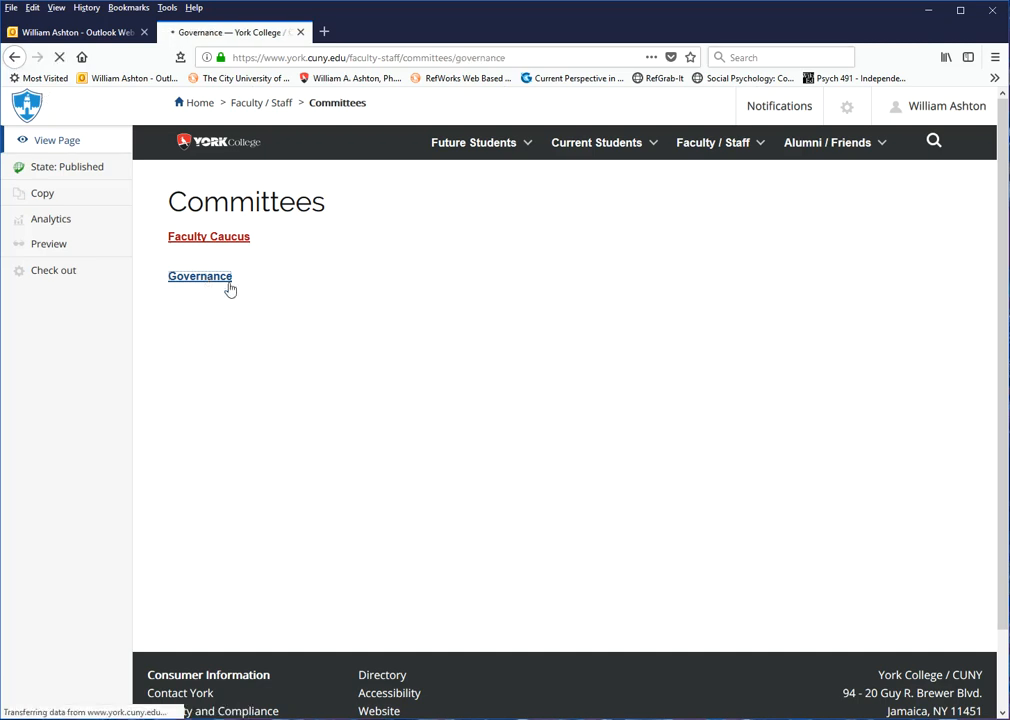
pyautogui.click(200, 276)
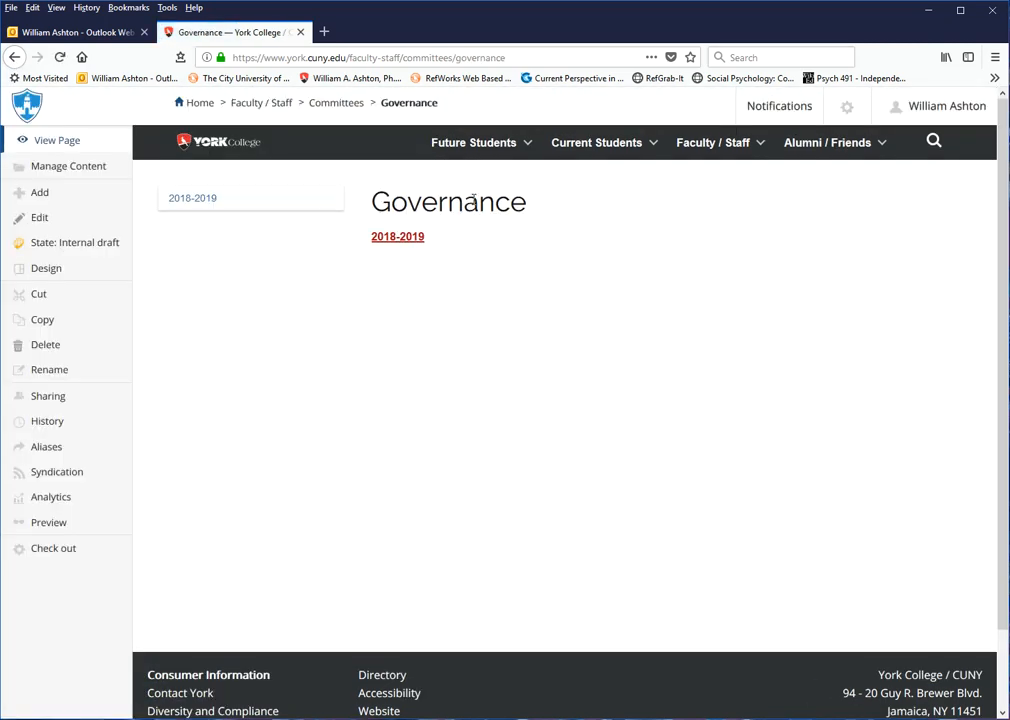
pyautogui.moveTo(532, 207)
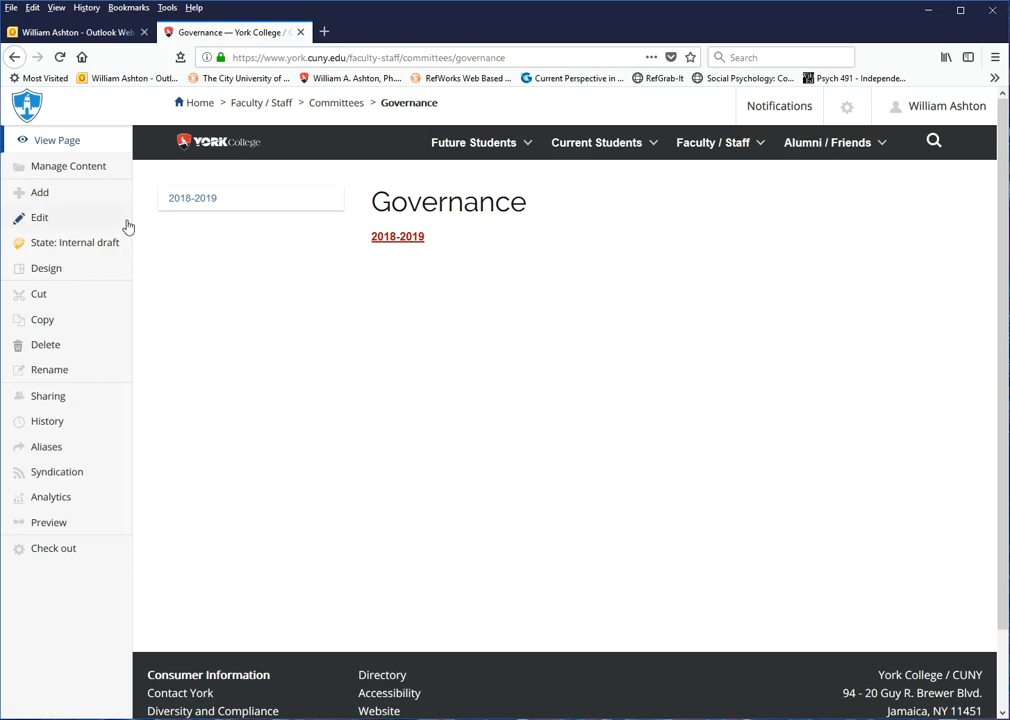
pyautogui.moveTo(40, 192)
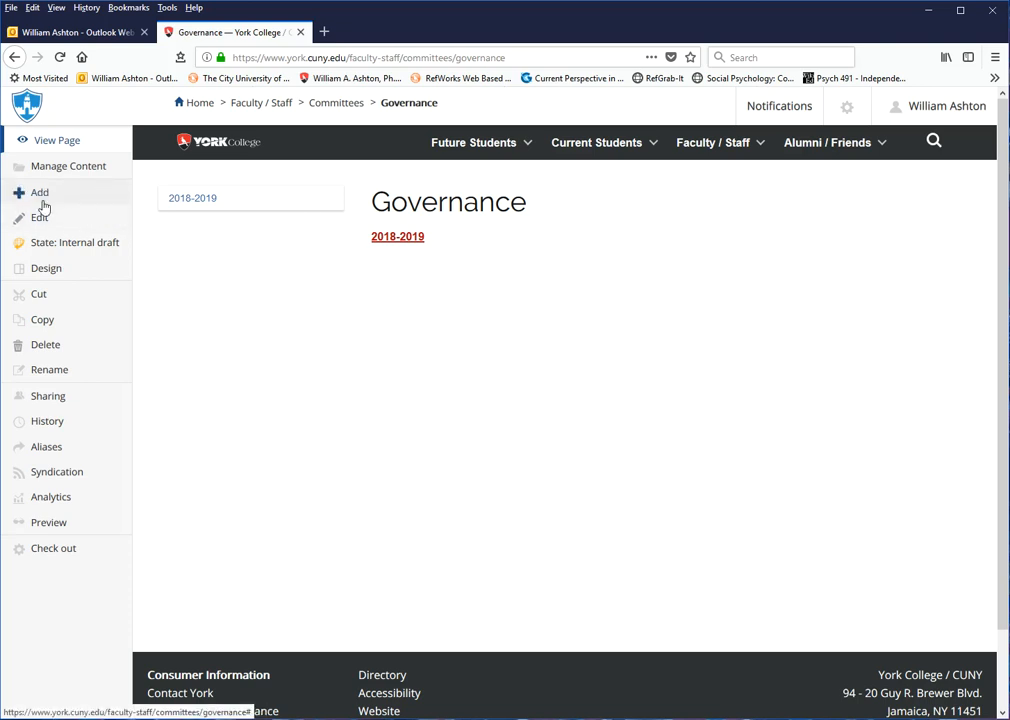
pyautogui.moveTo(49, 375)
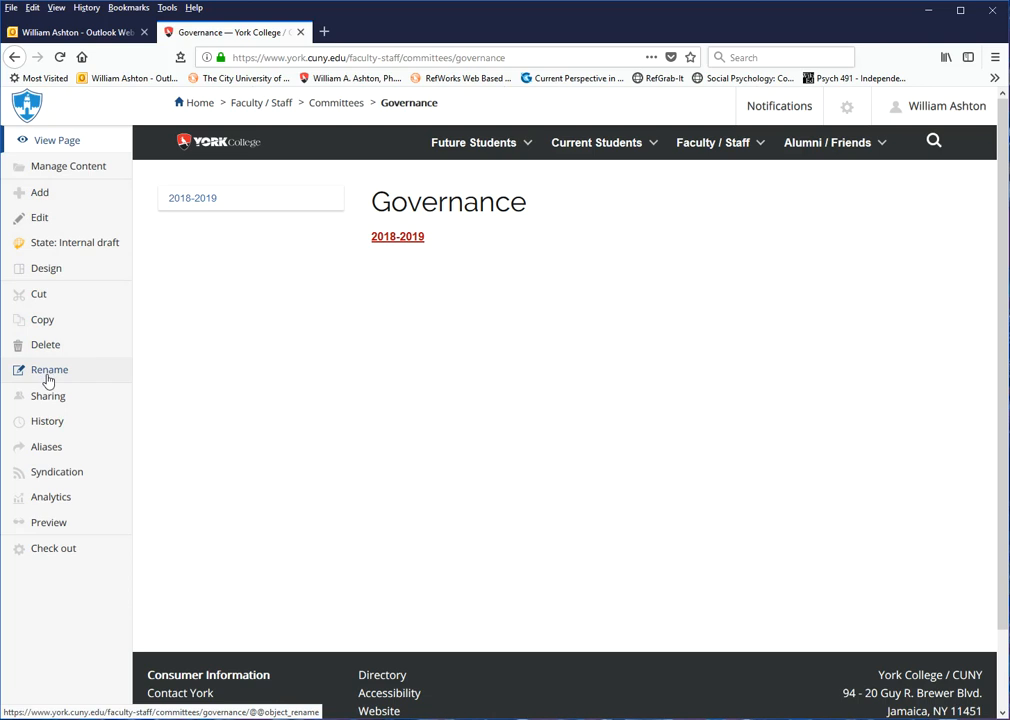
pyautogui.moveTo(28, 361)
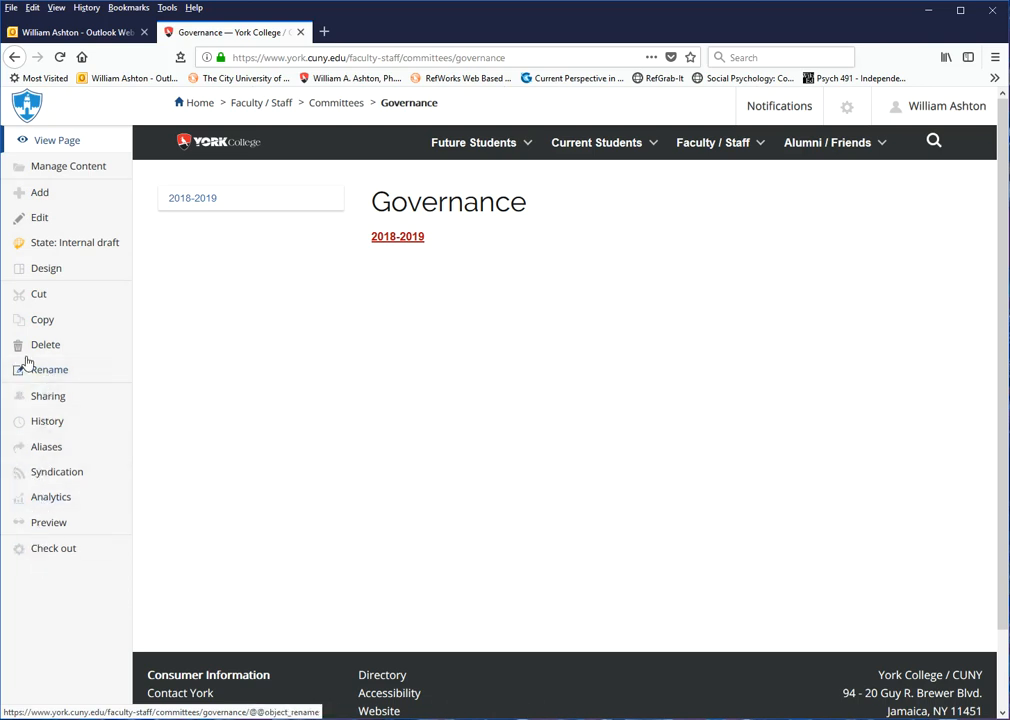
pyautogui.moveTo(45, 344)
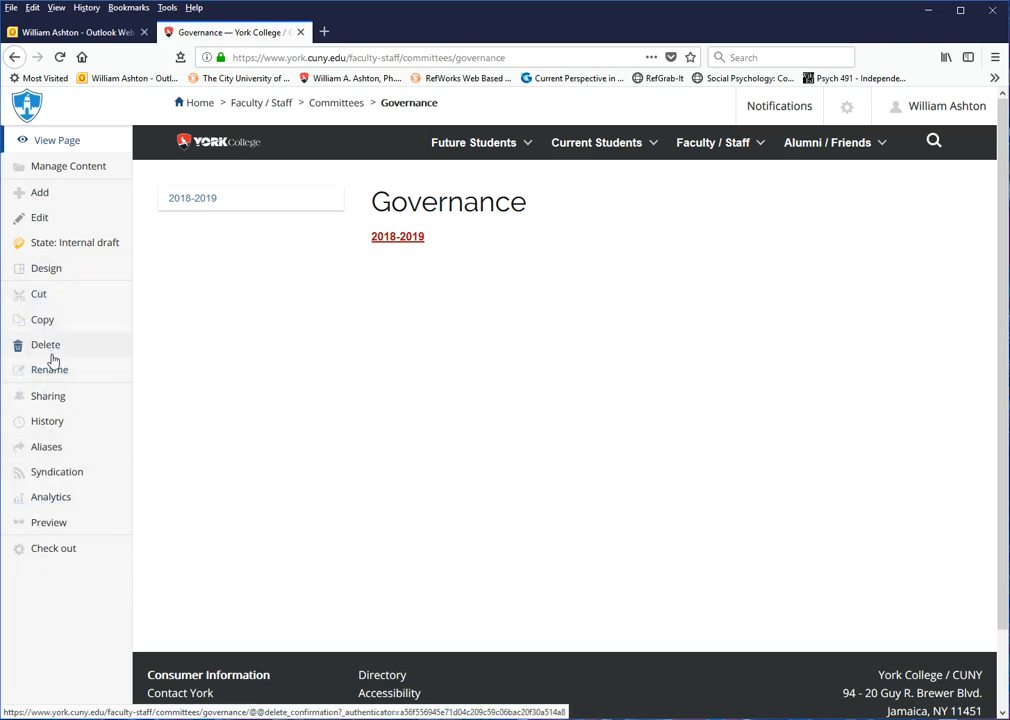
pyautogui.moveTo(48, 396)
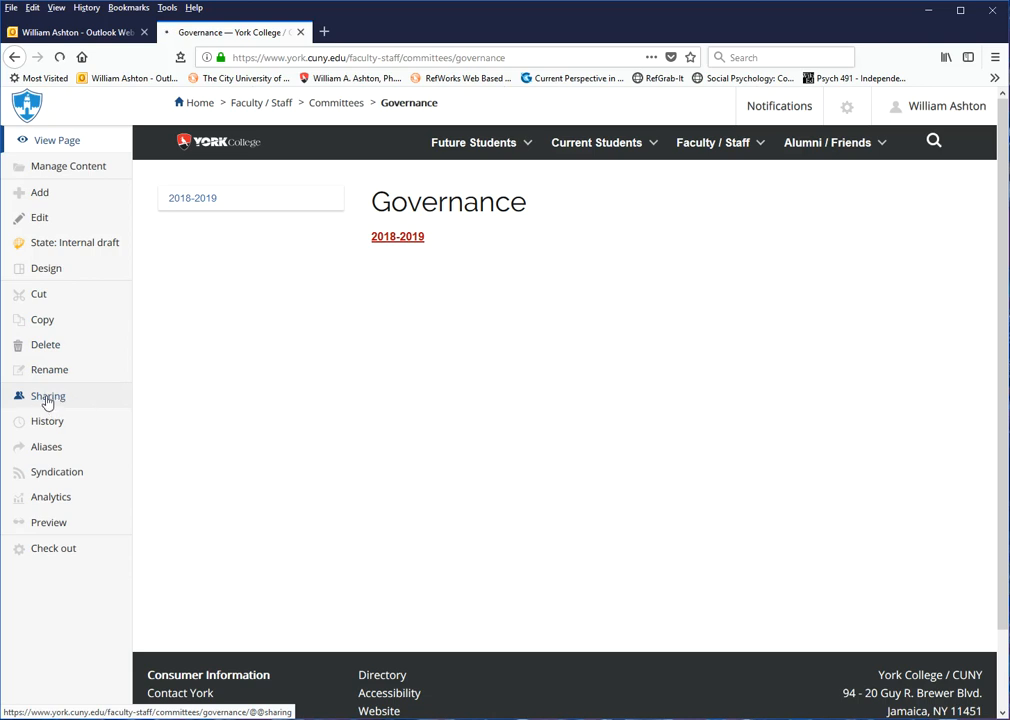
# Step: Open Governance sharing, leaving Logged-in users without Can view, and start a user search
pyautogui.click(48, 396)
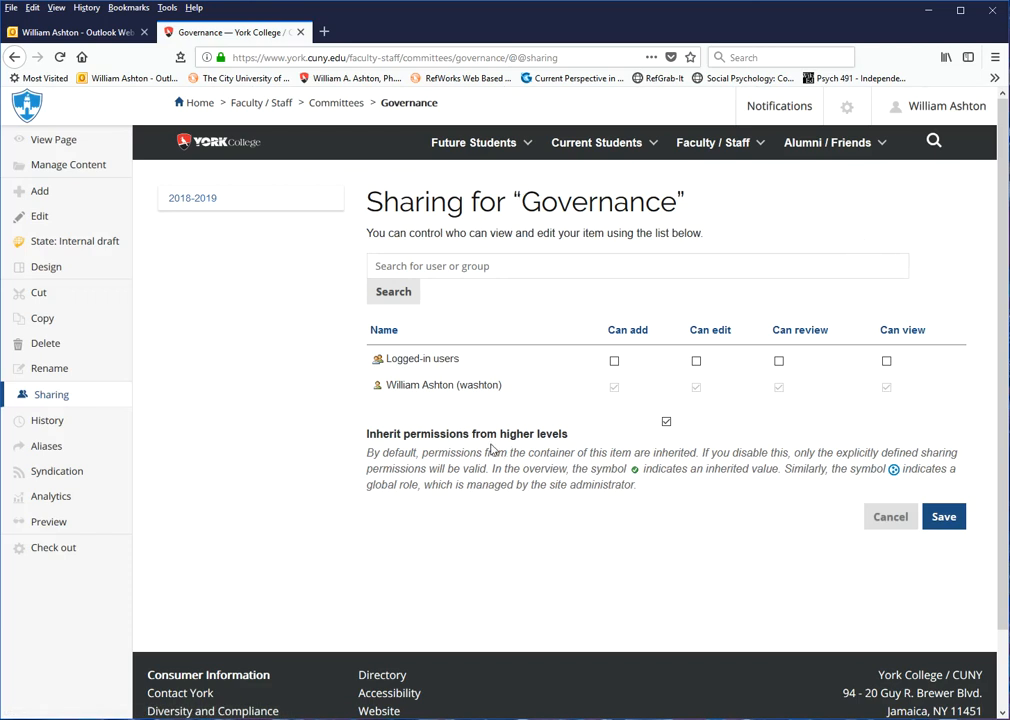
pyautogui.moveTo(658, 401)
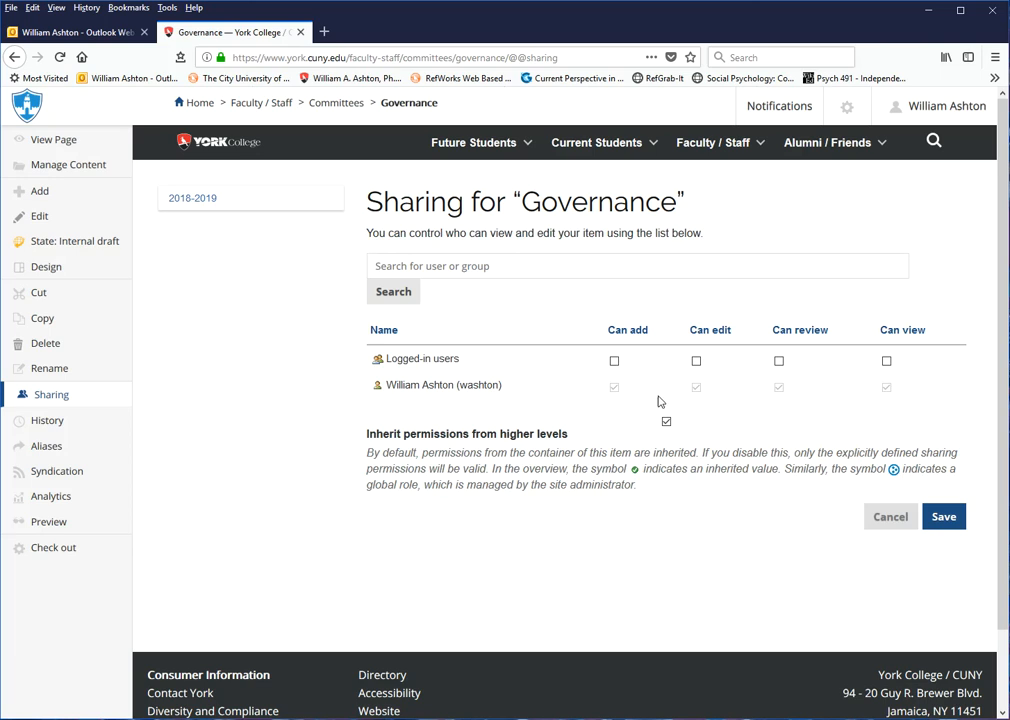
pyautogui.moveTo(893, 395)
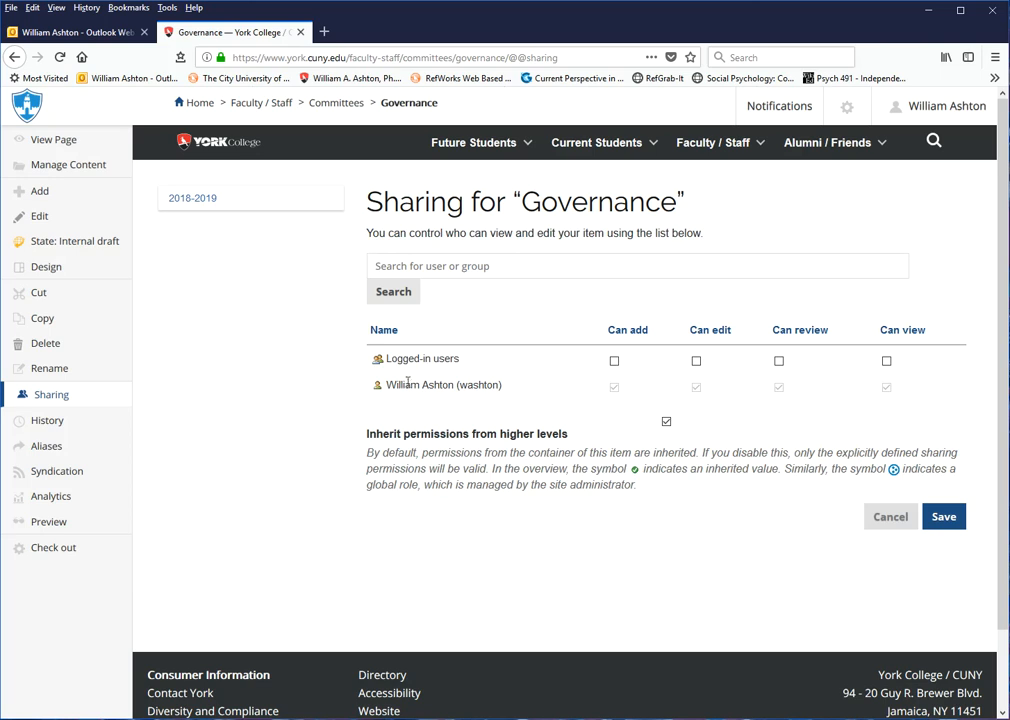
pyautogui.moveTo(491, 354)
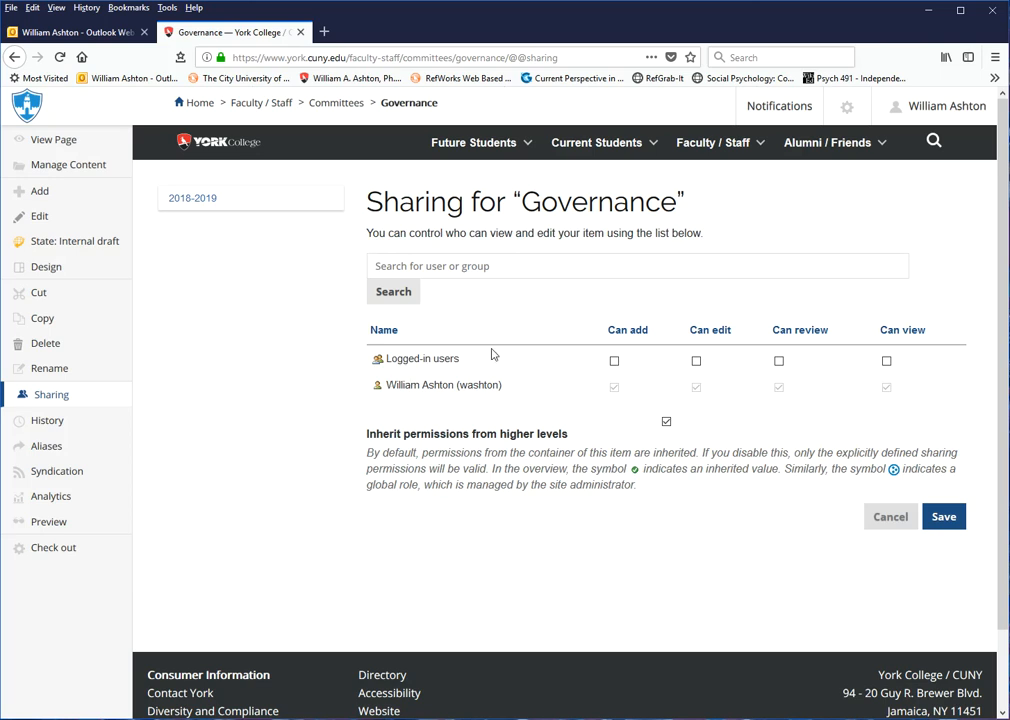
pyautogui.moveTo(392, 358)
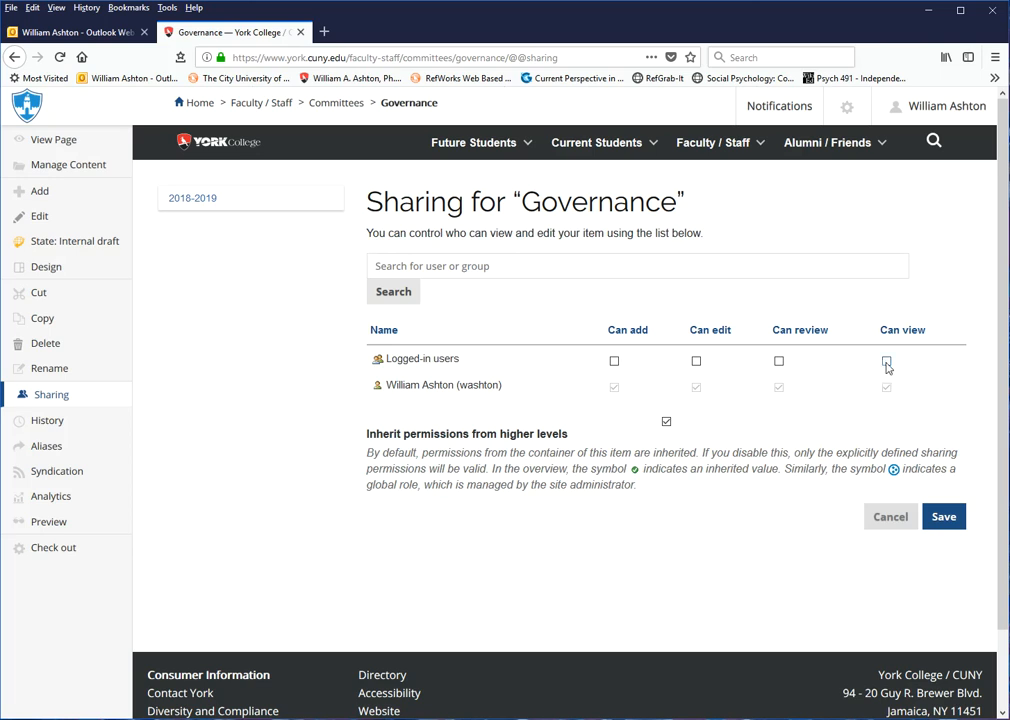
pyautogui.click(886, 361)
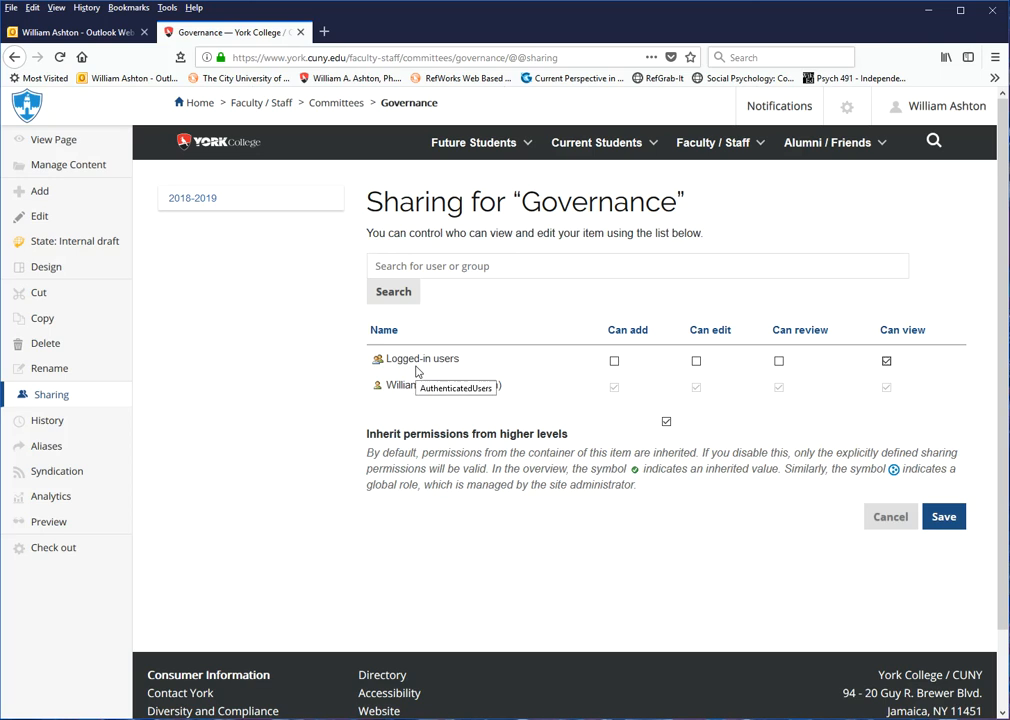
pyautogui.moveTo(453, 370)
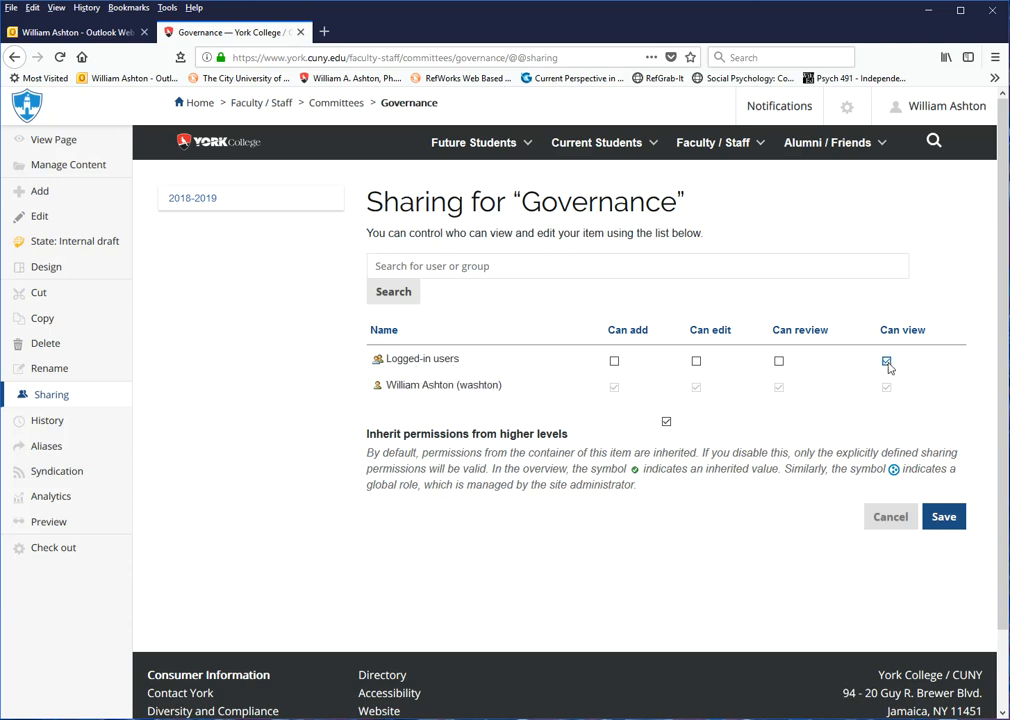
pyautogui.click(886, 361)
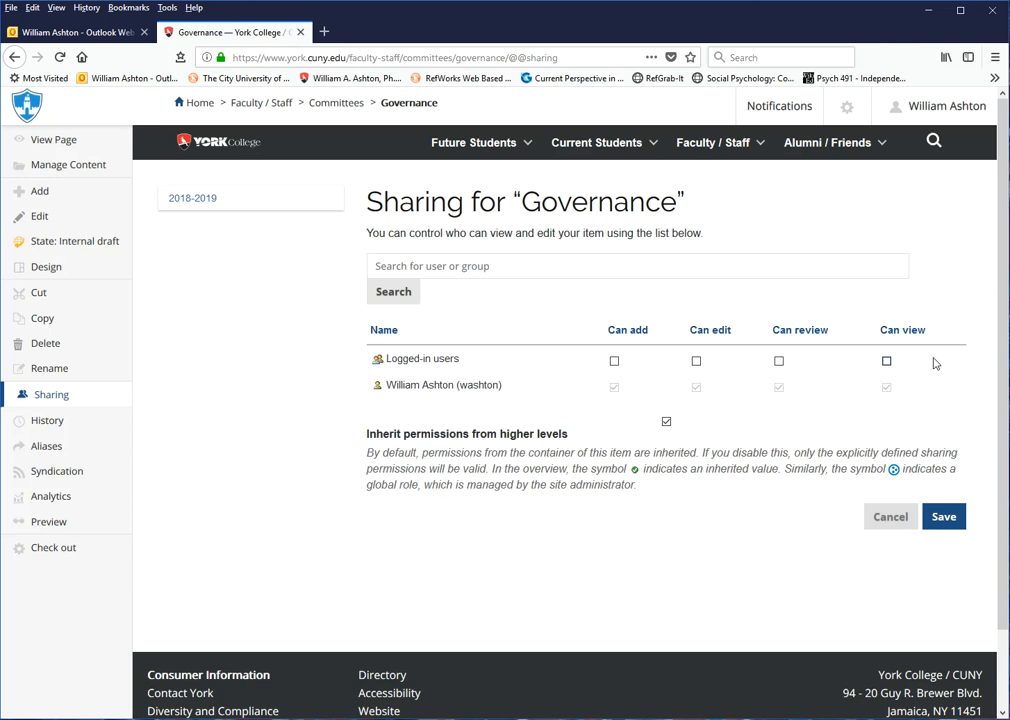
pyautogui.moveTo(945, 363)
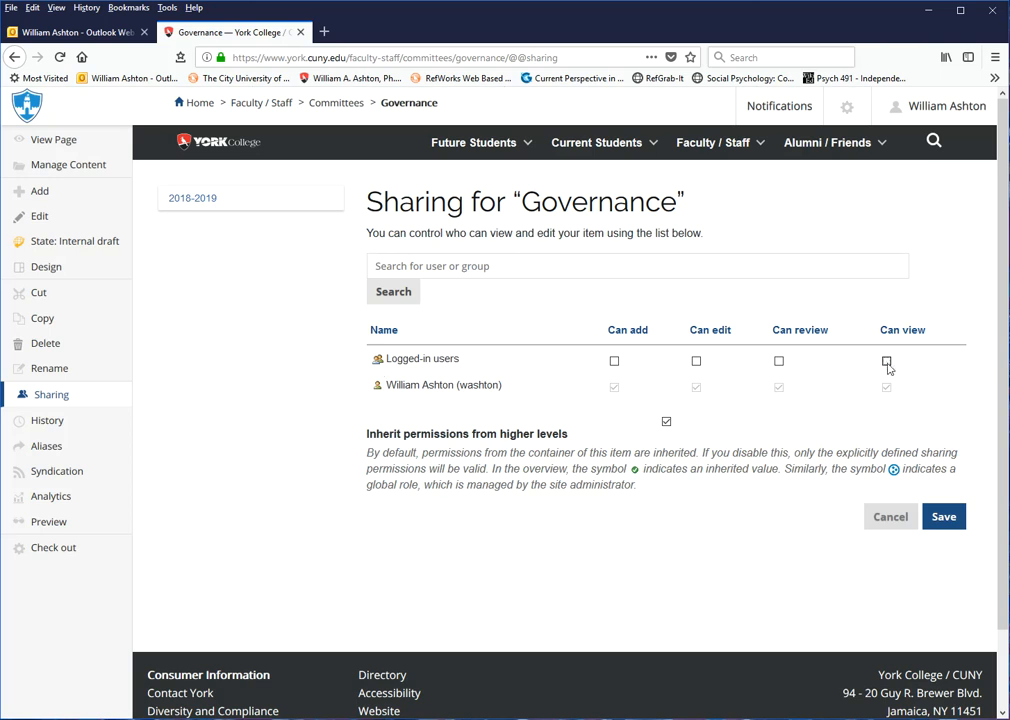
pyautogui.moveTo(425, 372)
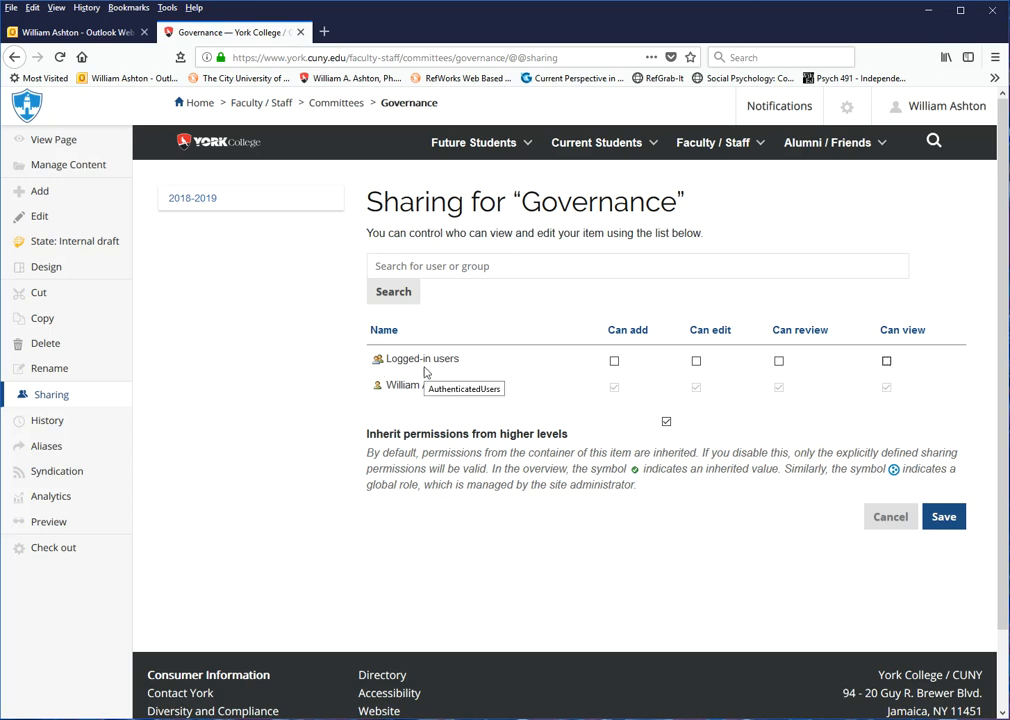
pyautogui.click(637, 265)
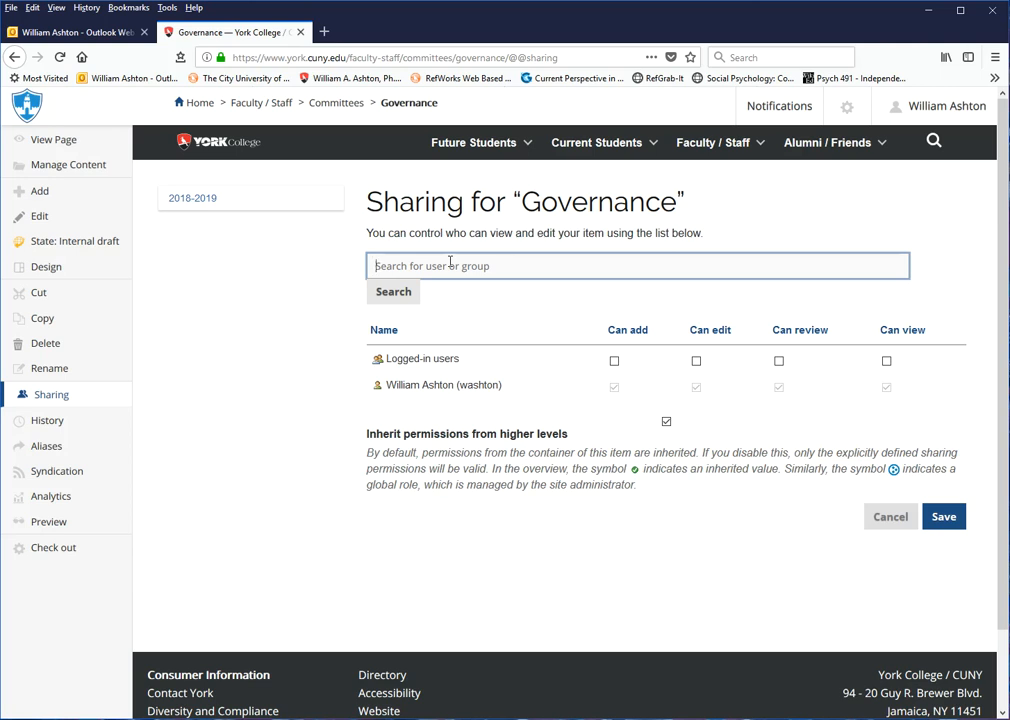
pyautogui.moveTo(477, 265)
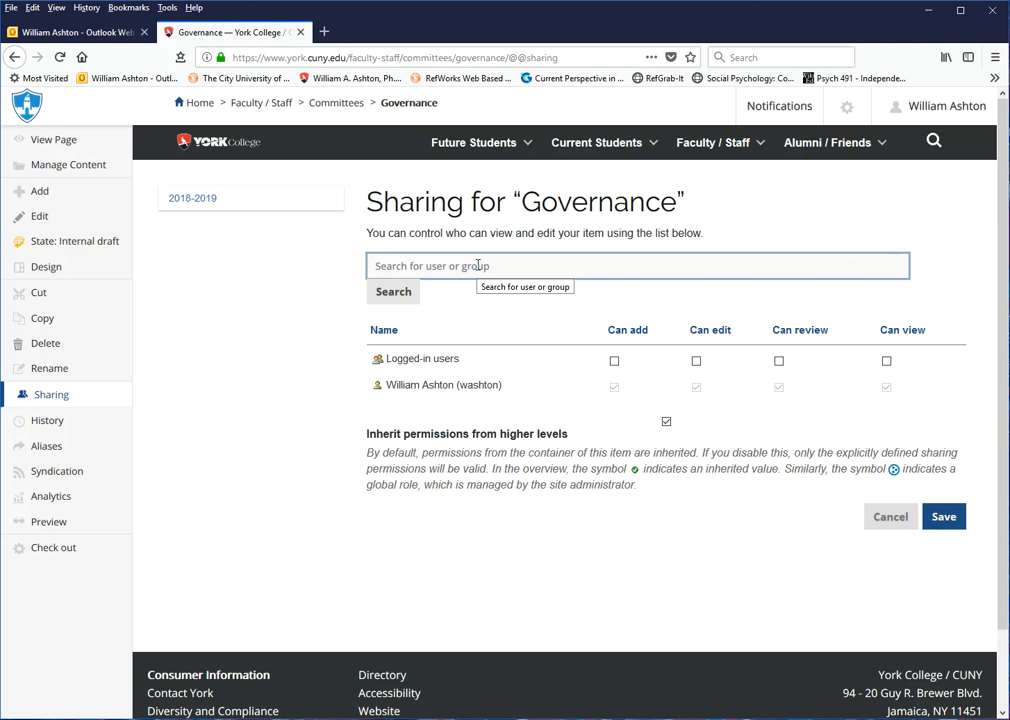
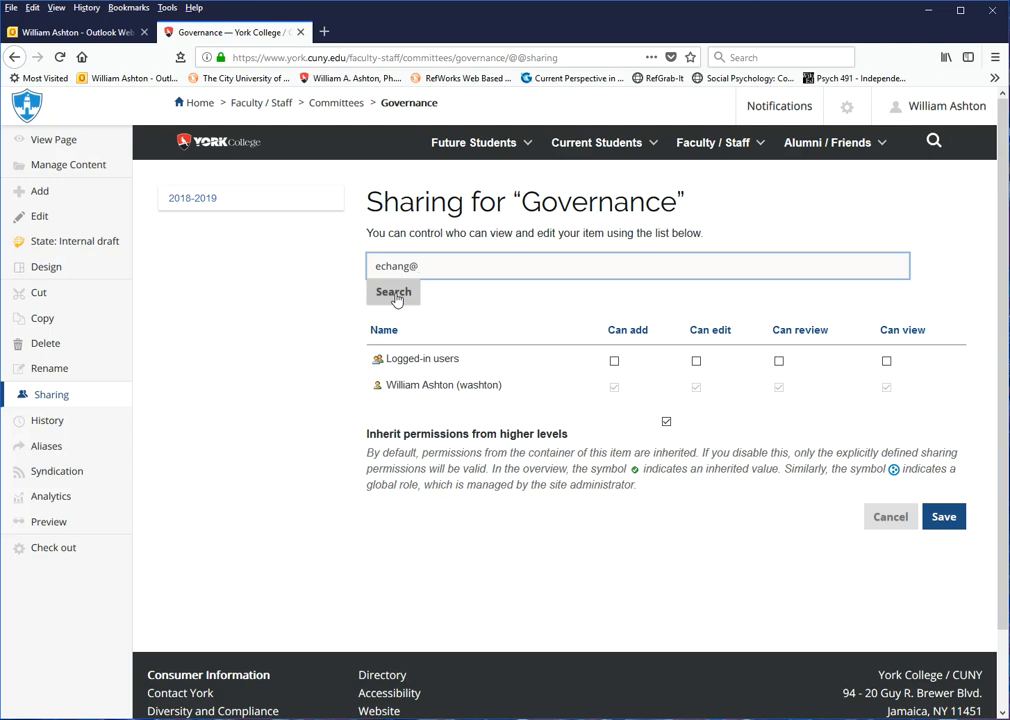
pyautogui.click(393, 291)
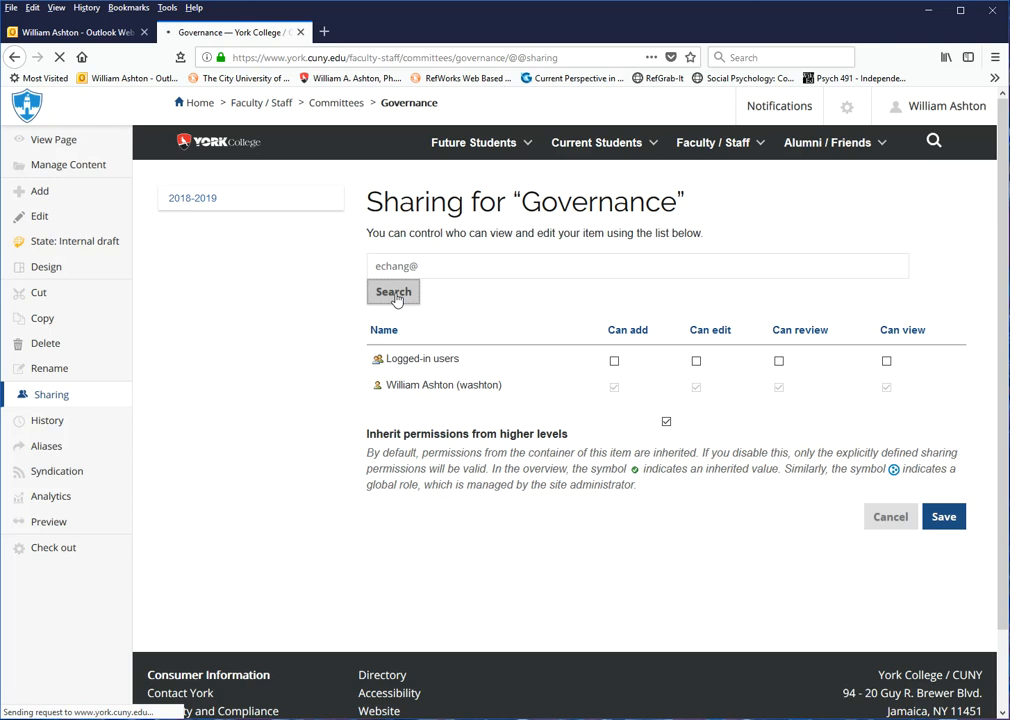
pyautogui.click(393, 291)
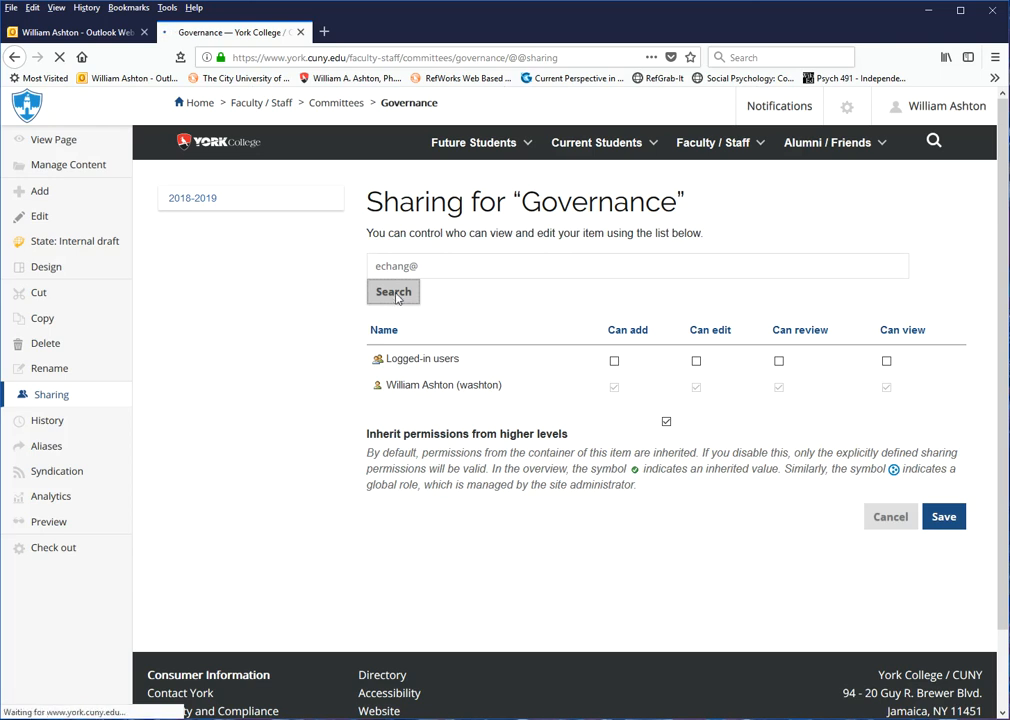
pyautogui.click(393, 291)
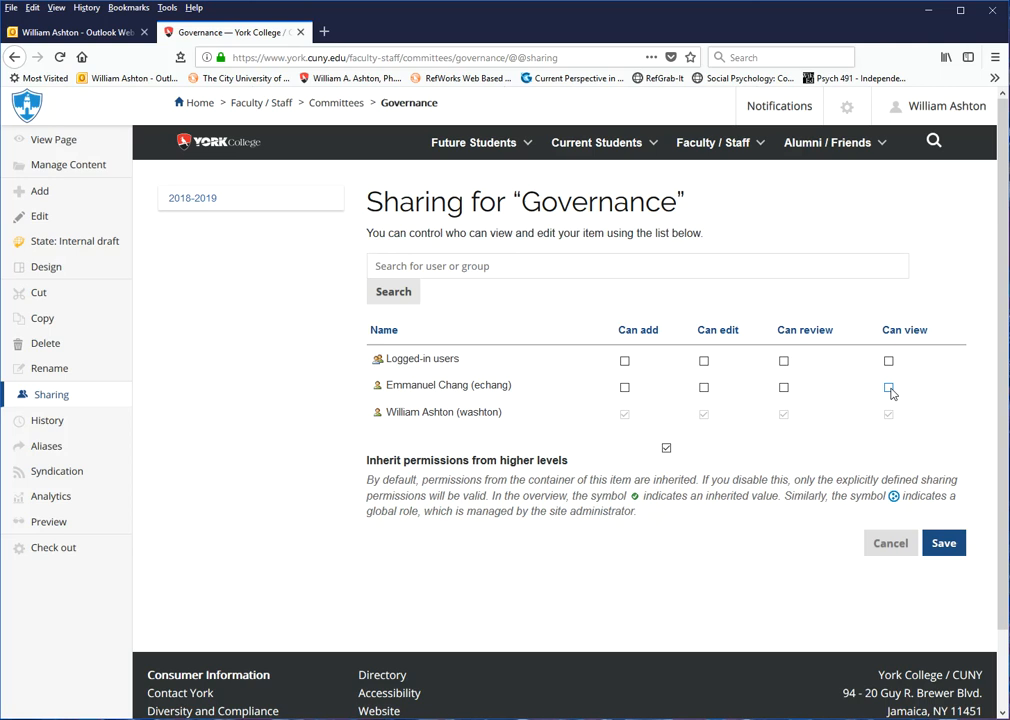
pyautogui.click(888, 387)
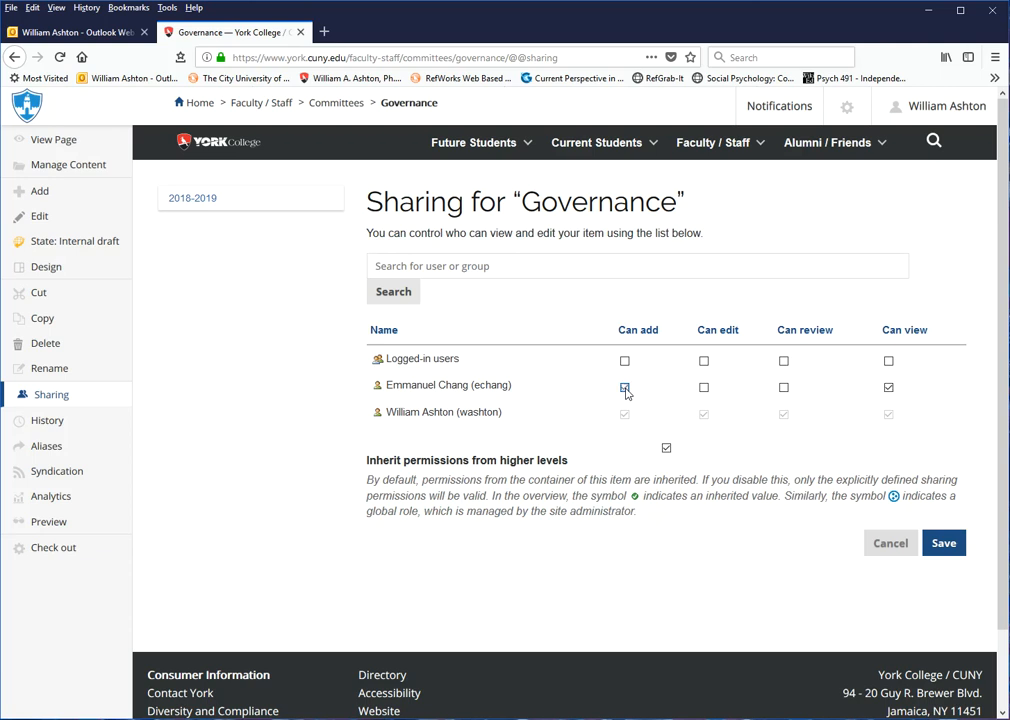
pyautogui.click(624, 387)
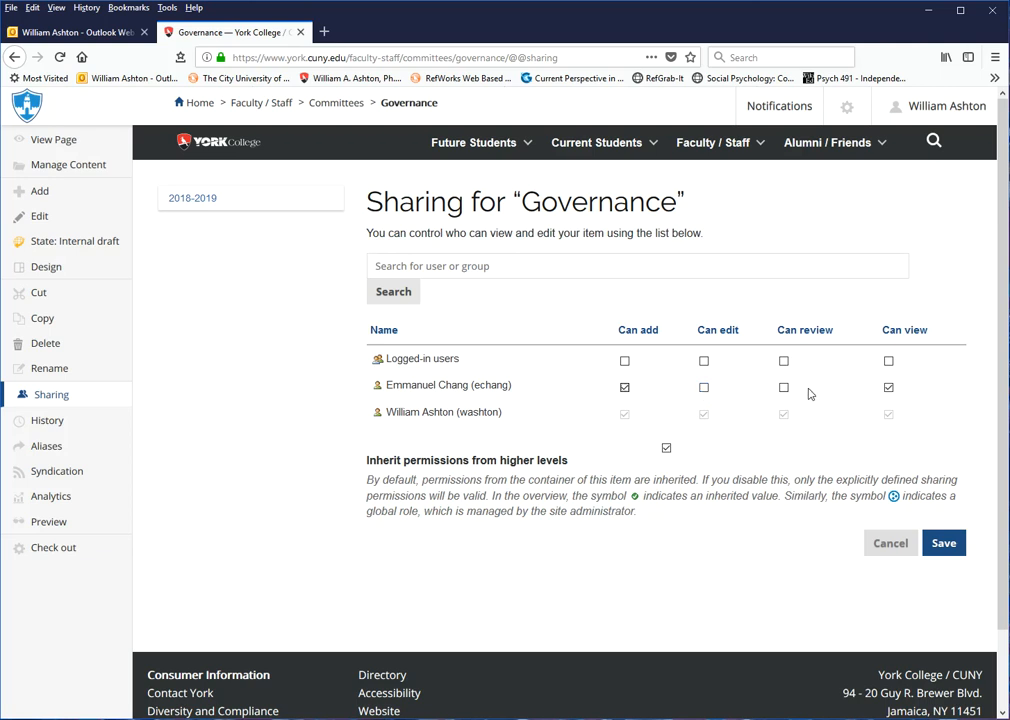
pyautogui.moveTo(490, 487)
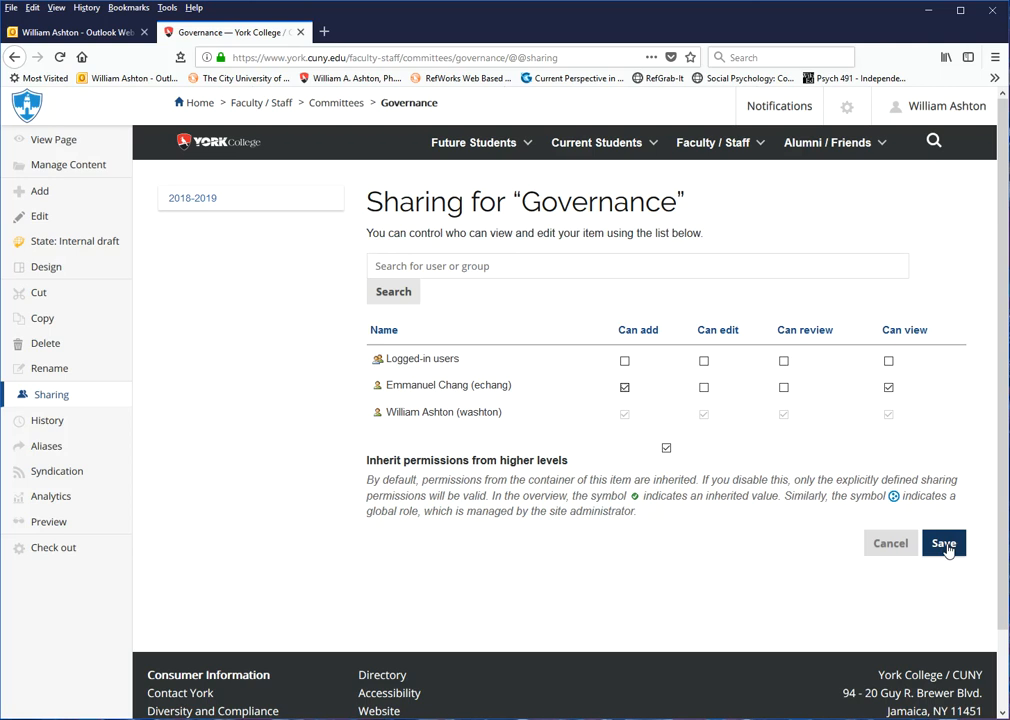
pyautogui.click(943, 543)
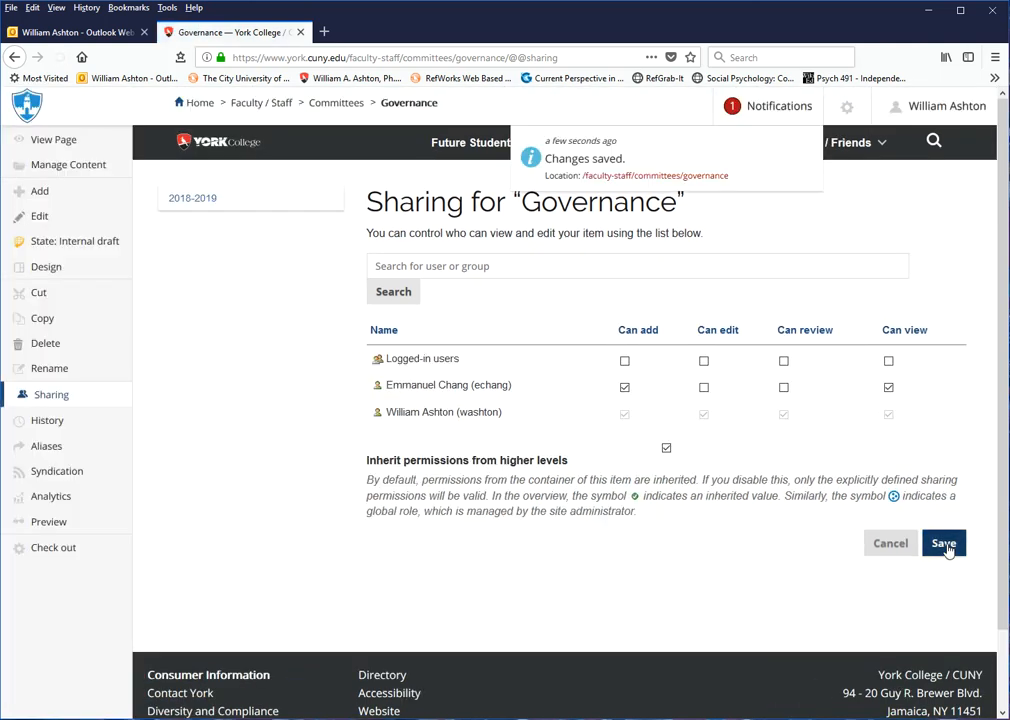
pyautogui.moveTo(770, 398)
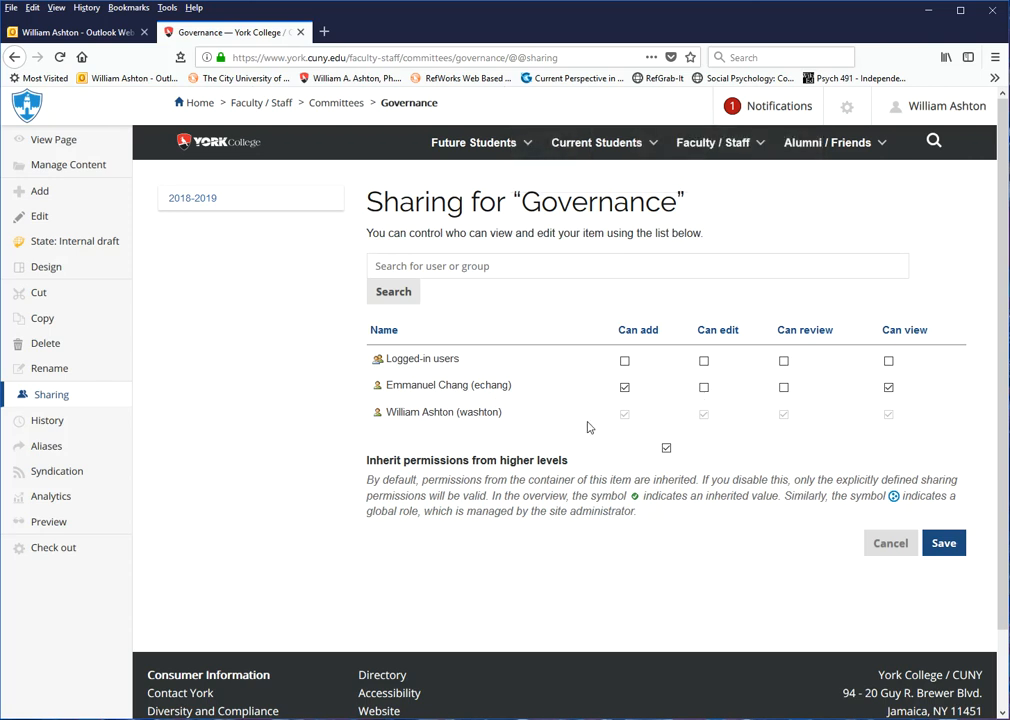
pyautogui.moveTo(720, 405)
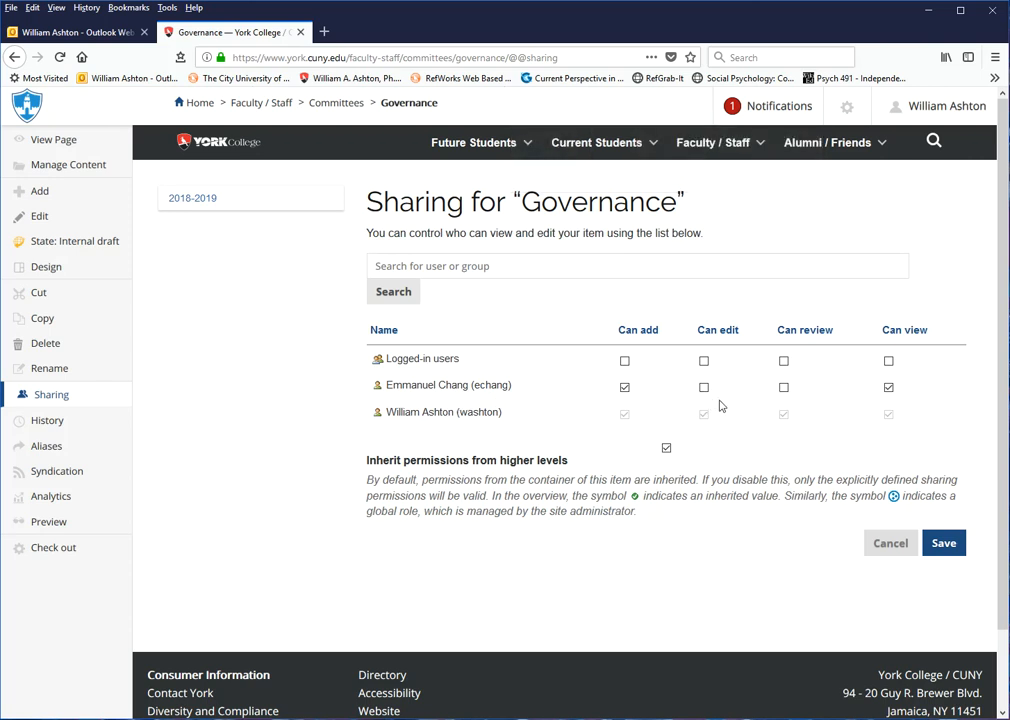
pyautogui.click(637, 265)
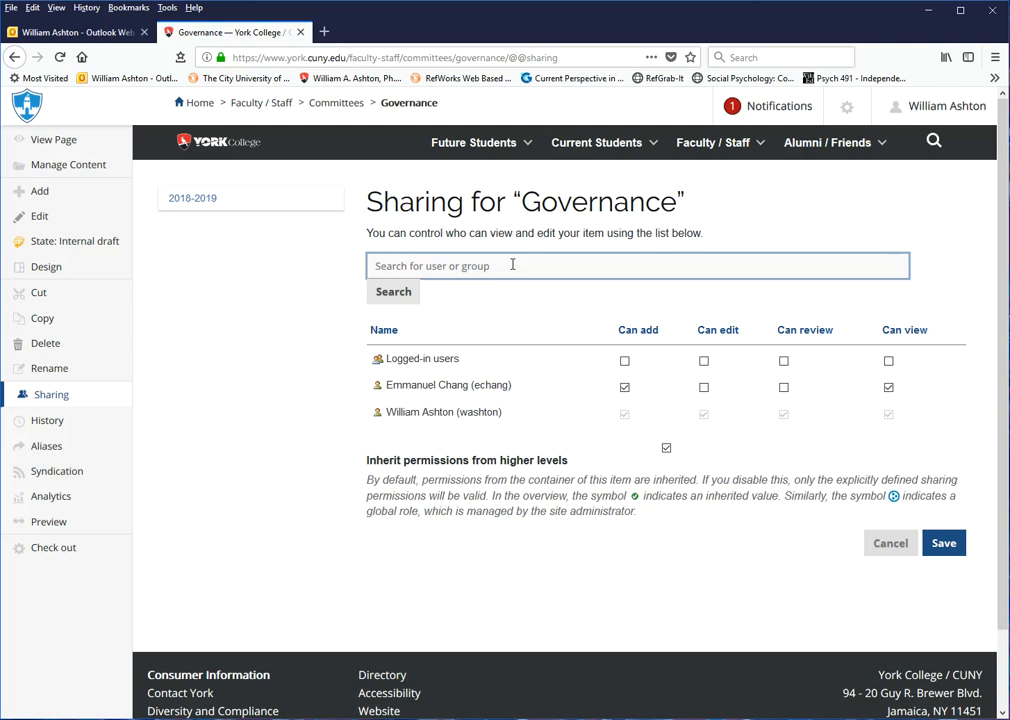
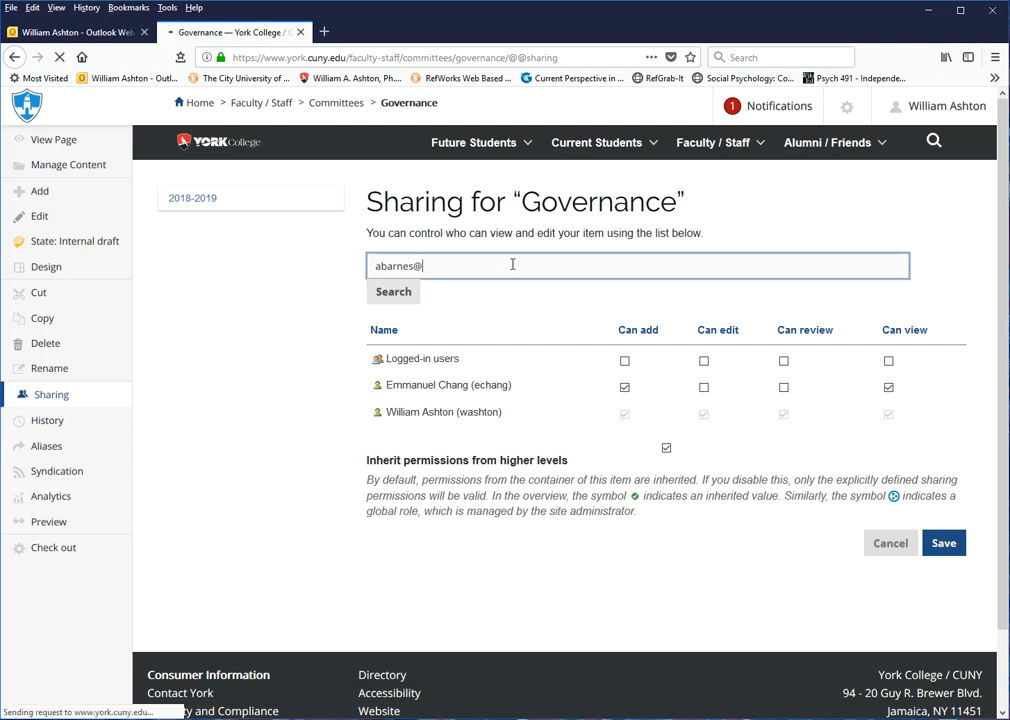
pyautogui.click(392, 291)
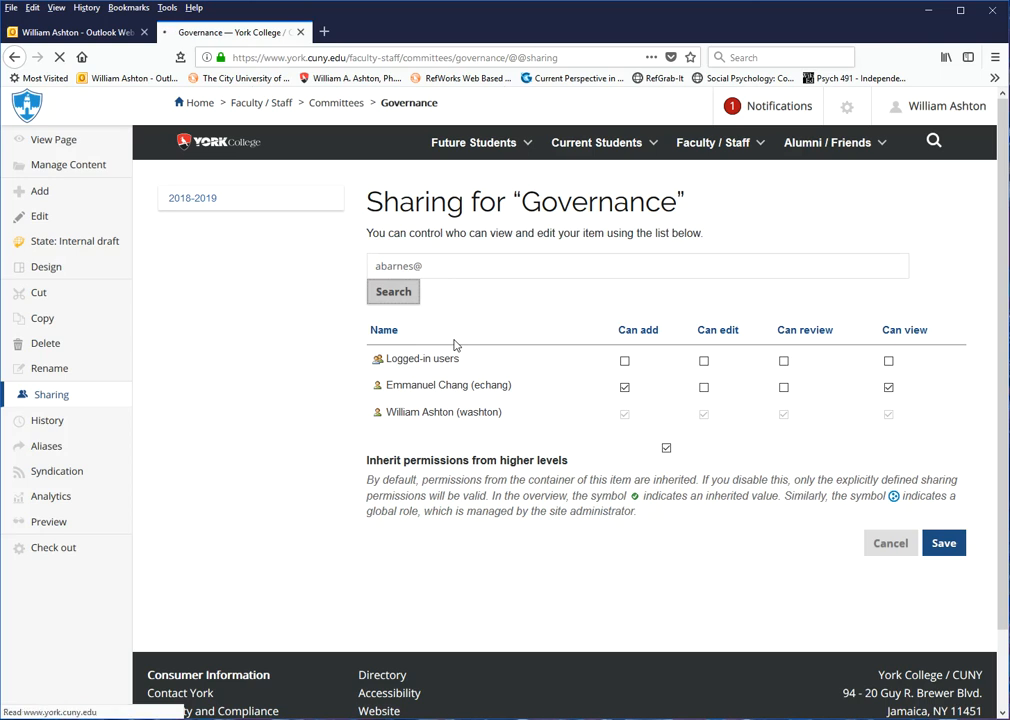
pyautogui.click(393, 291)
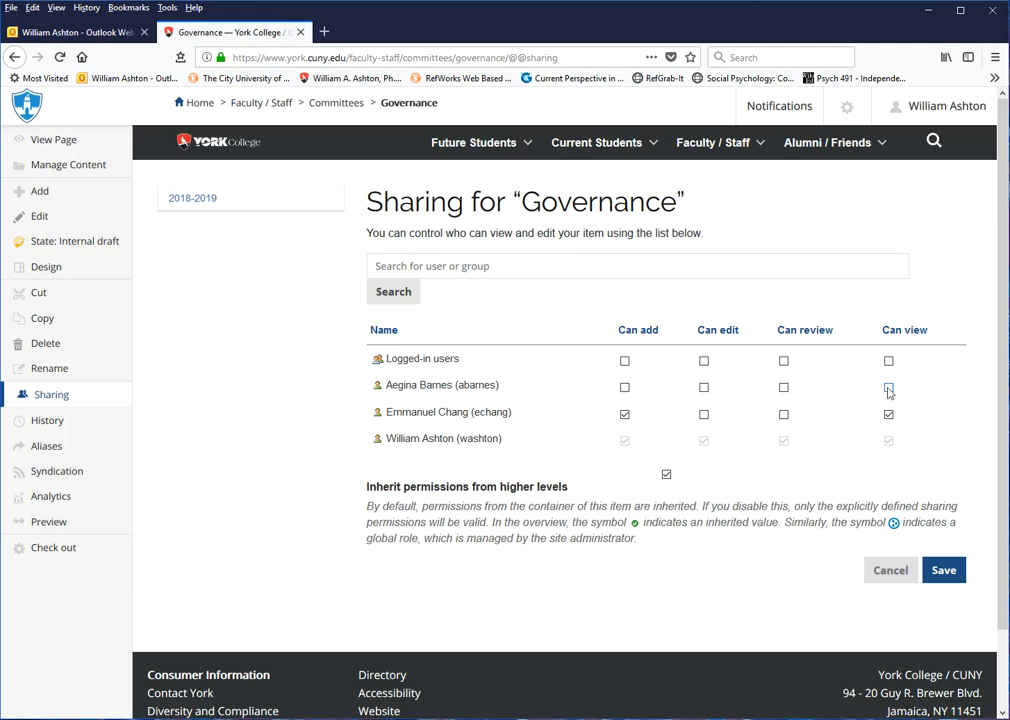
pyautogui.click(888, 388)
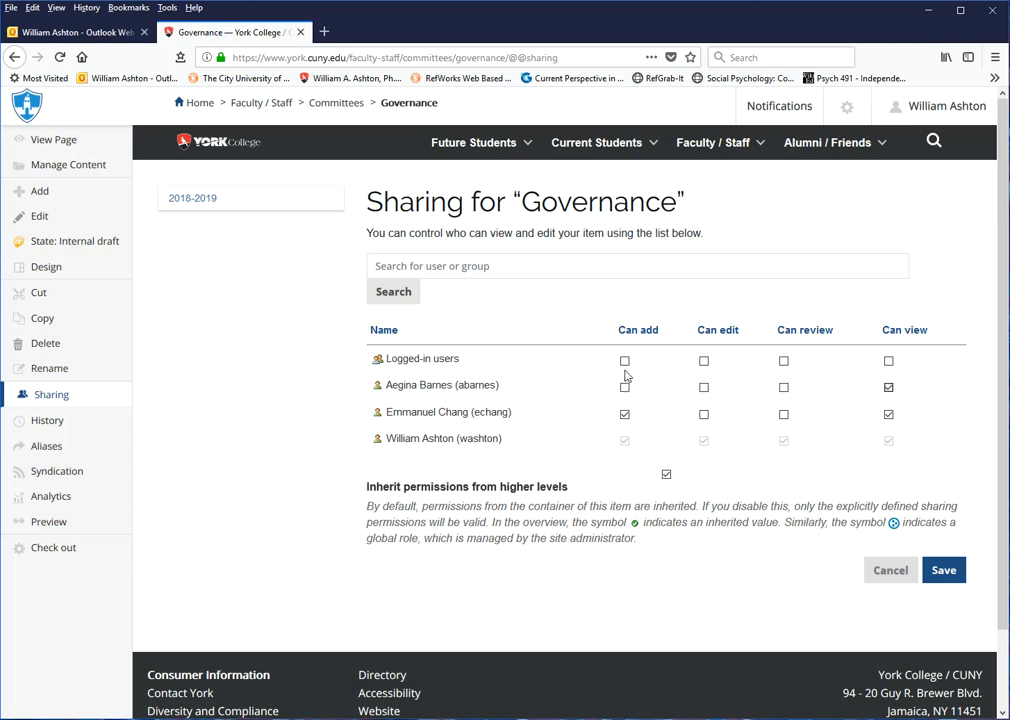
pyautogui.moveTo(648, 397)
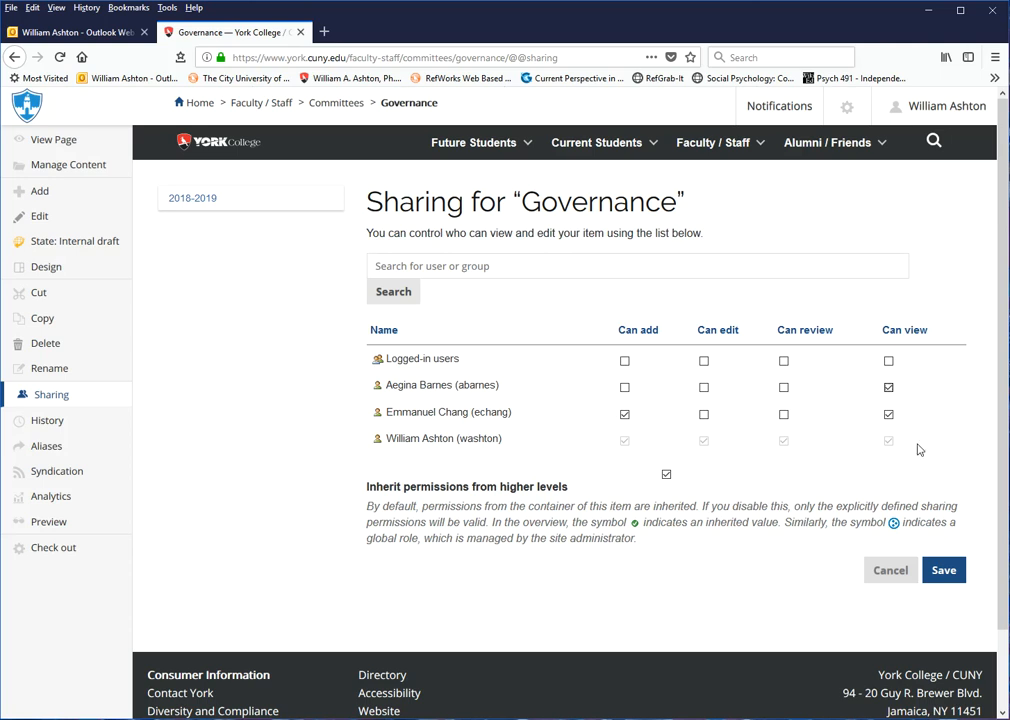
pyautogui.click(942, 570)
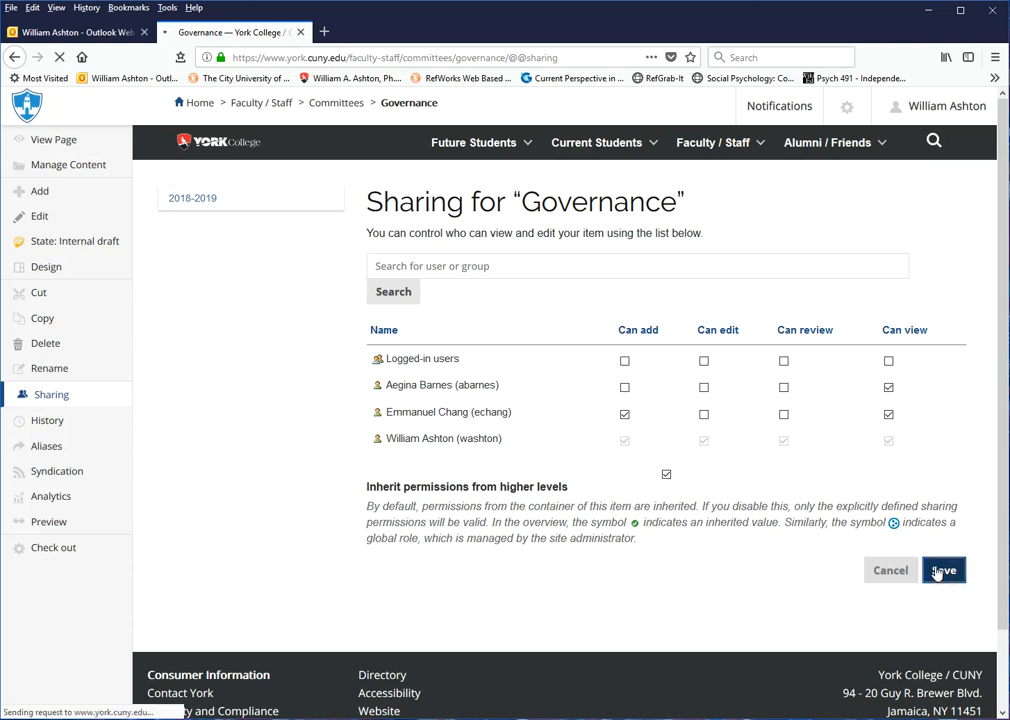
pyautogui.click(943, 570)
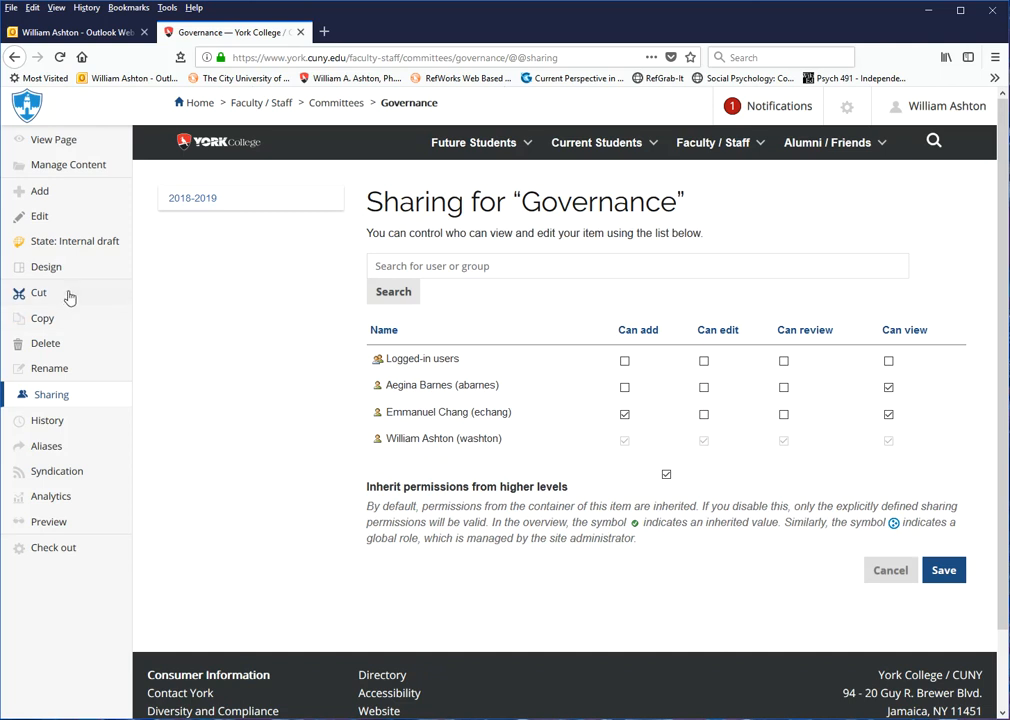
pyautogui.moveTo(53, 139)
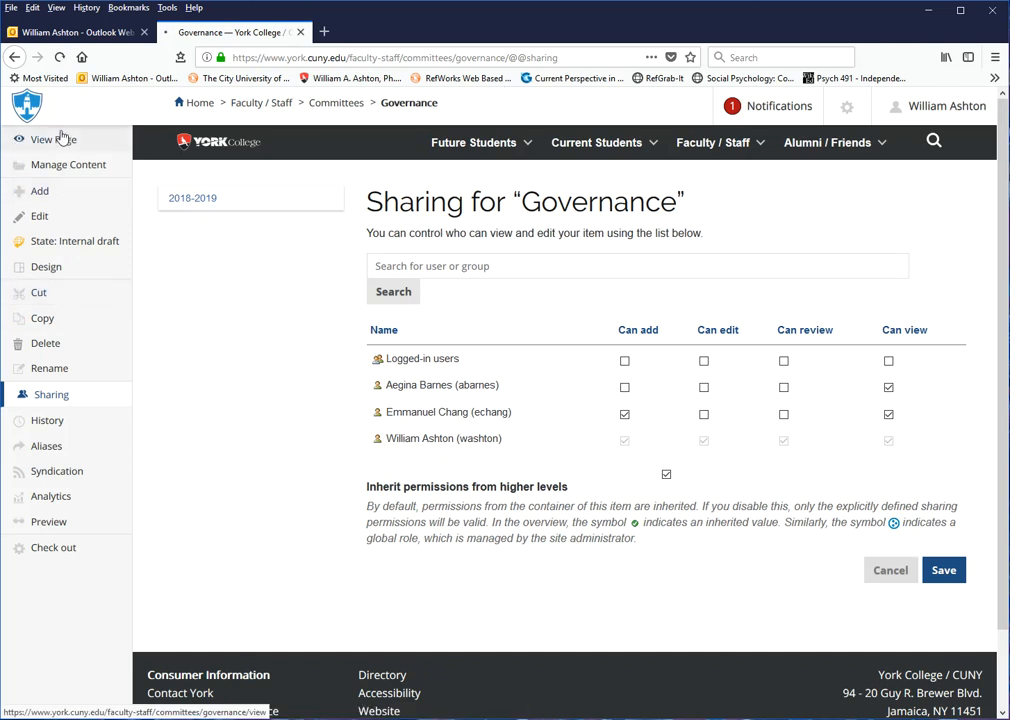
# Step: Switch from Sharing back to the Governance folder's View Page
pyautogui.click(52, 139)
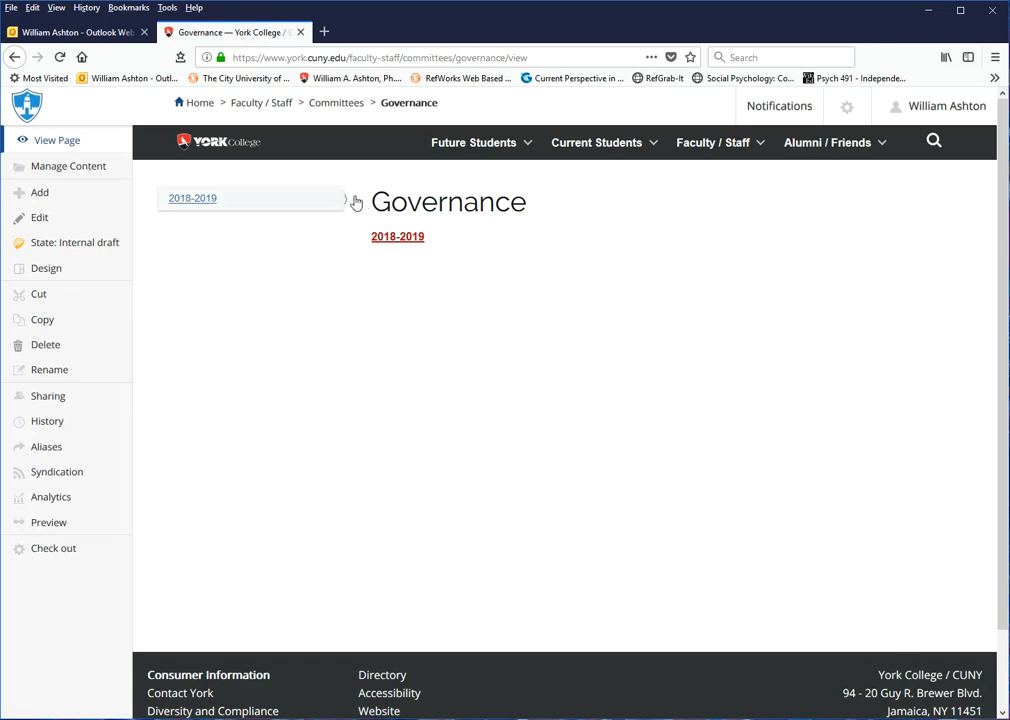
pyautogui.moveTo(485, 202)
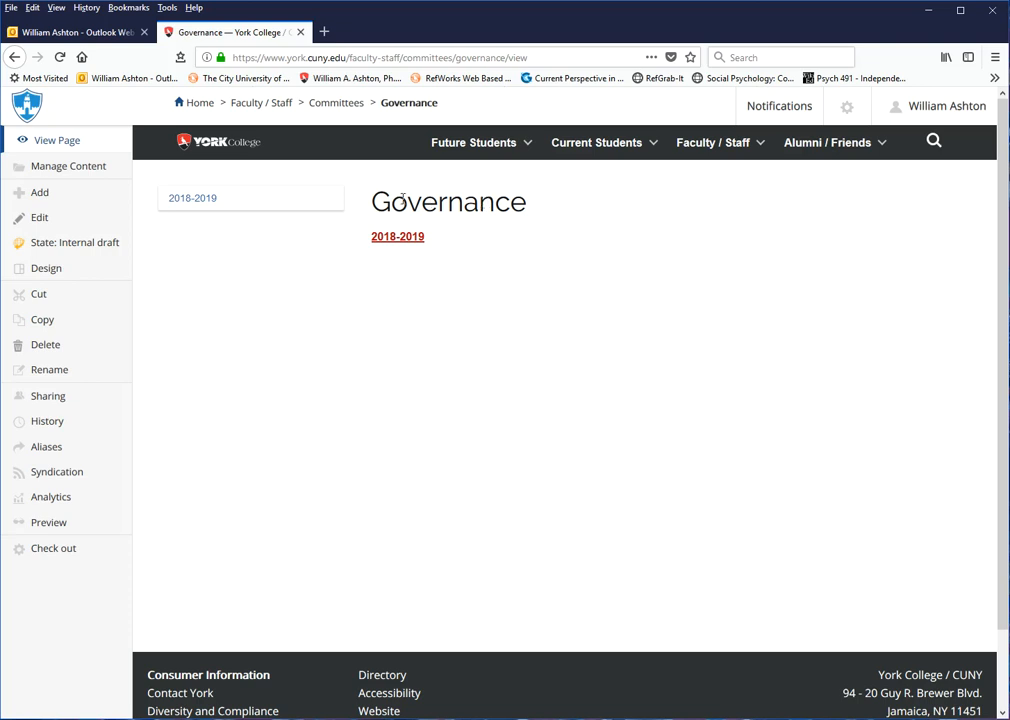
pyautogui.moveTo(641, 205)
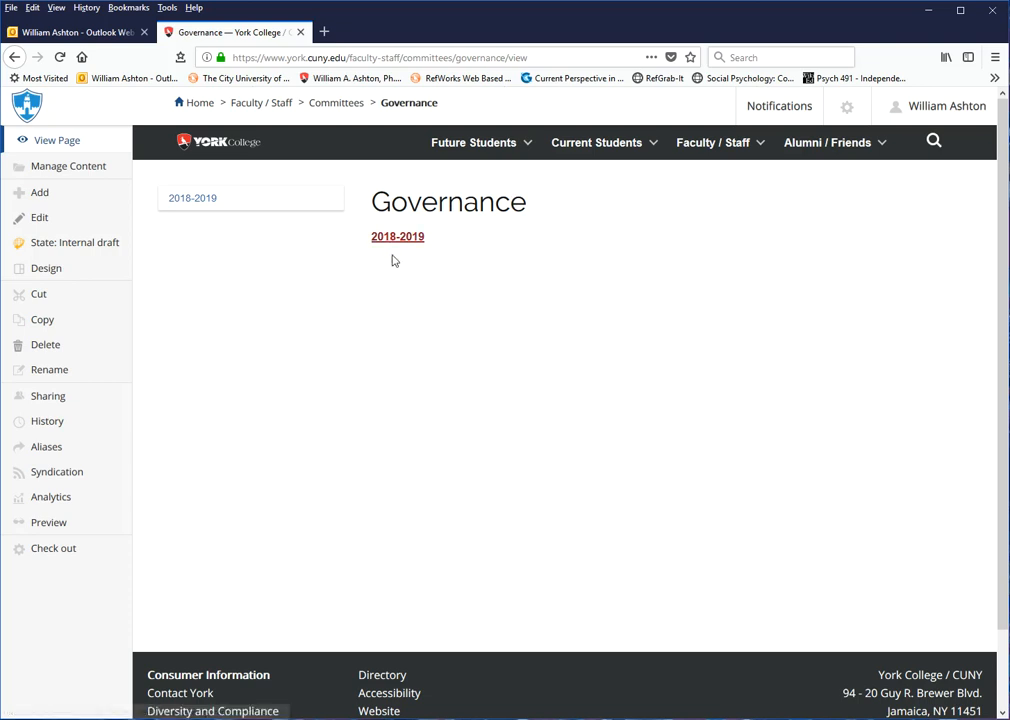
pyautogui.moveTo(399, 387)
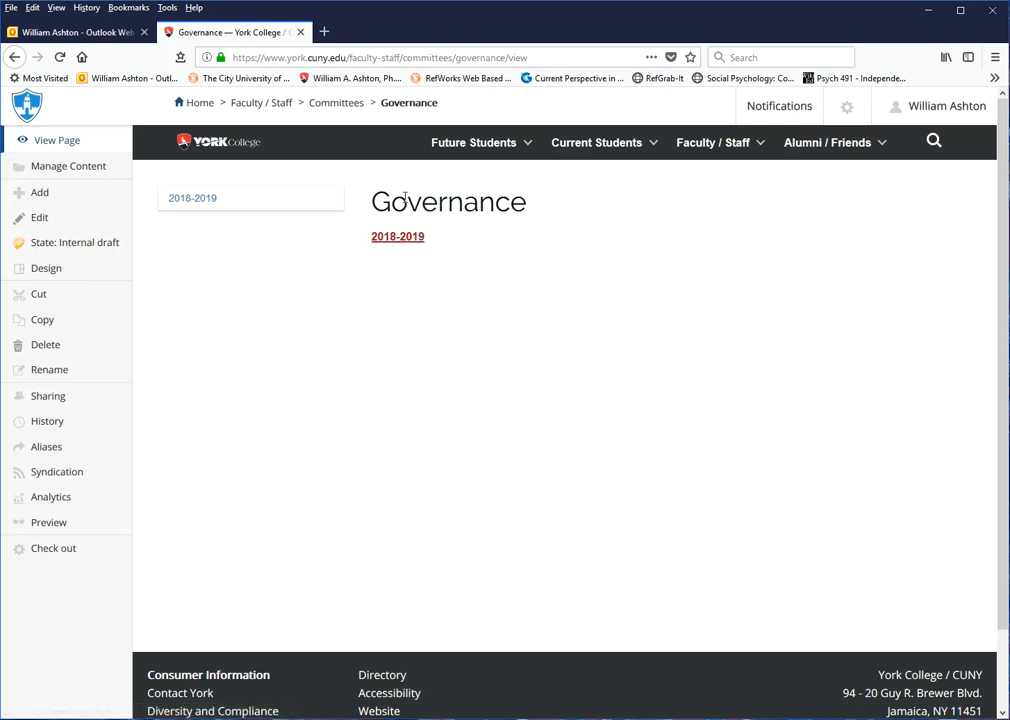
pyautogui.moveTo(397, 239)
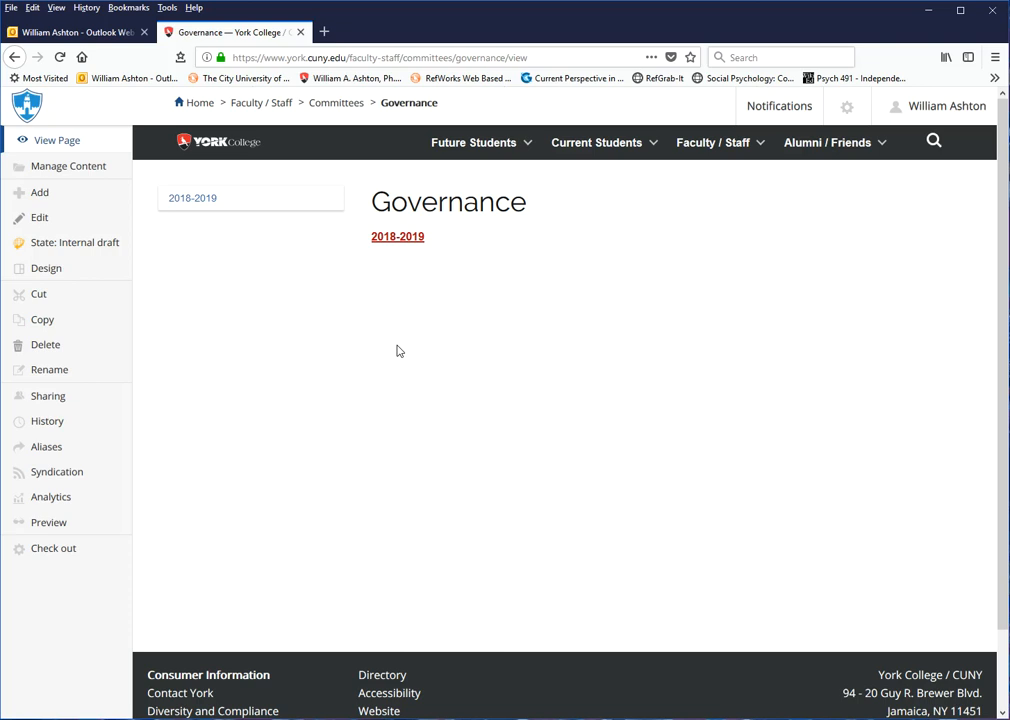
pyautogui.moveTo(408, 351)
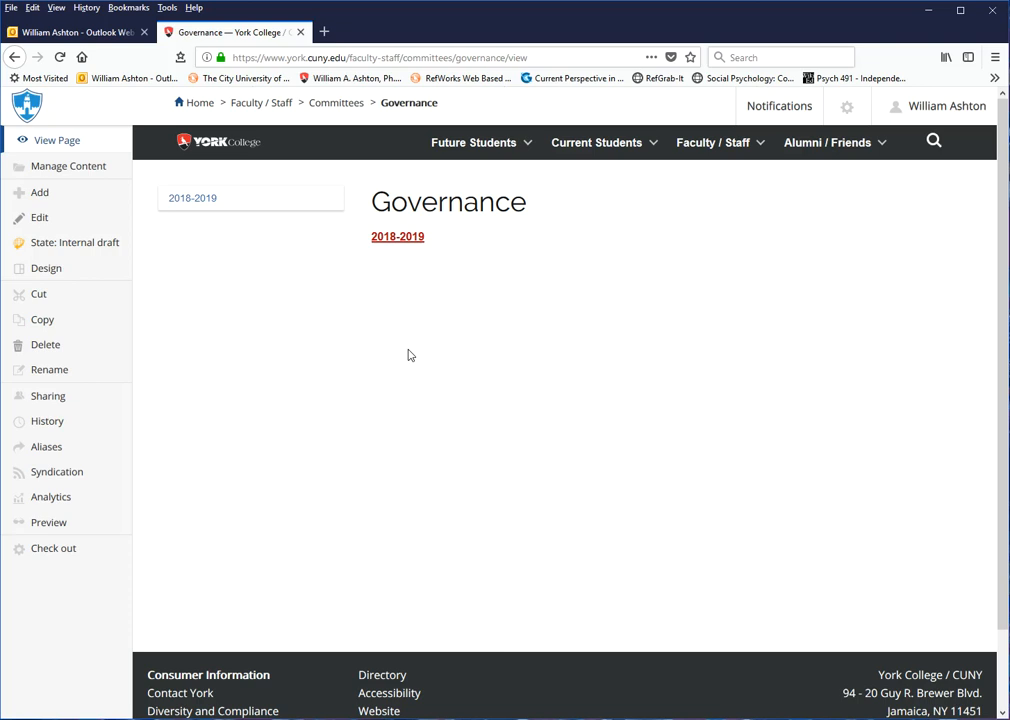
pyautogui.moveTo(300, 363)
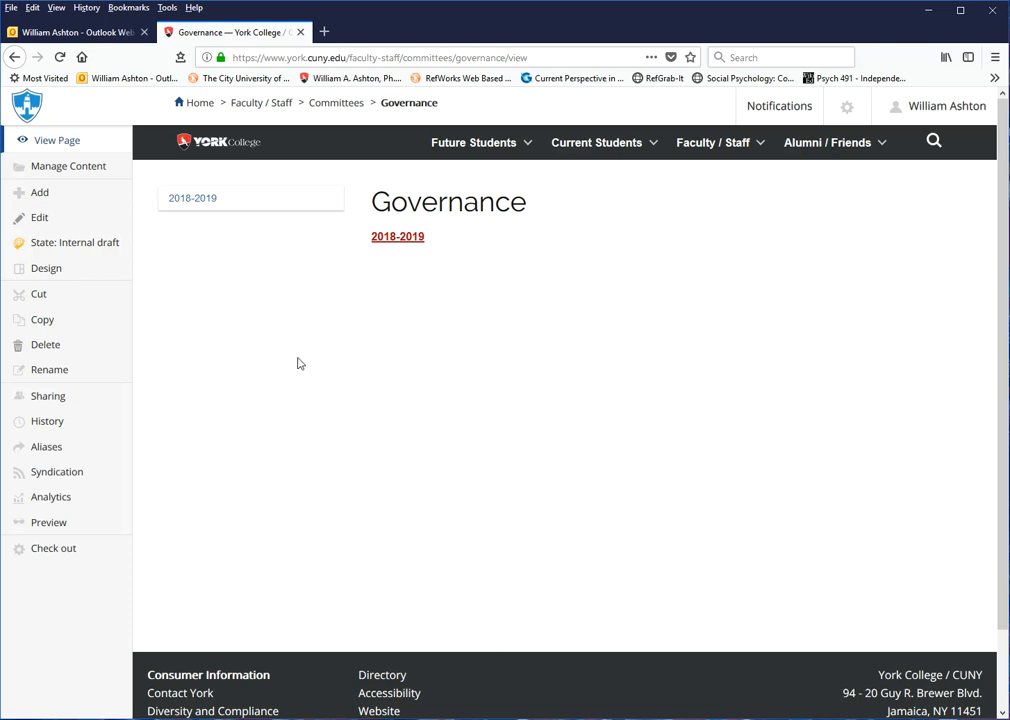
pyautogui.moveTo(108, 303)
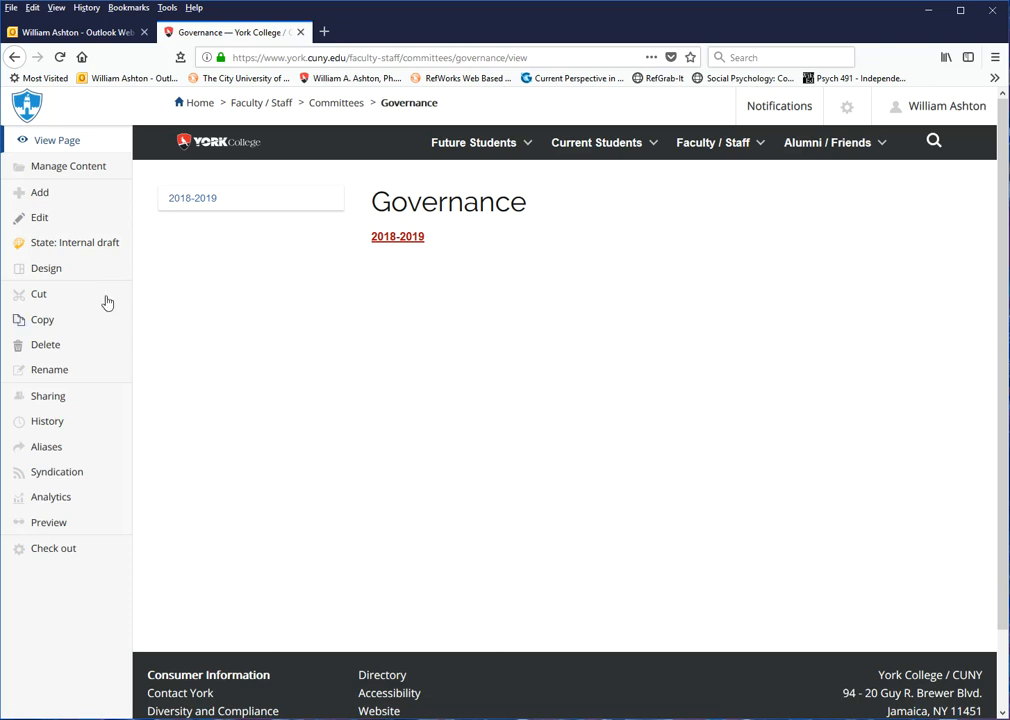
# Step: Add a folder titled '2017-2018' under Governance and save it
pyautogui.click(40, 192)
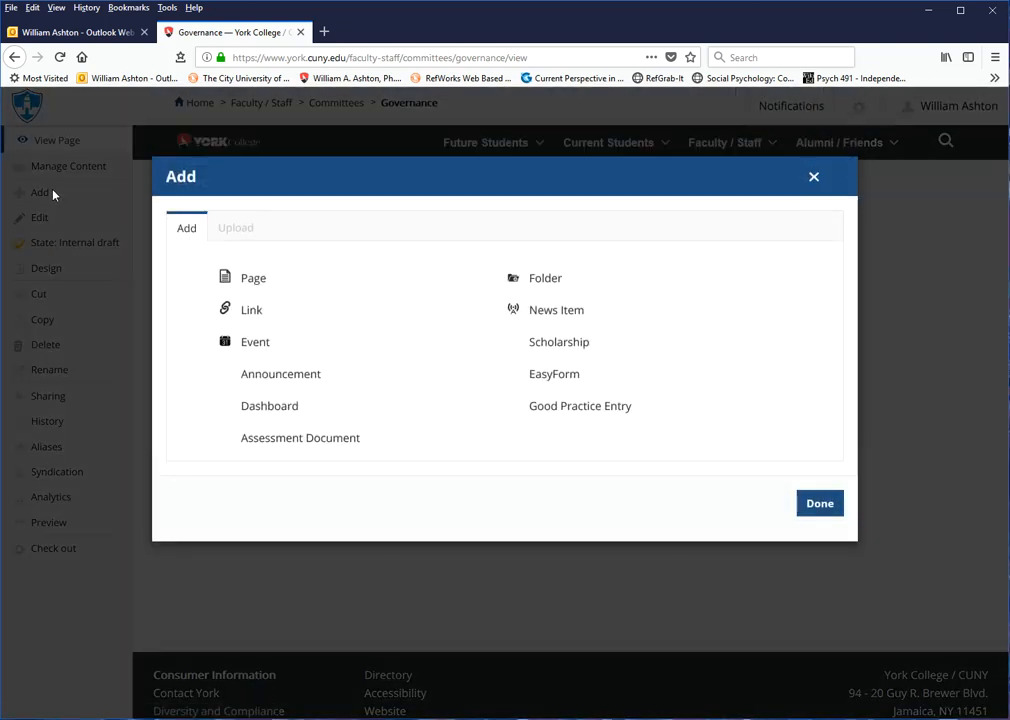
pyautogui.click(545, 277)
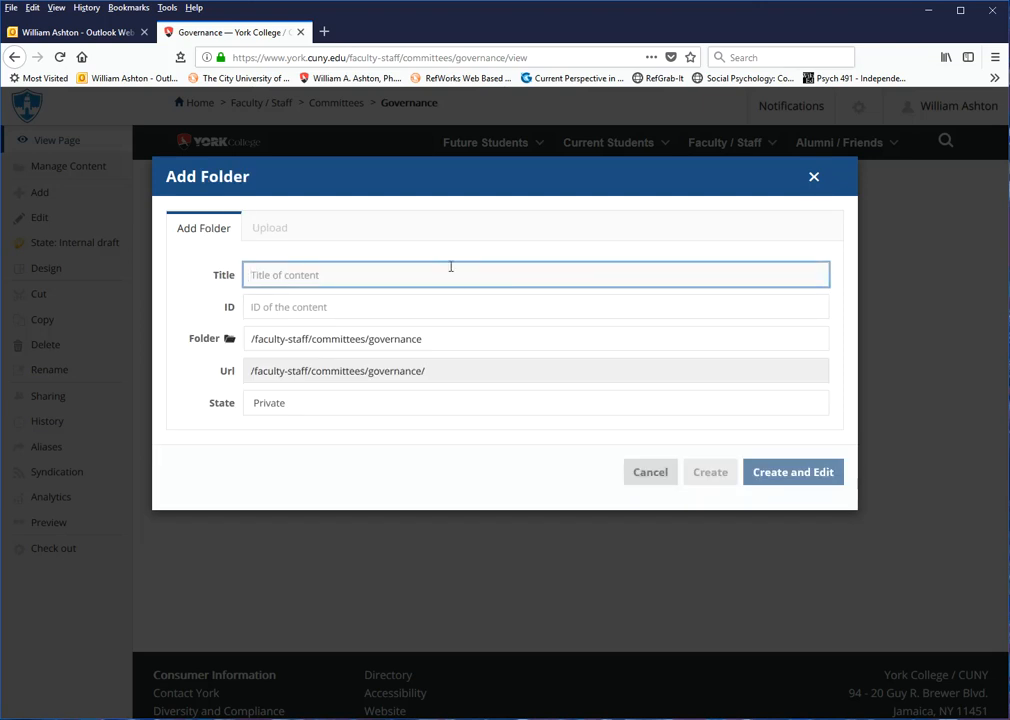
pyautogui.write('2017-2')
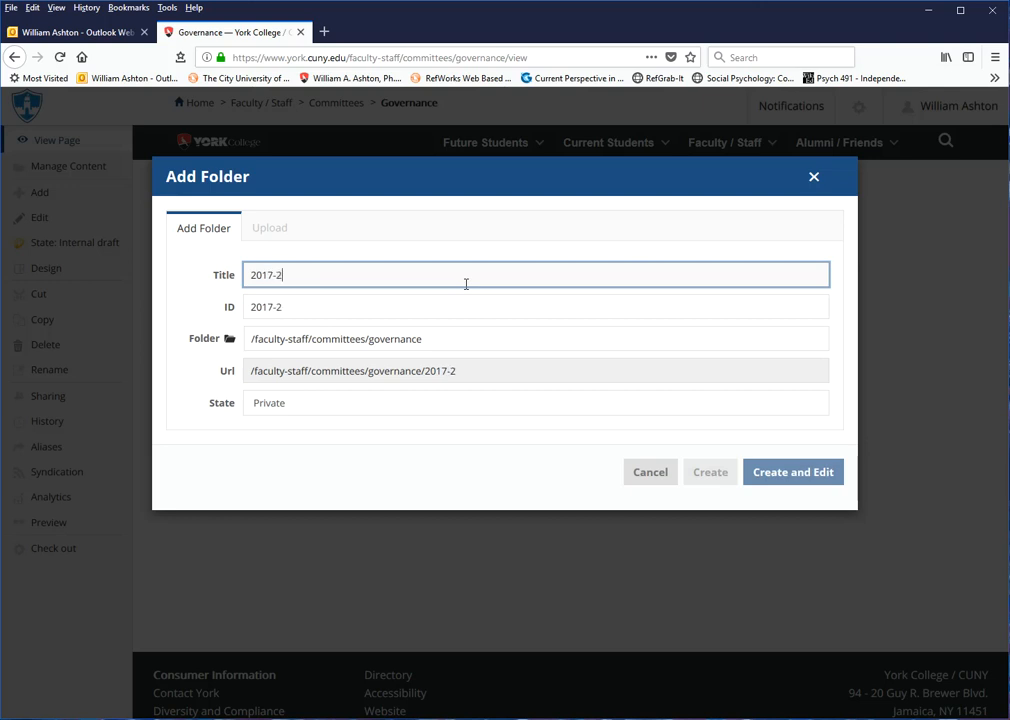
pyautogui.write('018')
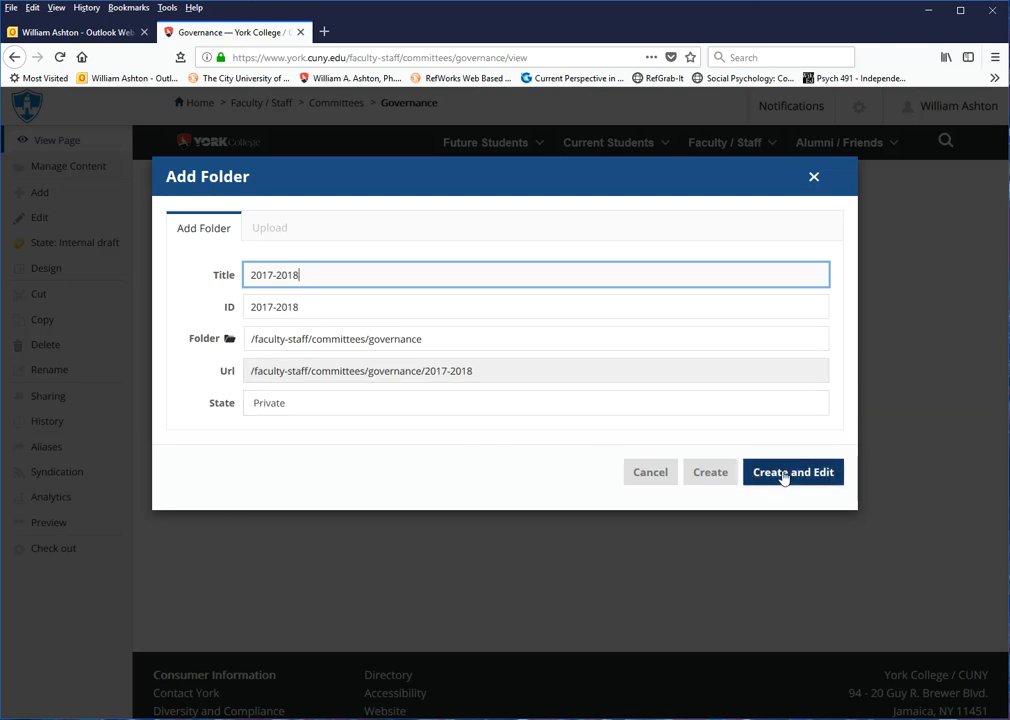
pyautogui.click(793, 471)
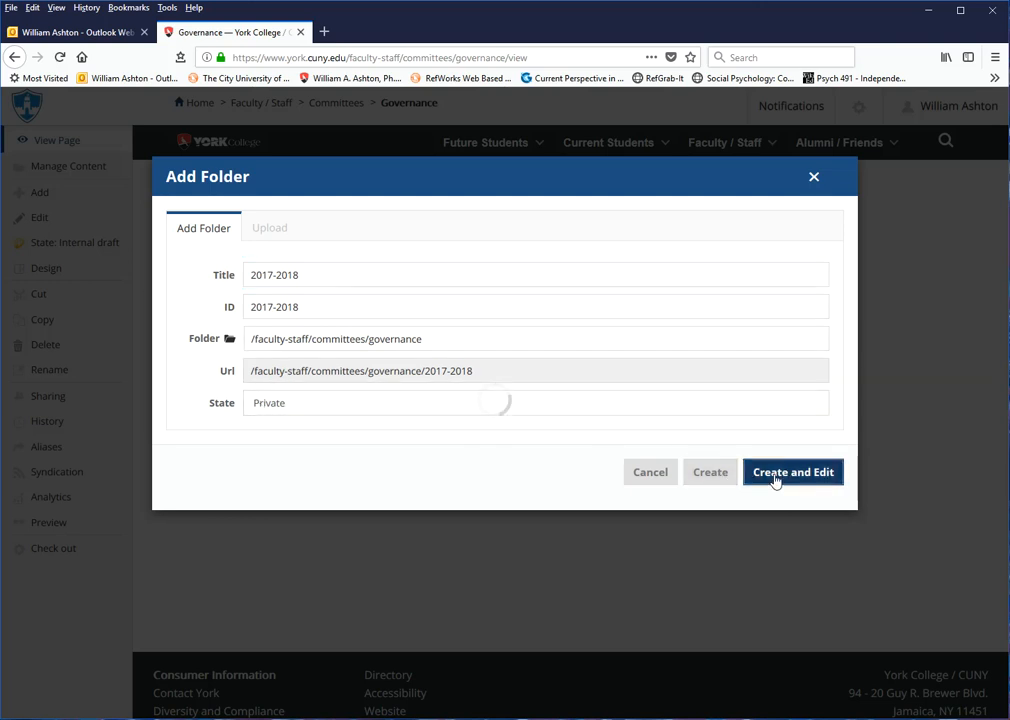
pyautogui.click(792, 471)
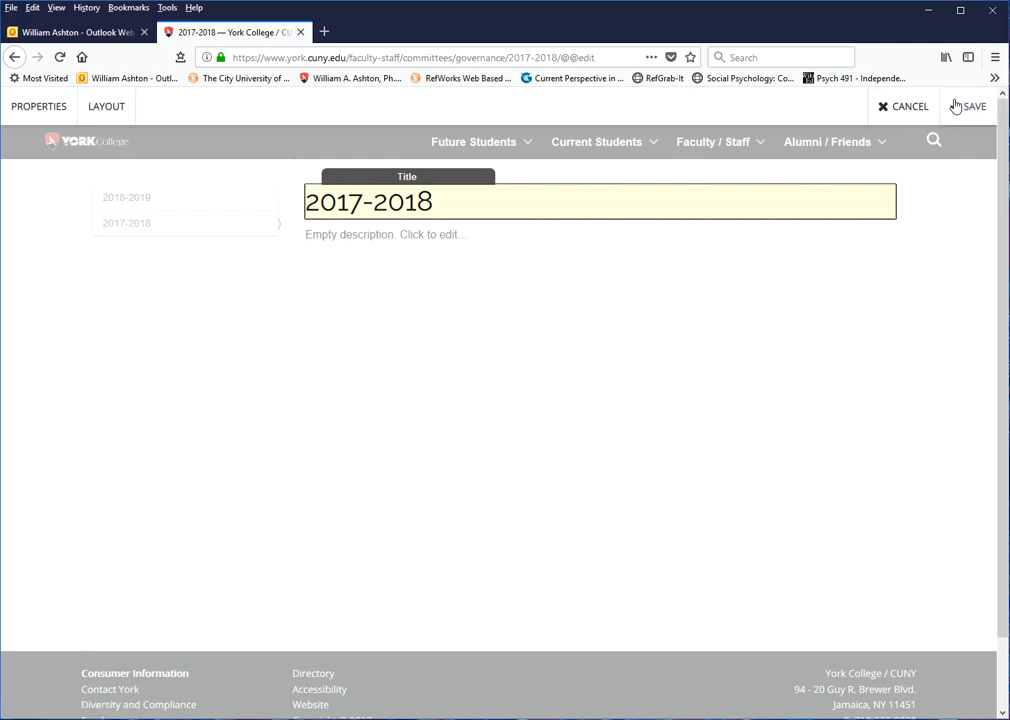
pyautogui.click(973, 106)
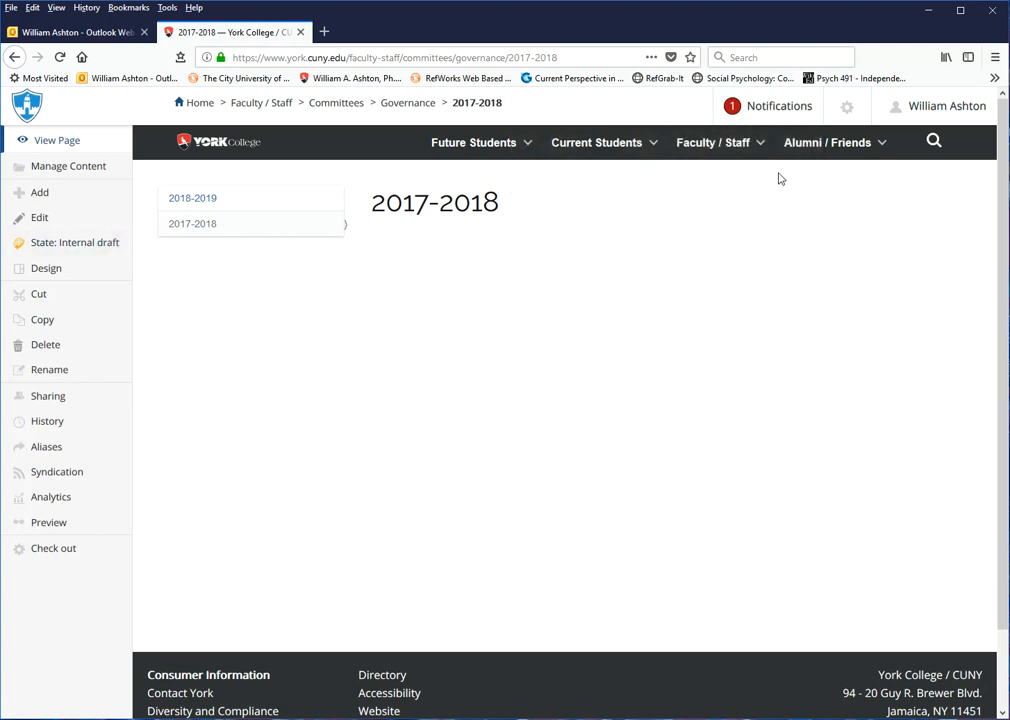
# Step: Use the Governance breadcrumb to return to the page listing 2018-2019 and 2017-2018
pyautogui.click(407, 102)
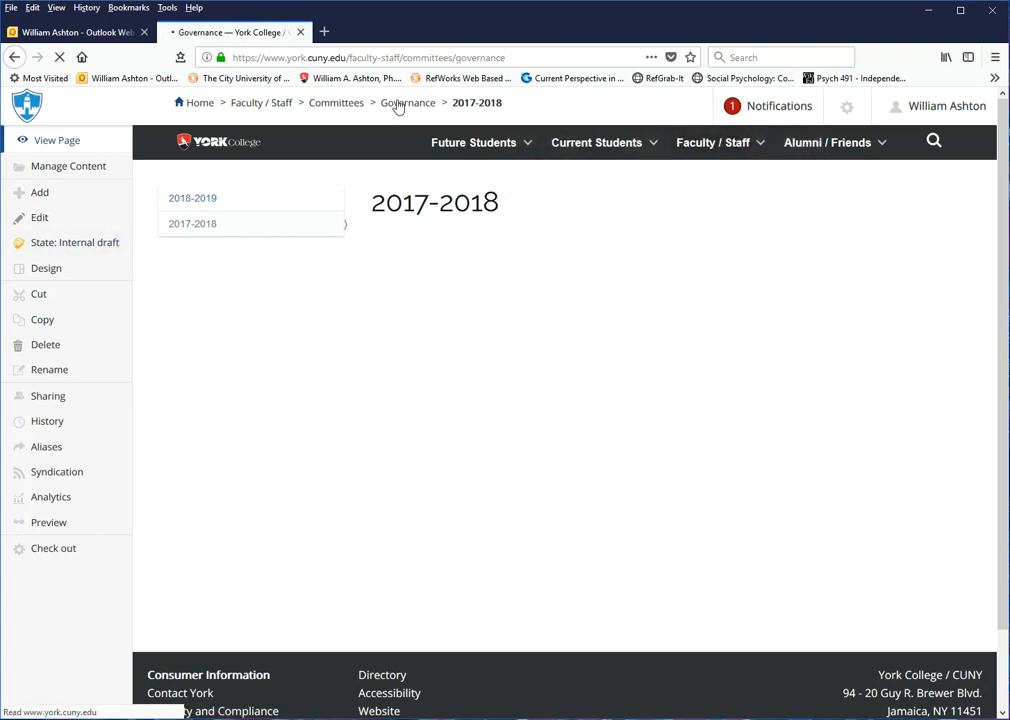
pyautogui.click(407, 102)
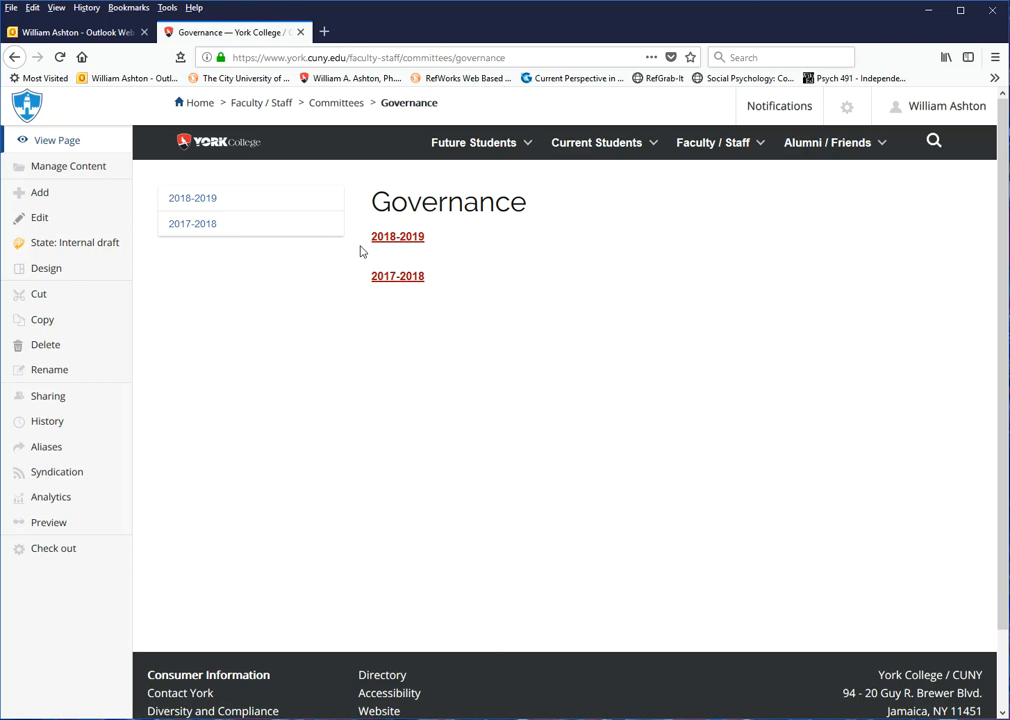
pyautogui.moveTo(368, 252)
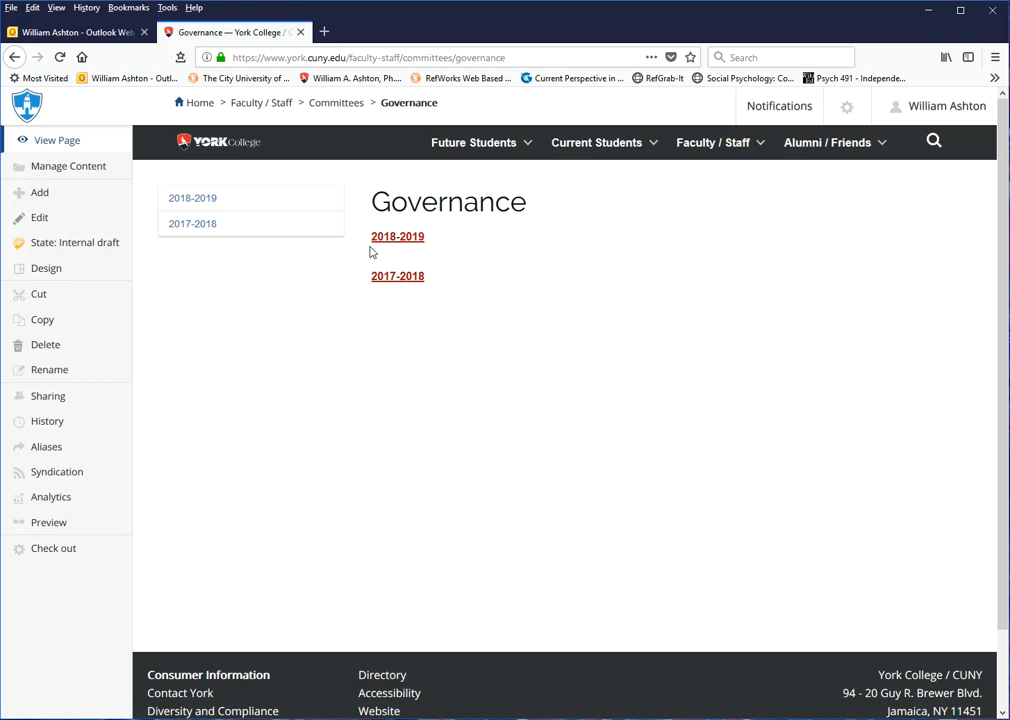
pyautogui.moveTo(422, 249)
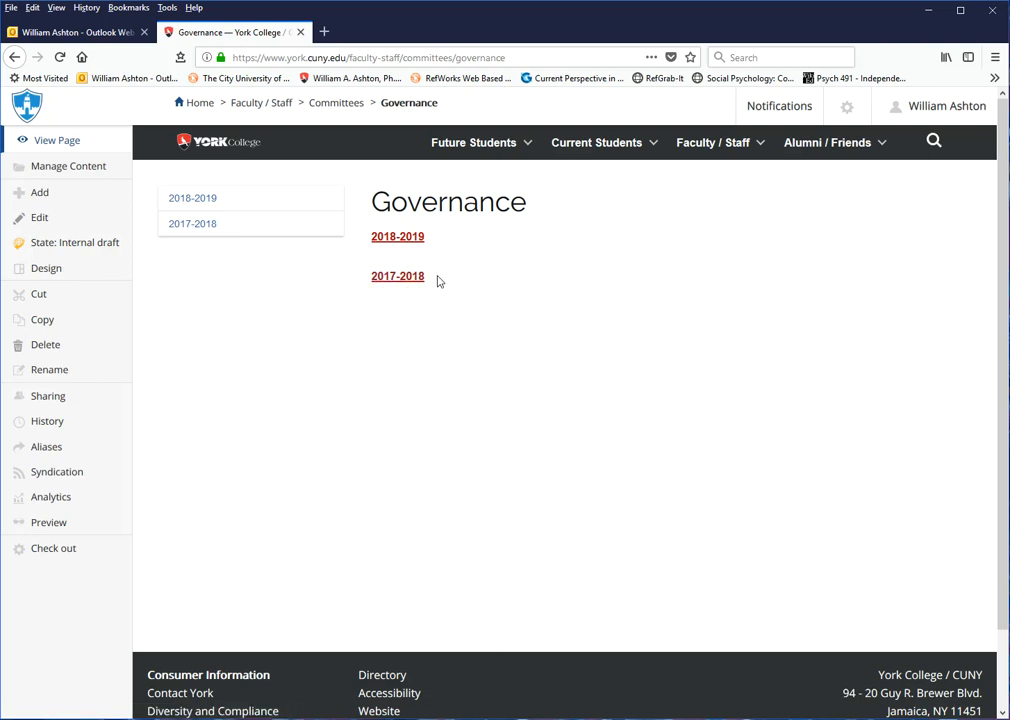
pyautogui.moveTo(432, 281)
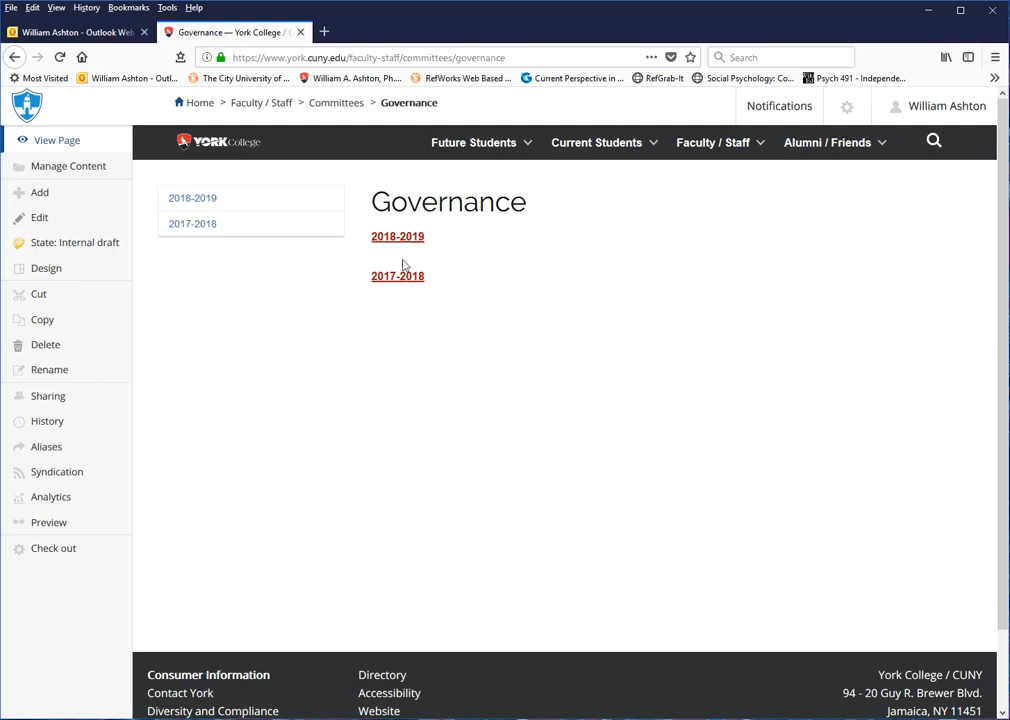
pyautogui.moveTo(397, 276)
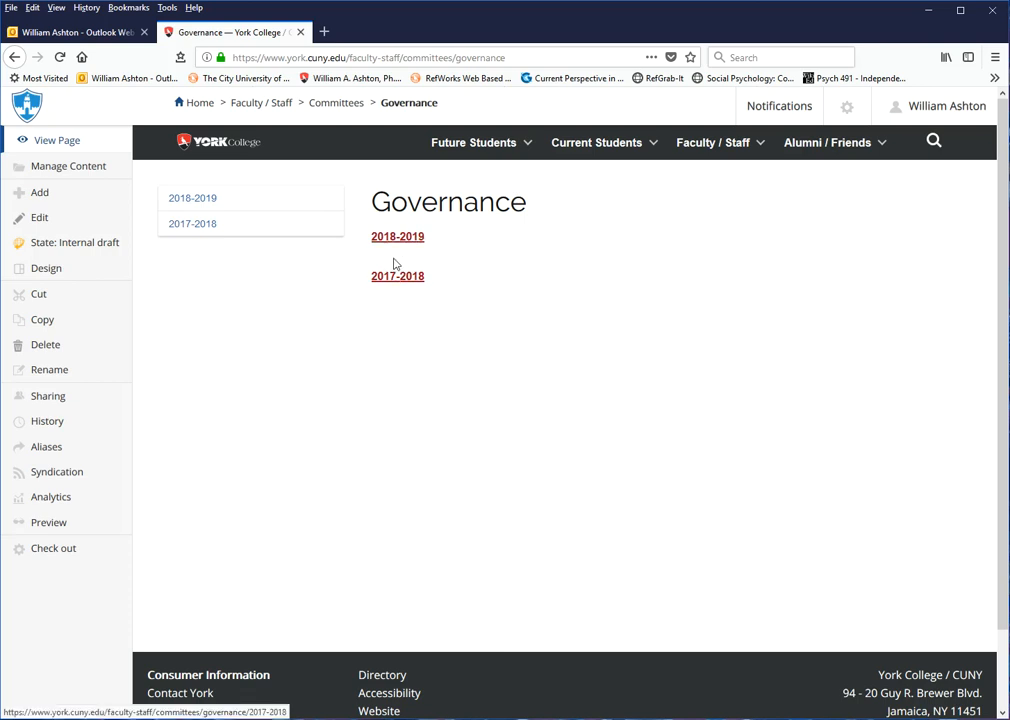
pyautogui.moveTo(398, 276)
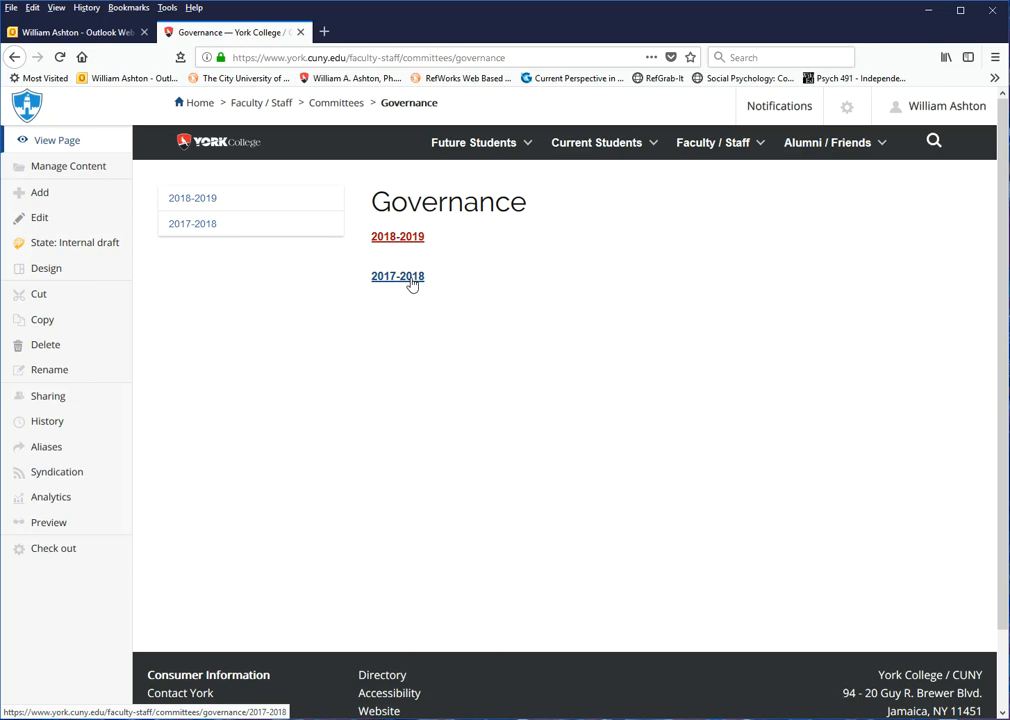
# Step: Open the empty 2017-2018 subfolder from the Governance page
pyautogui.click(397, 276)
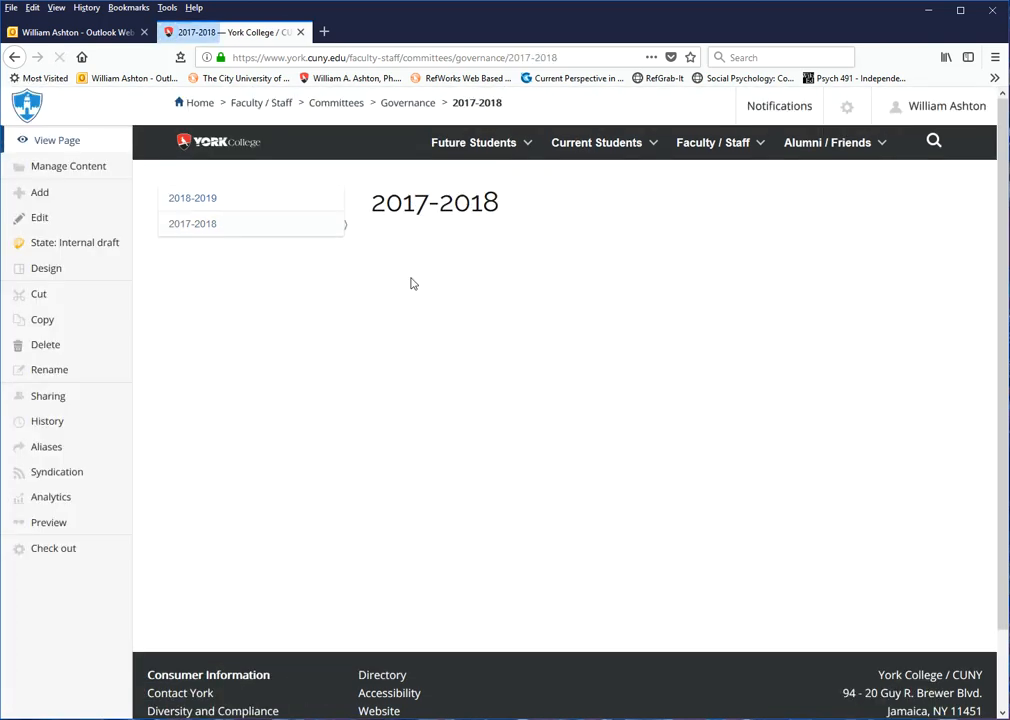
pyautogui.moveTo(447, 303)
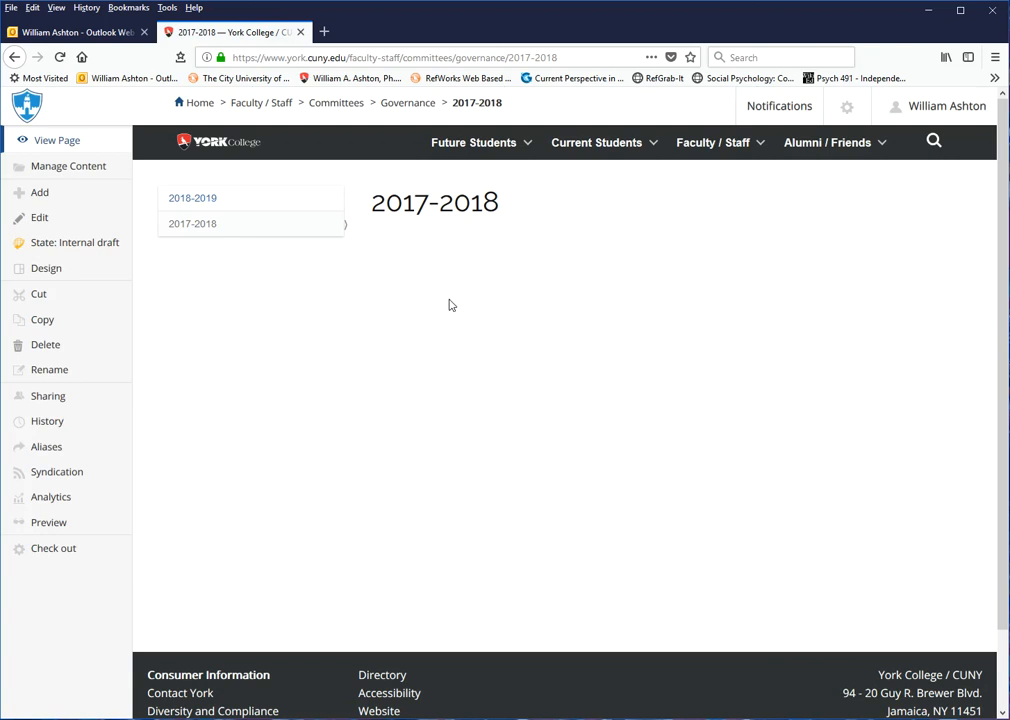
pyautogui.moveTo(460, 308)
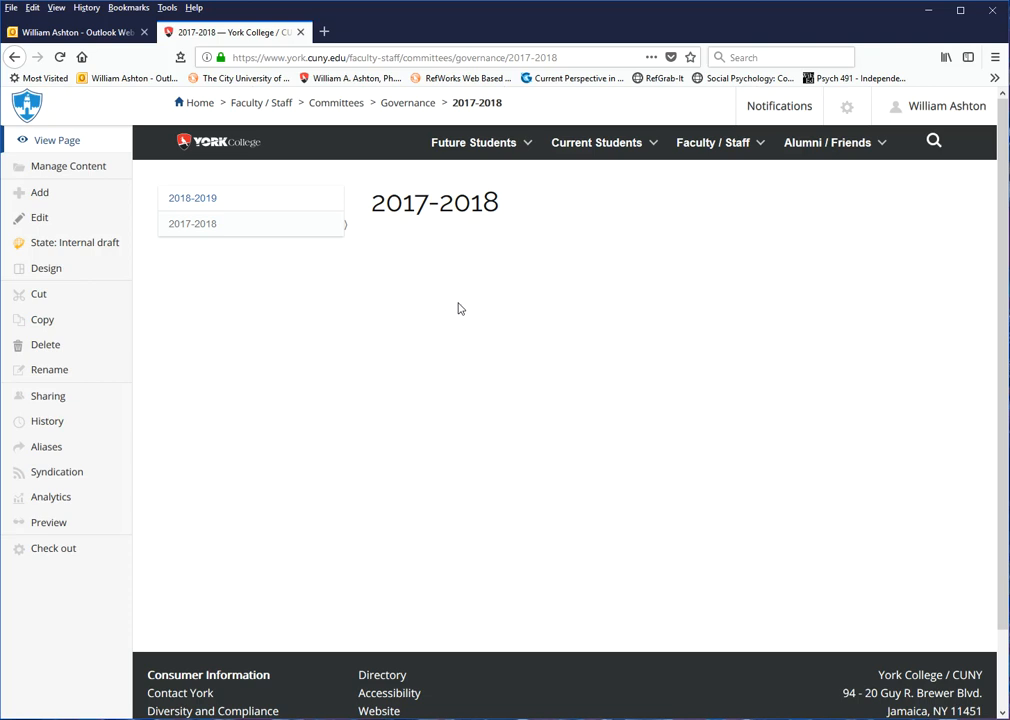
pyautogui.moveTo(463, 198)
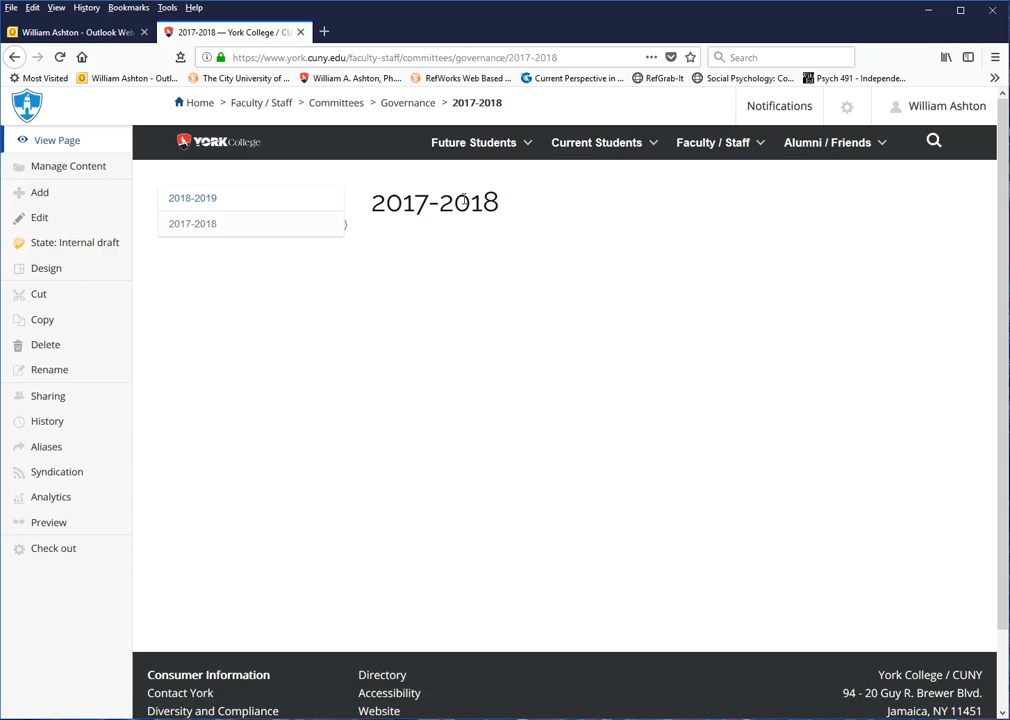
pyautogui.moveTo(436, 367)
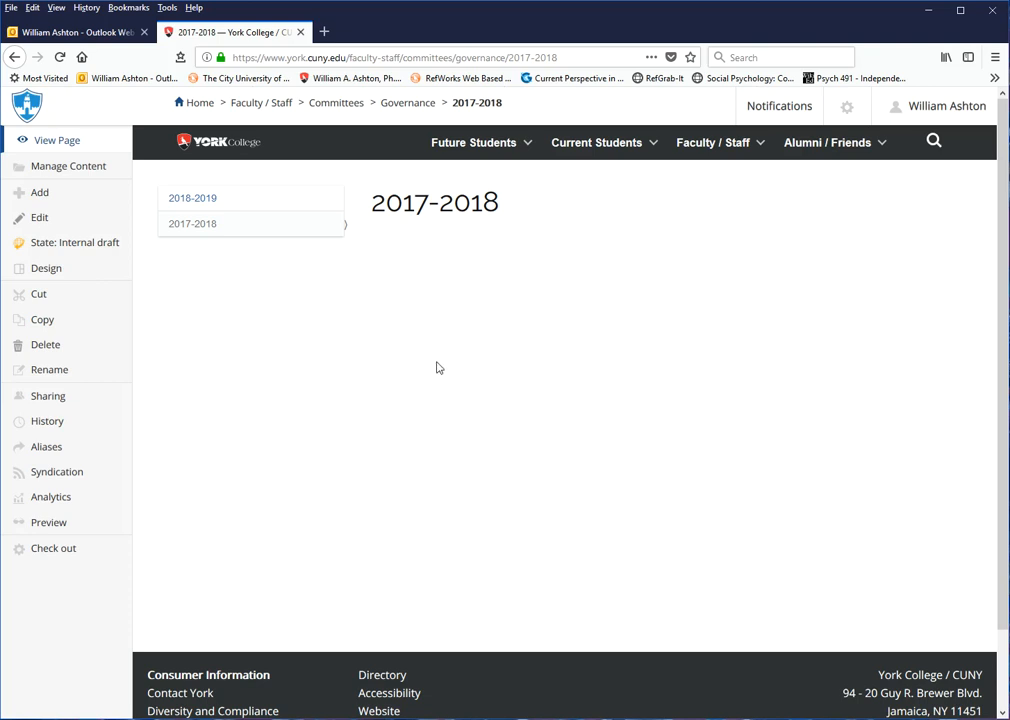
pyautogui.moveTo(460, 379)
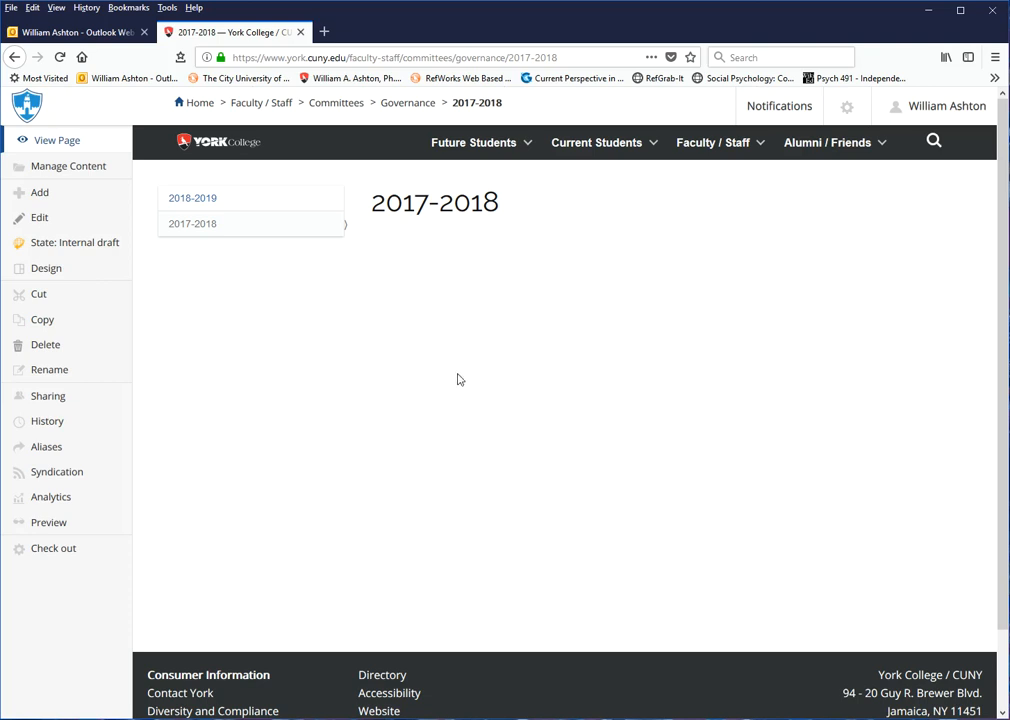
pyautogui.moveTo(40, 192)
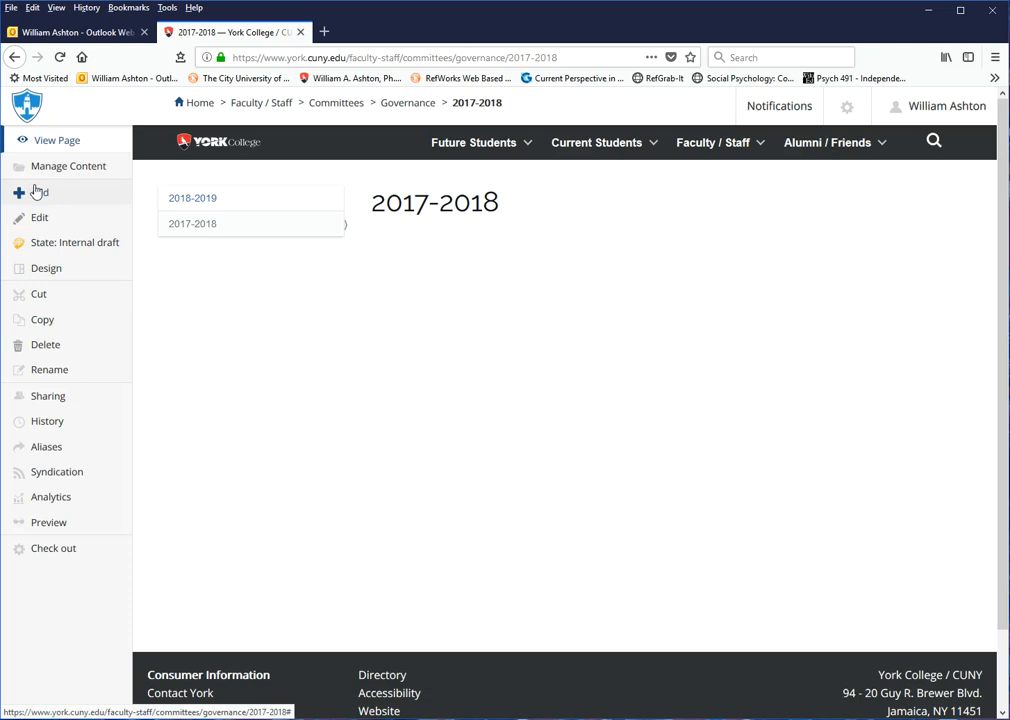
# Step: Show the Upload panel from the Add dialog for the 2017-2018 folder
pyautogui.click(38, 192)
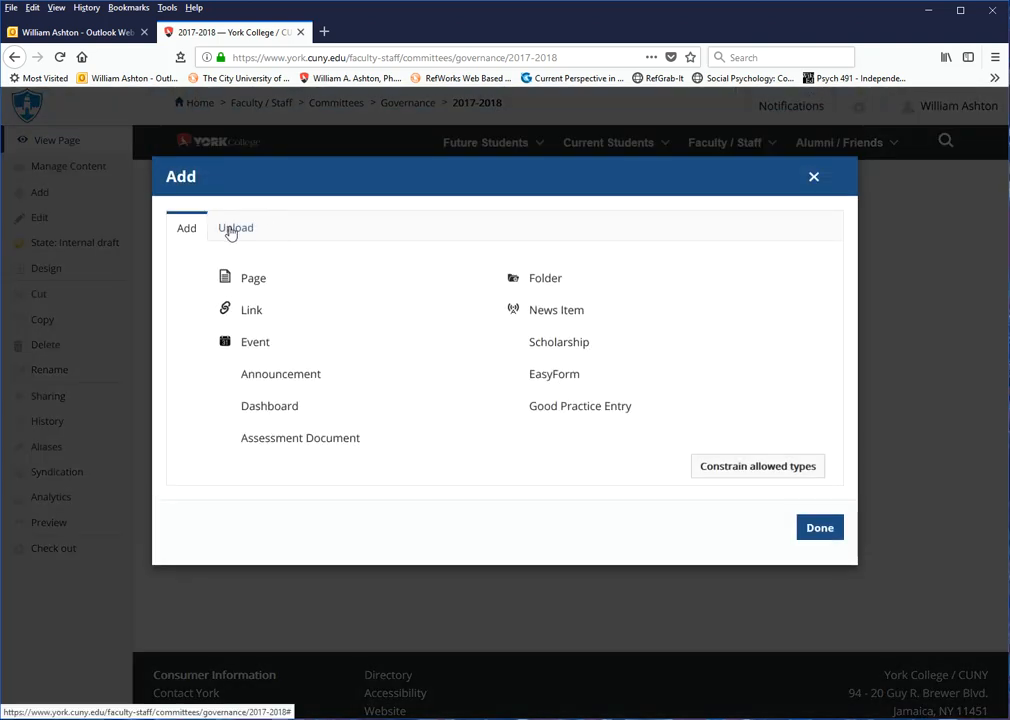
pyautogui.moveTo(236, 235)
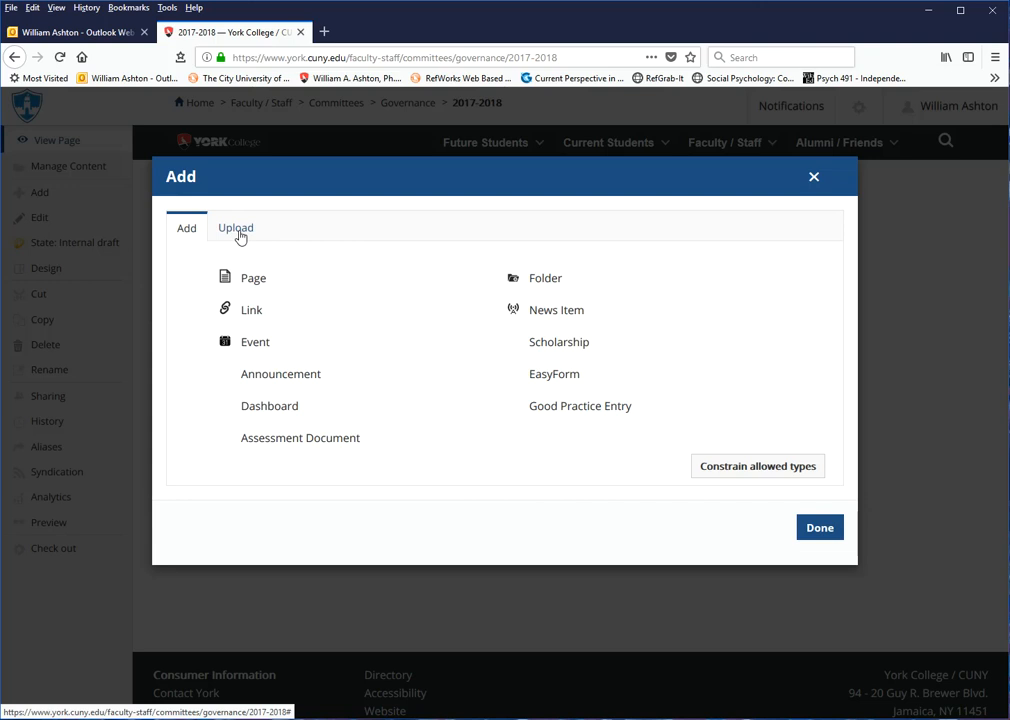
pyautogui.click(236, 228)
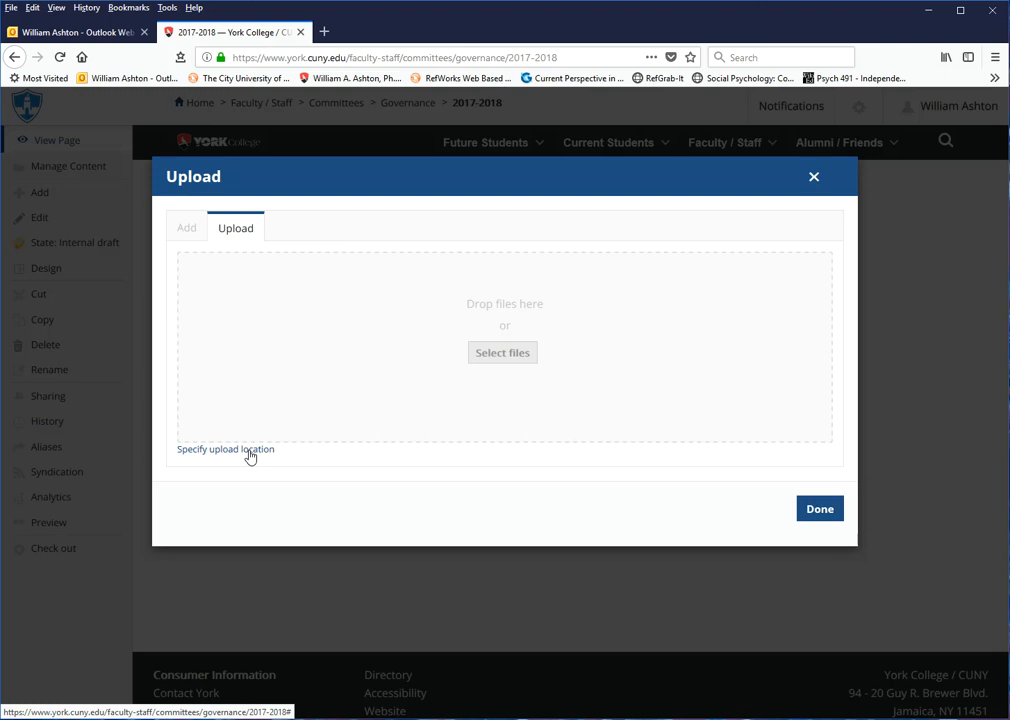
# Step: Specify the upload location in the folder picker, confirming twice; it shows /faculty-staff/committees
pyautogui.click(225, 449)
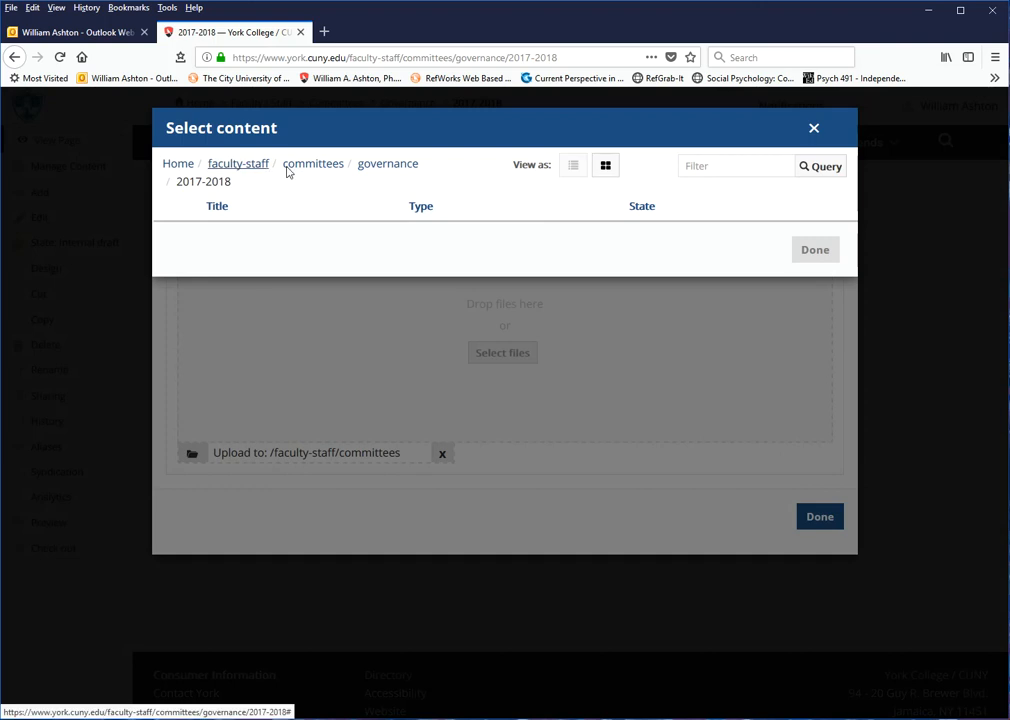
pyautogui.moveTo(387, 163)
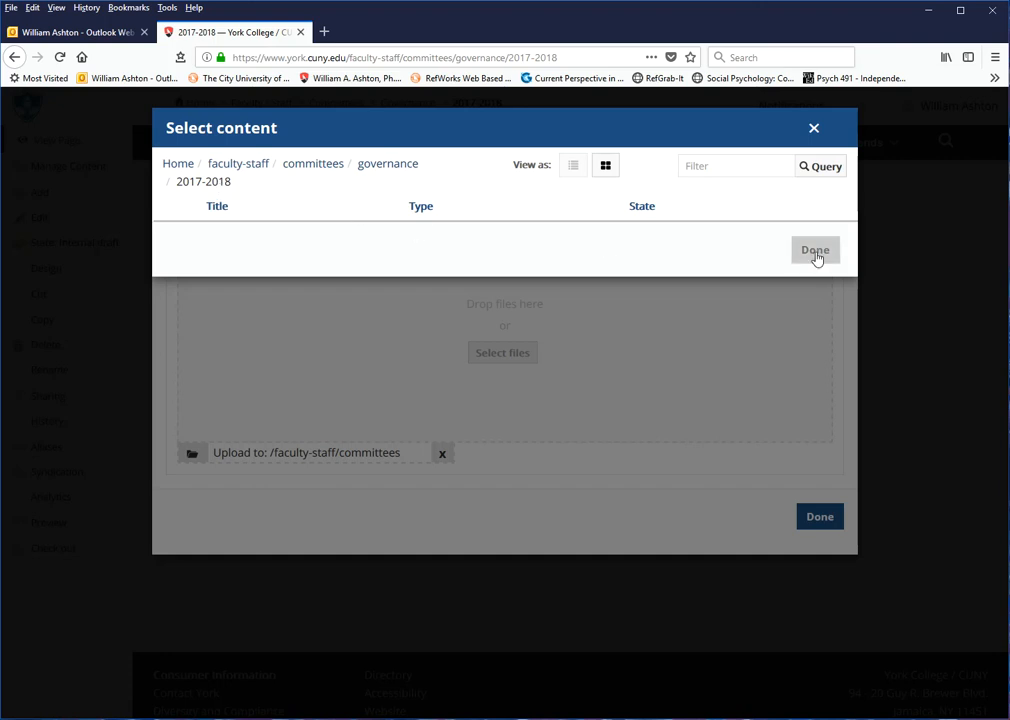
pyautogui.click(815, 250)
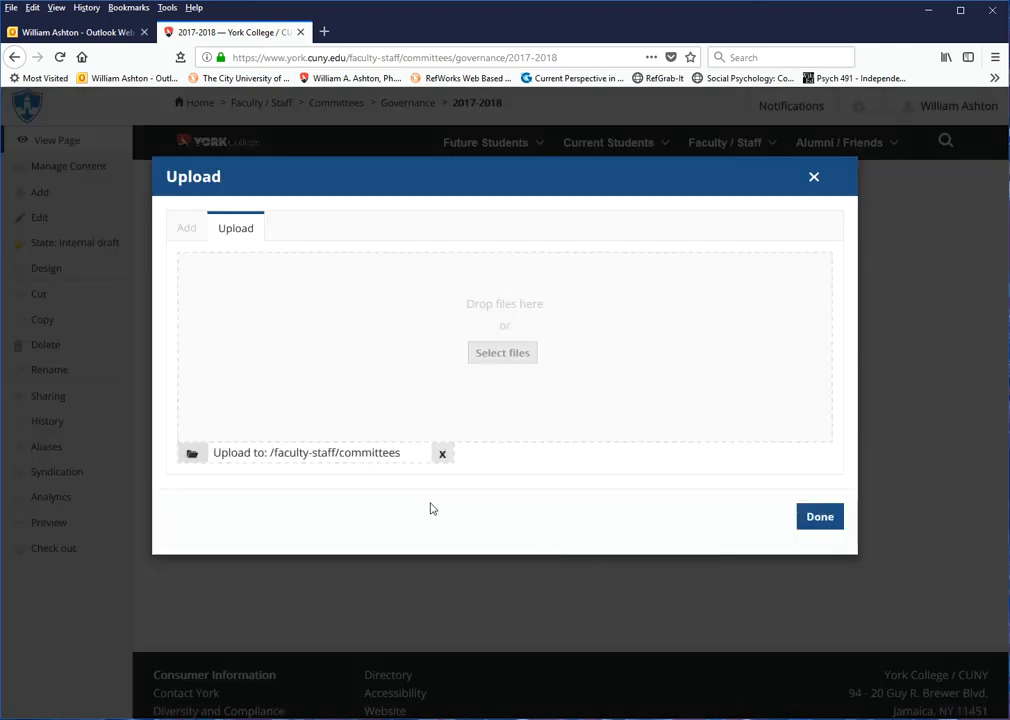
pyautogui.moveTo(283, 467)
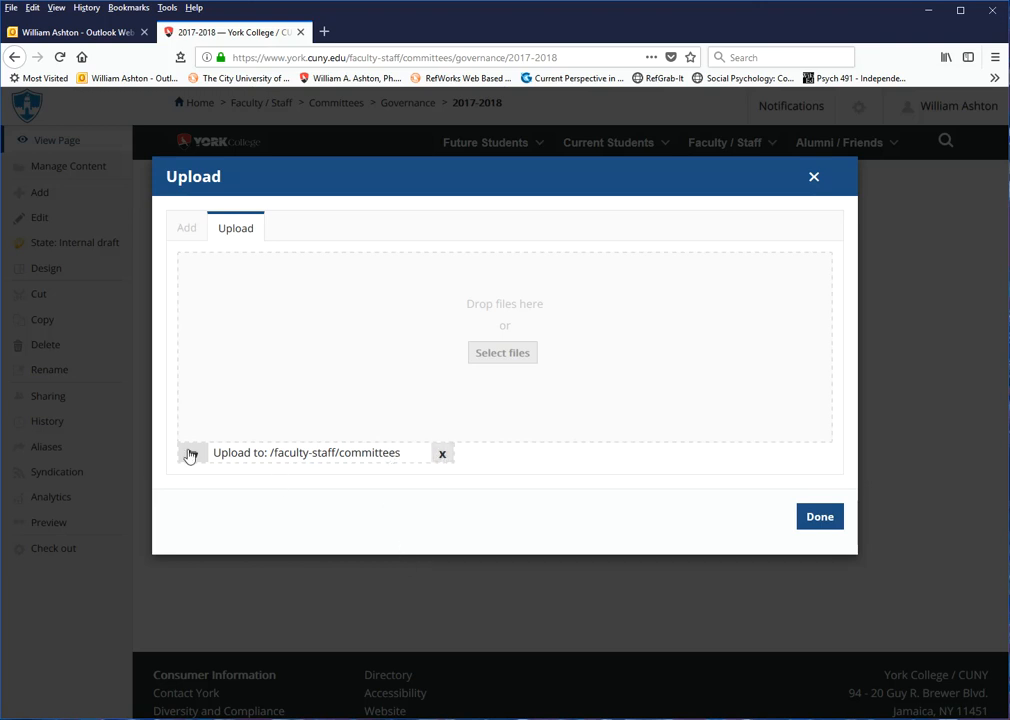
pyautogui.click(192, 452)
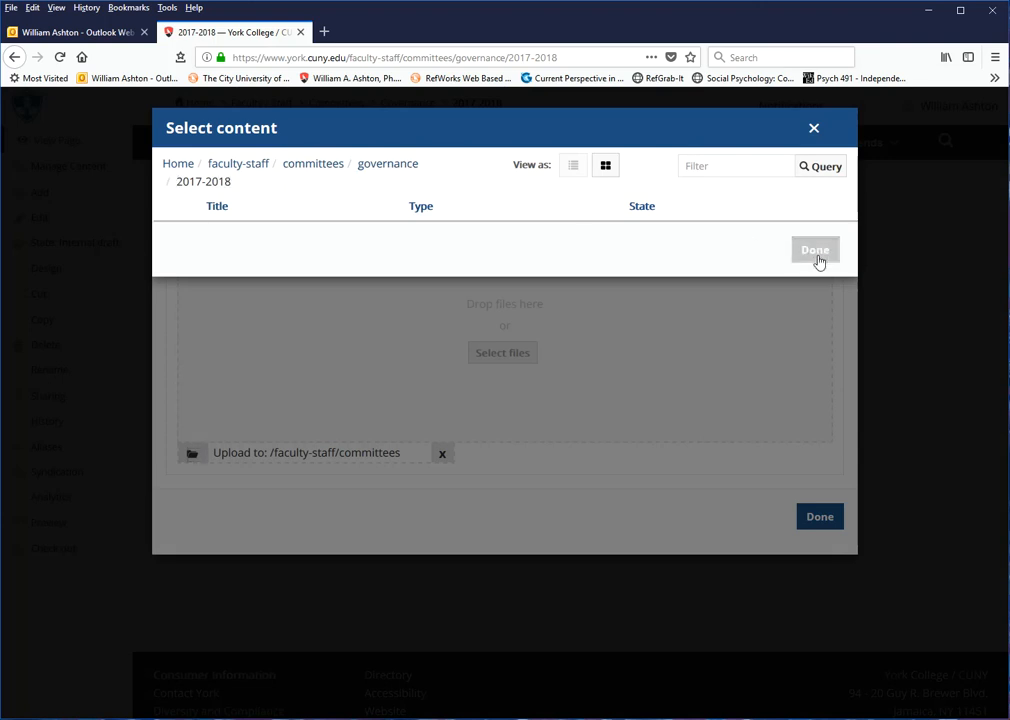
pyautogui.click(815, 249)
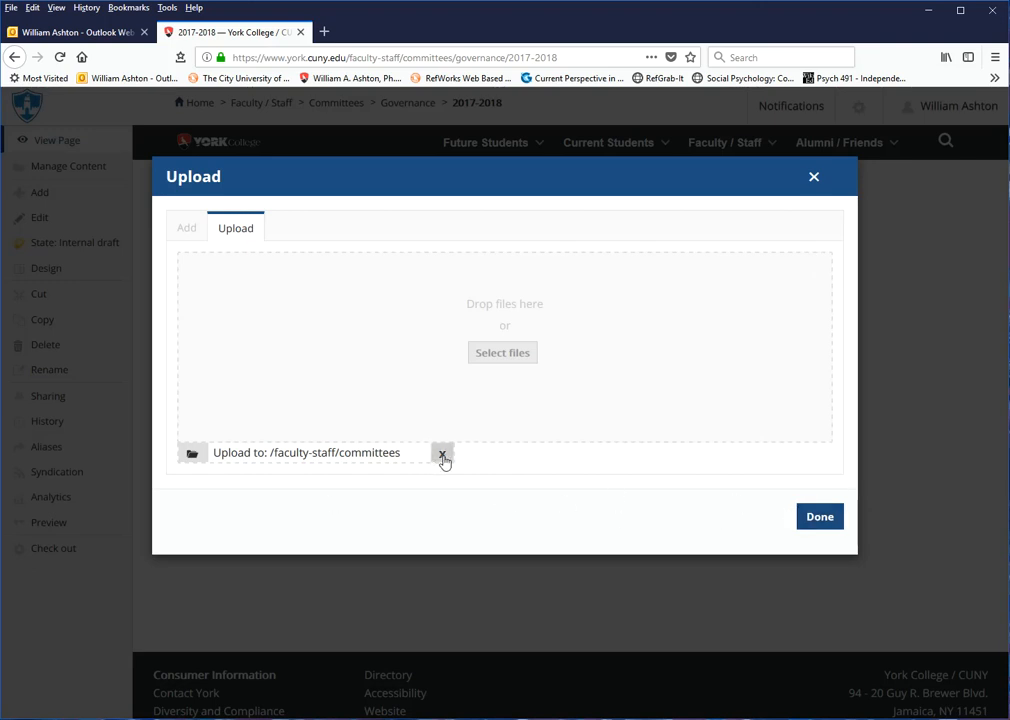
pyautogui.moveTo(527, 423)
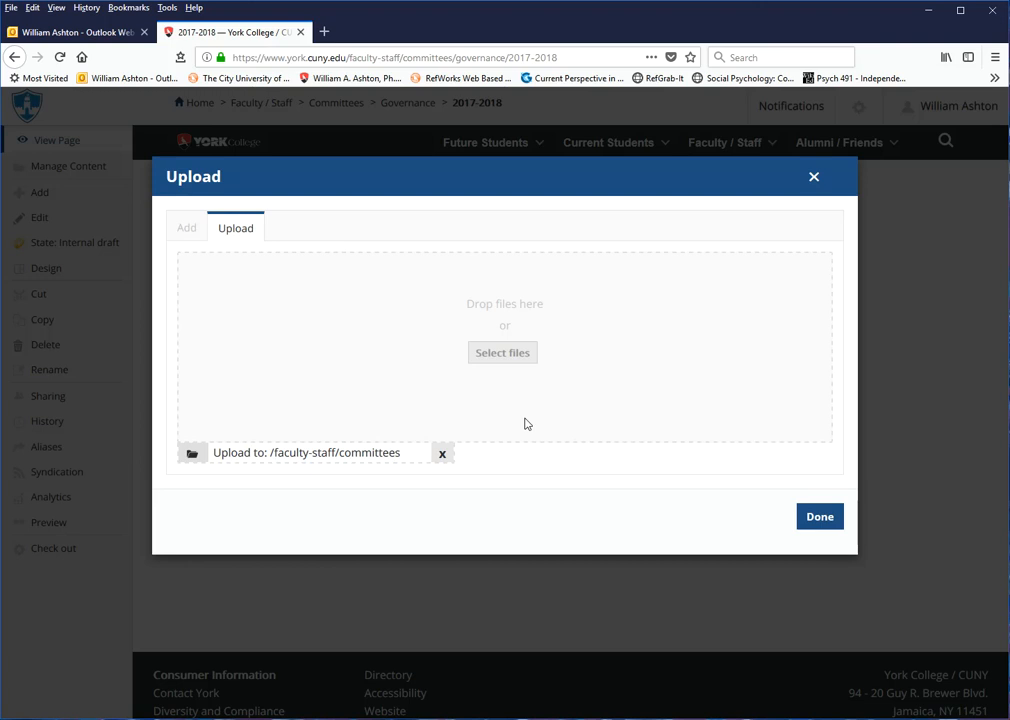
pyautogui.moveTo(458, 463)
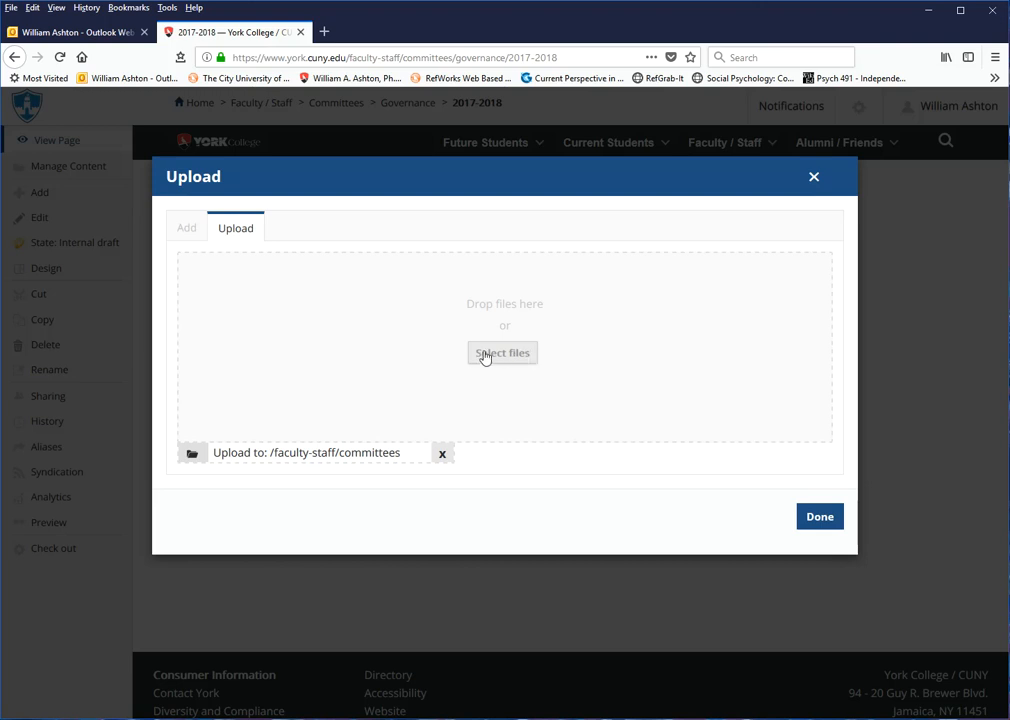
# Step: Queue charter petition 12-12-18.pdf from SENATE > Caucus Chair fall 2017 for upload
pyautogui.click(502, 352)
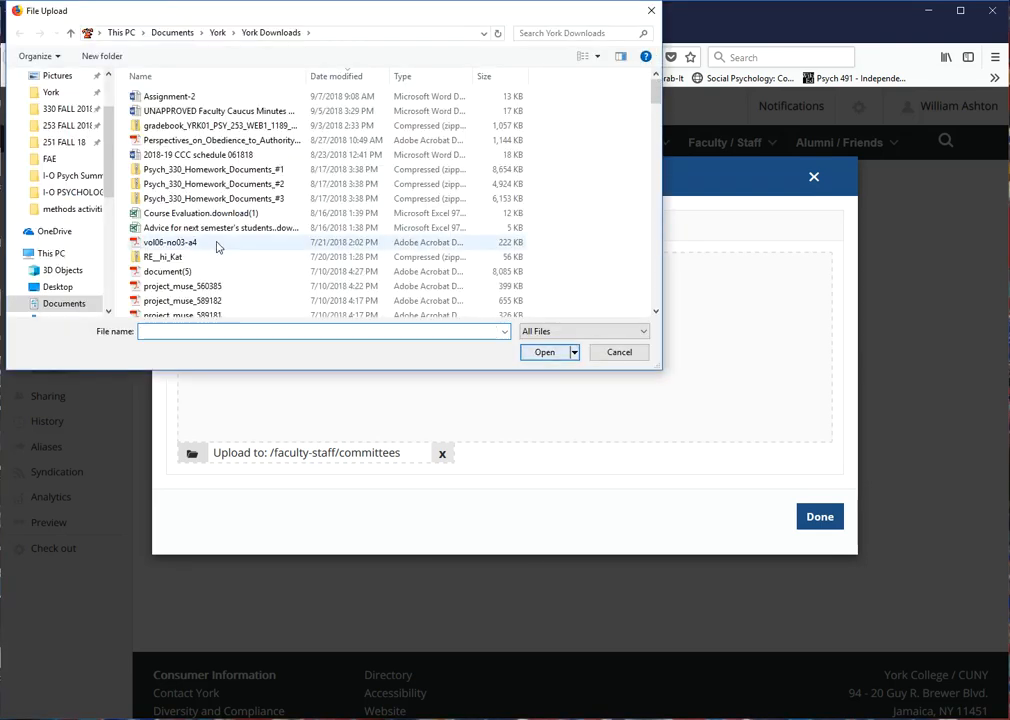
pyautogui.click(217, 33)
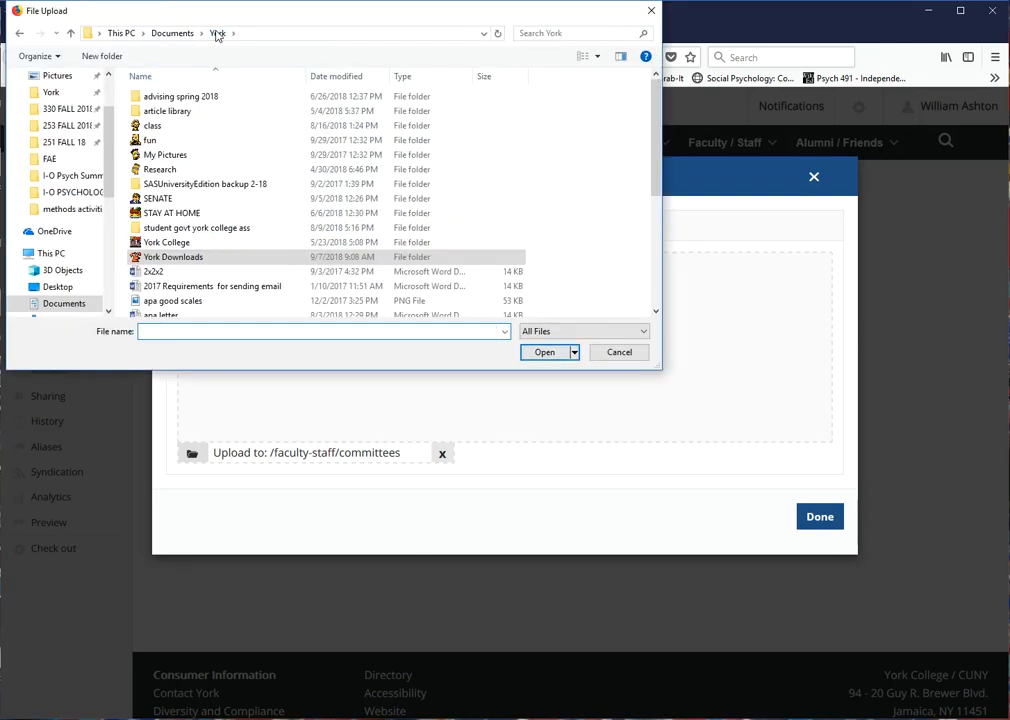
pyautogui.click(160, 198)
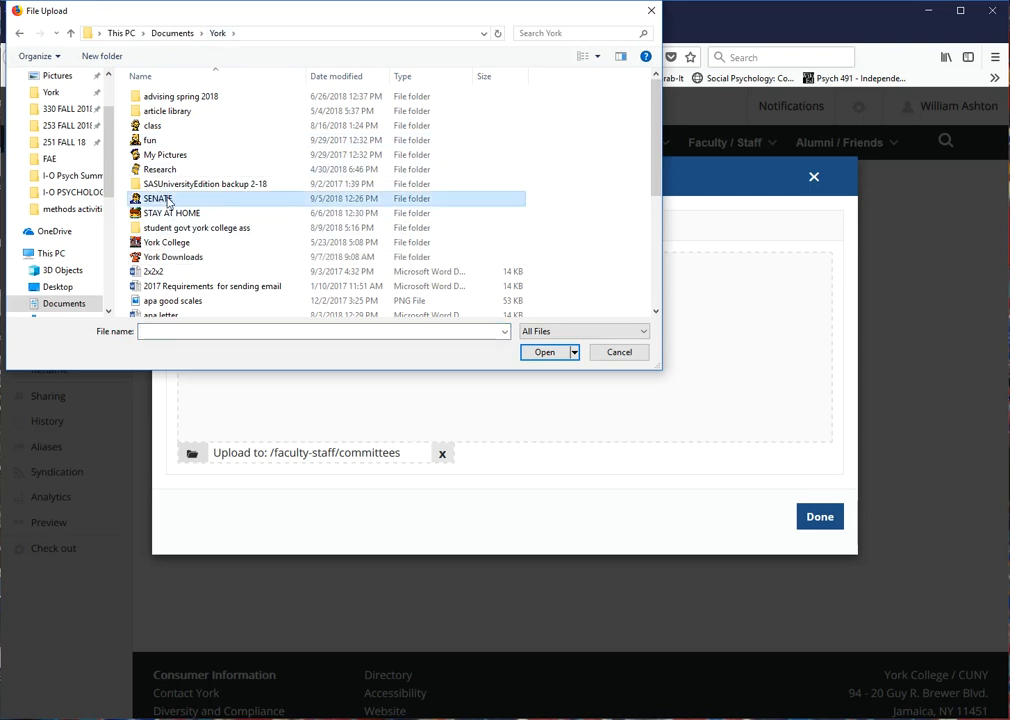
pyautogui.doubleClick(157, 198)
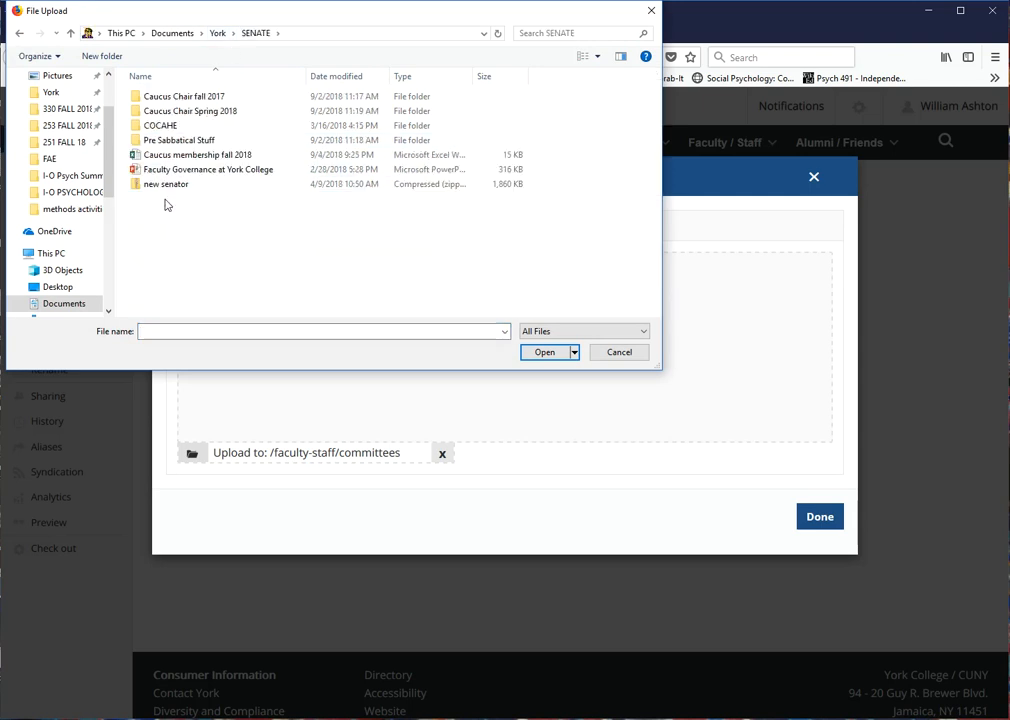
pyautogui.click(183, 96)
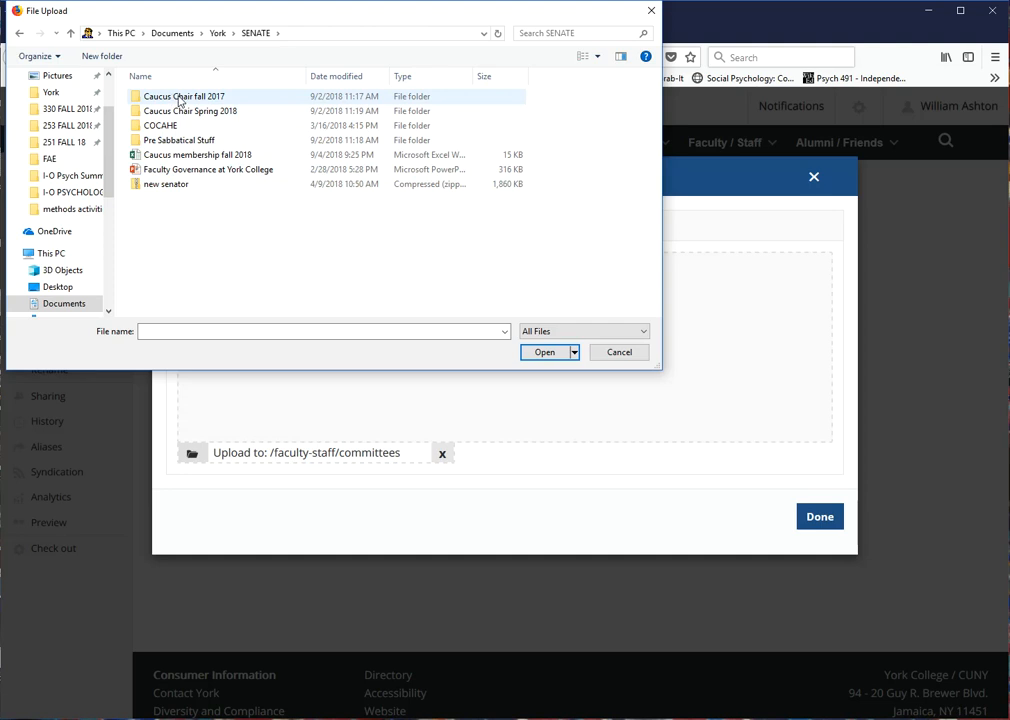
pyautogui.doubleClick(183, 96)
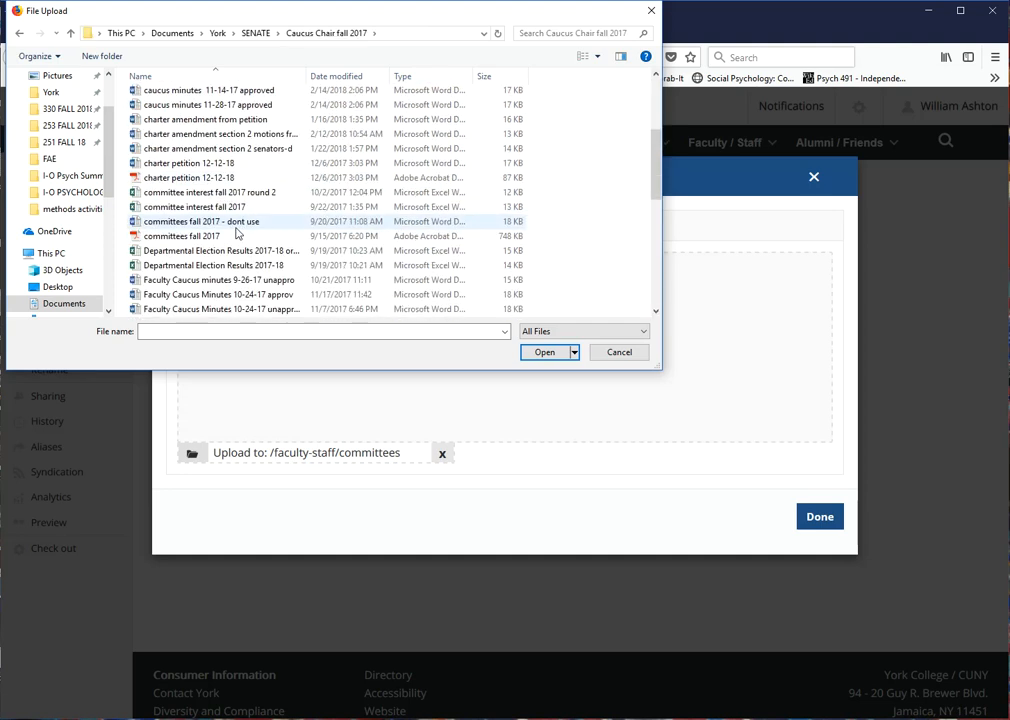
pyautogui.scroll(3)
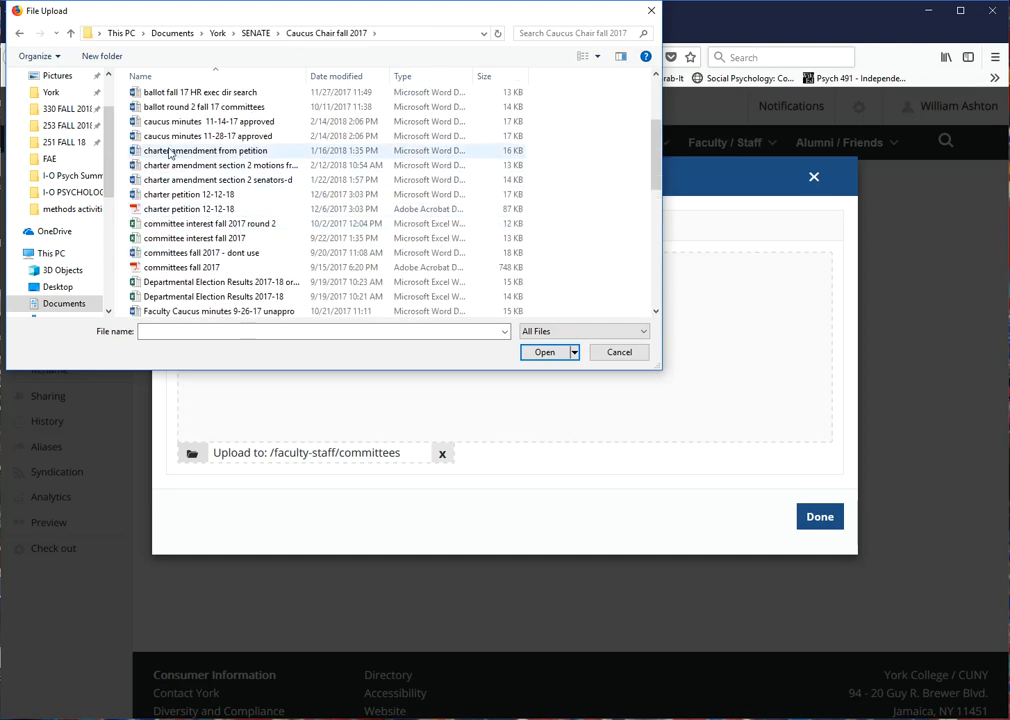
pyautogui.scroll(3)
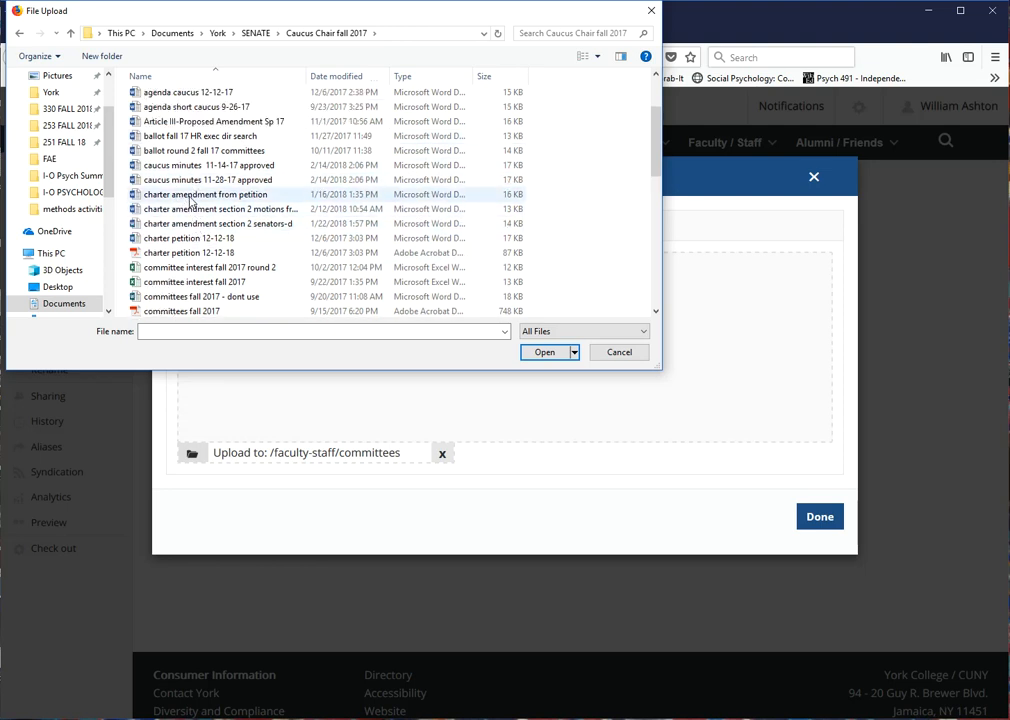
pyautogui.click(218, 223)
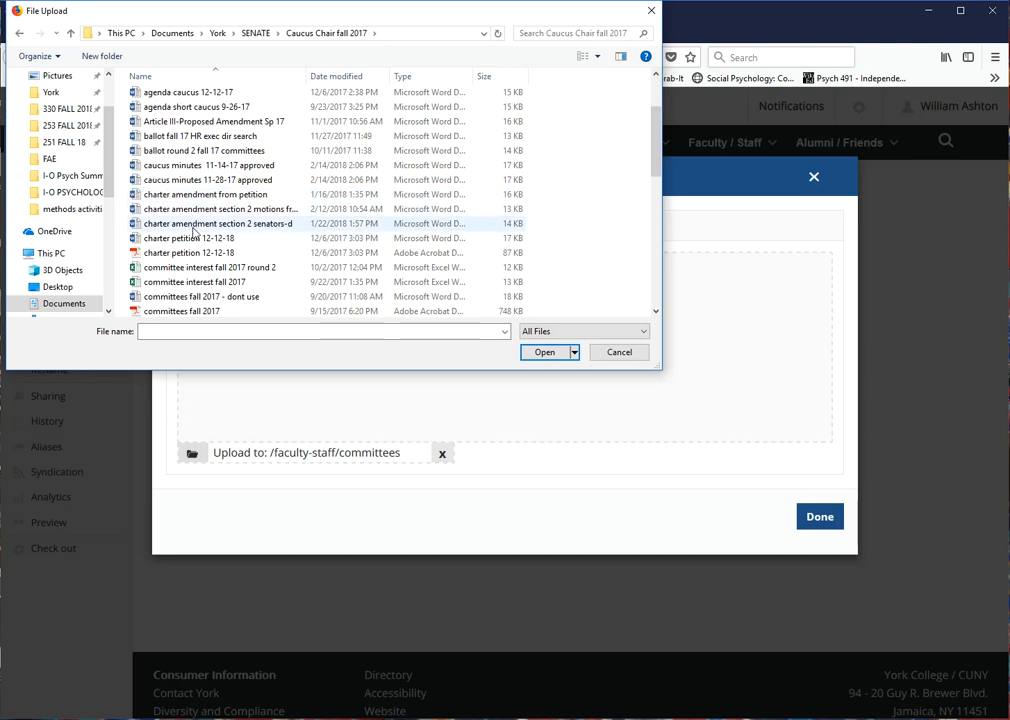
pyautogui.moveTo(188, 238)
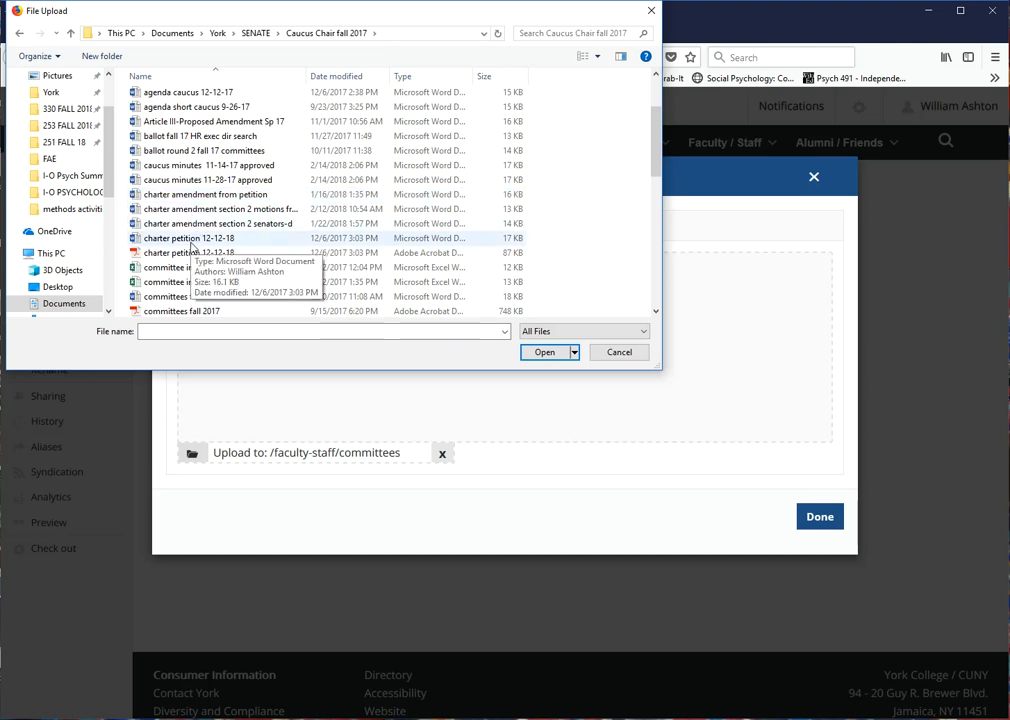
pyautogui.click(544, 352)
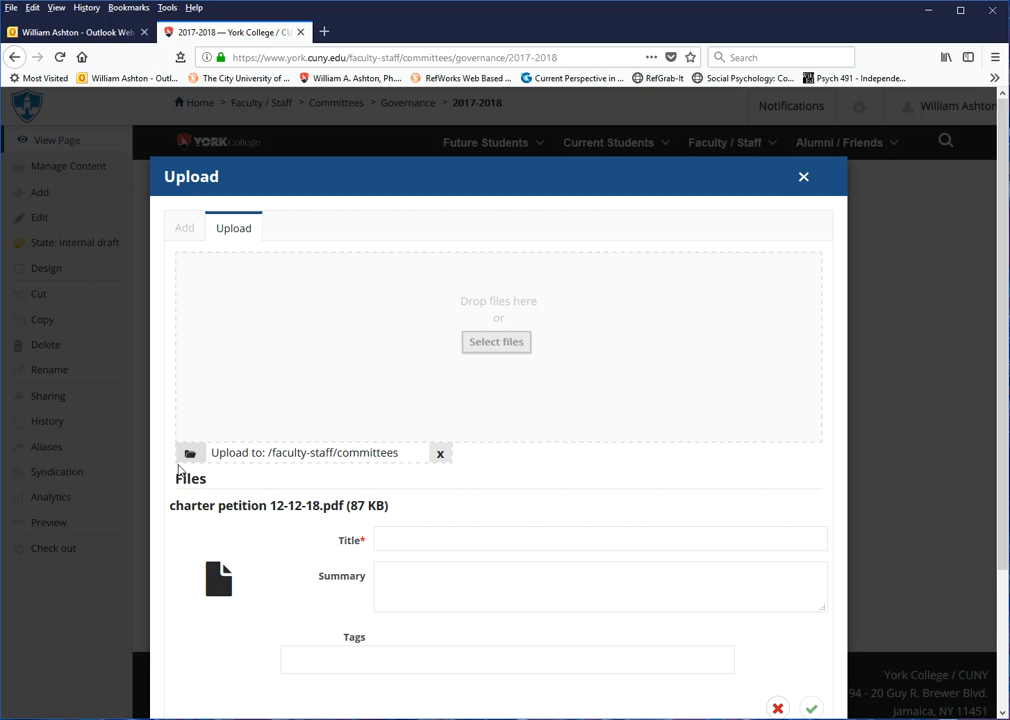
# Step: Title the queued PDF 'charter petition 12-12-18', upload it, and close the upload window
pyautogui.scroll(-3)
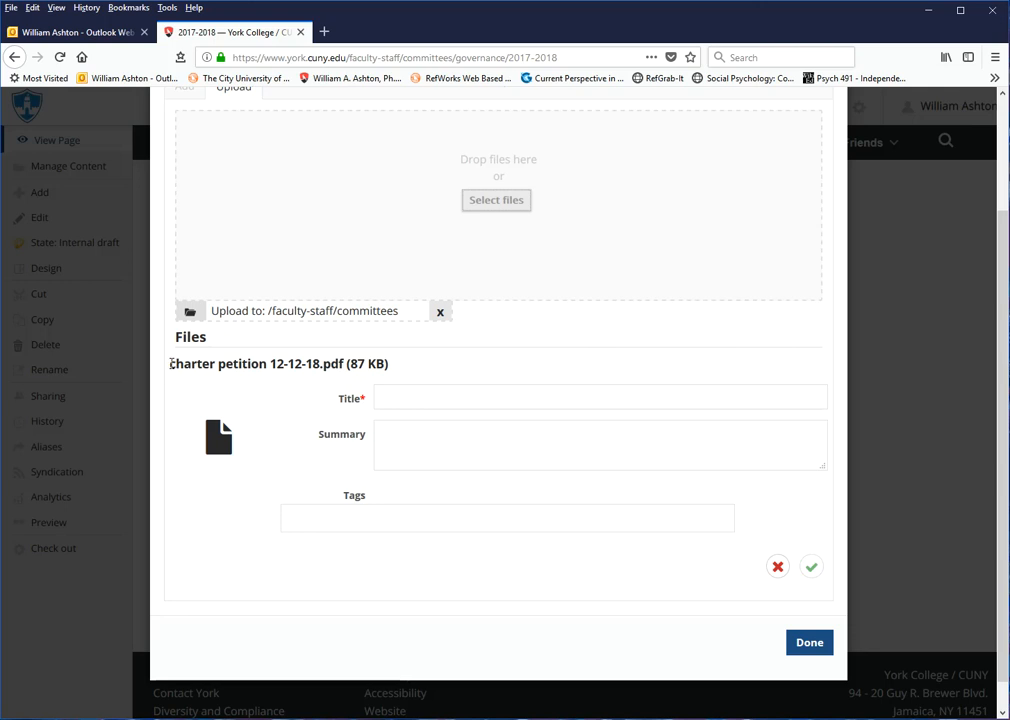
pyautogui.doubleClick(245, 363)
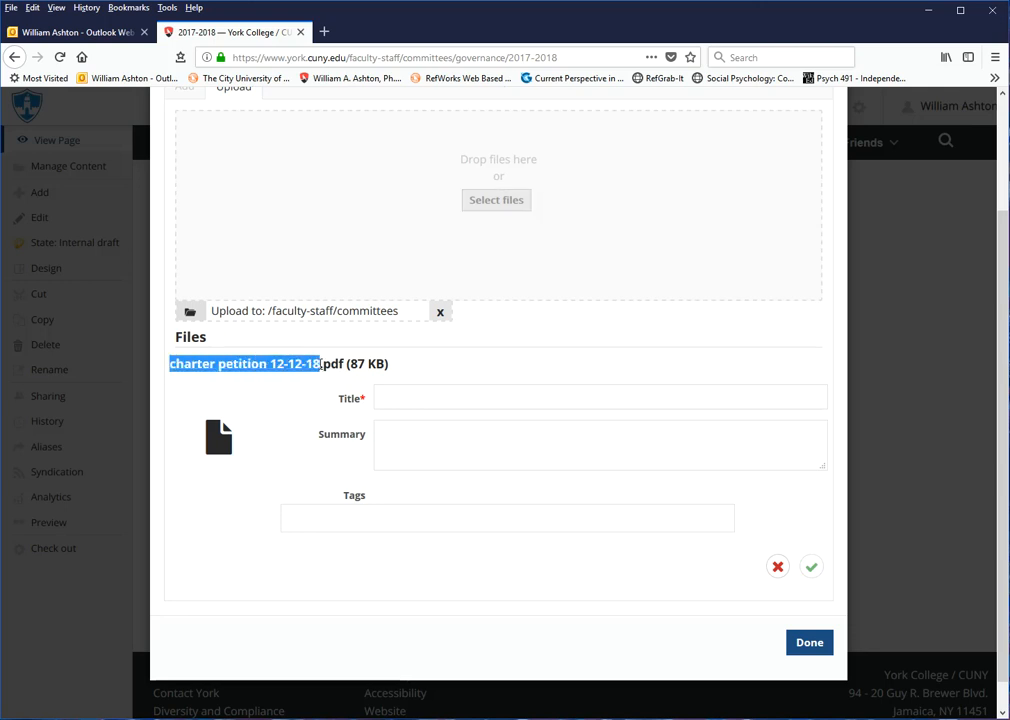
pyautogui.click(598, 444)
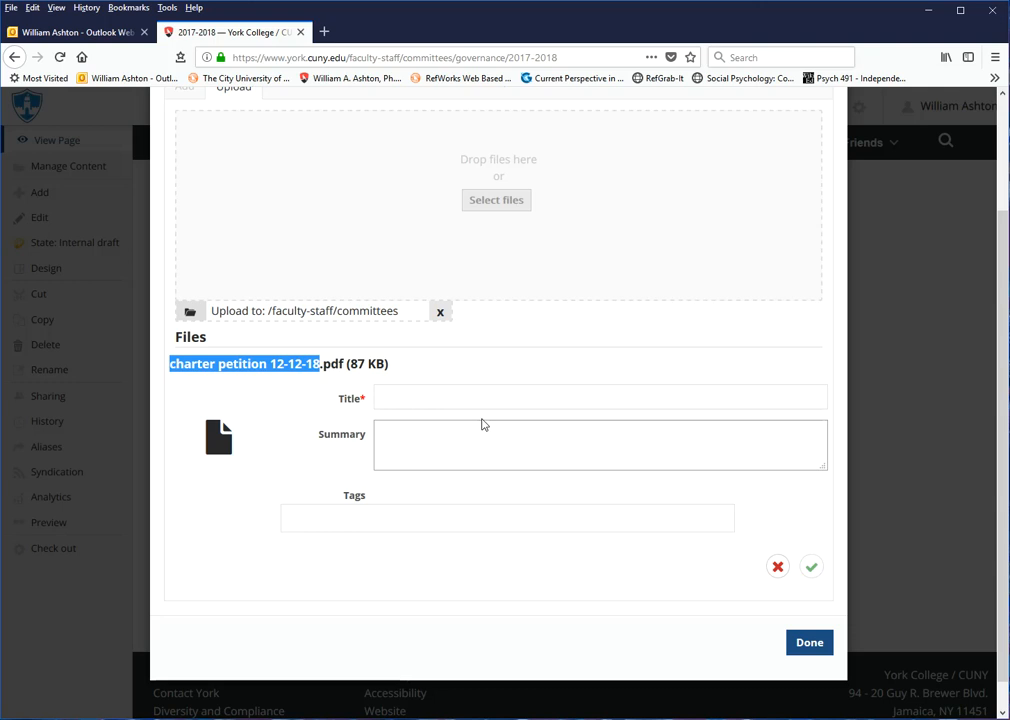
pyautogui.click(599, 397)
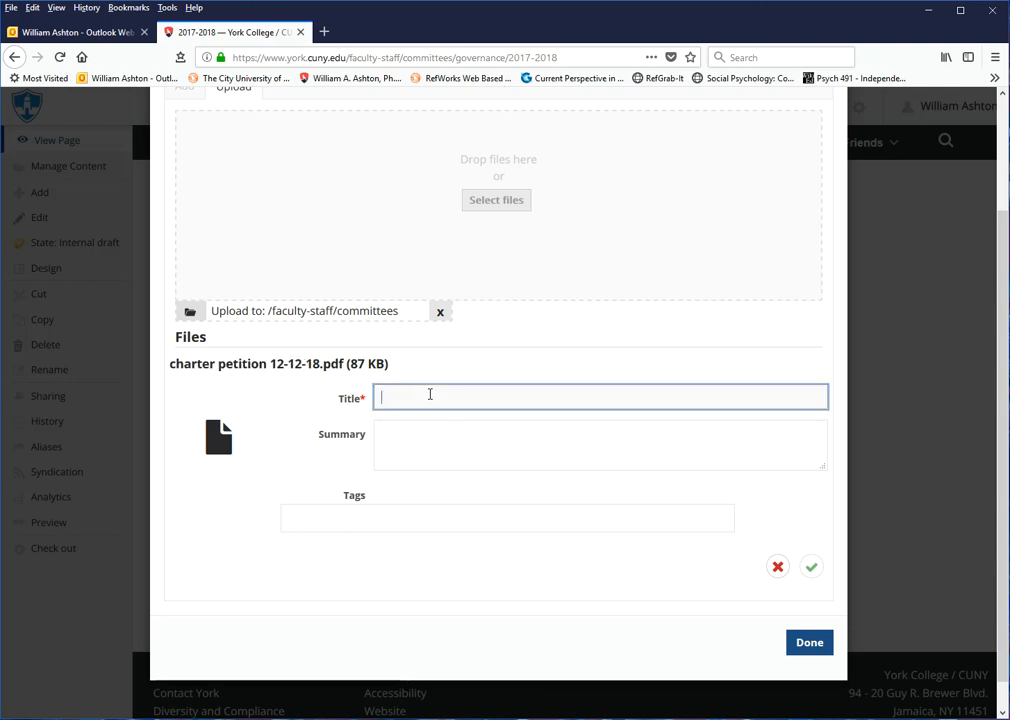
pyautogui.write('charter petition 12-12-18')
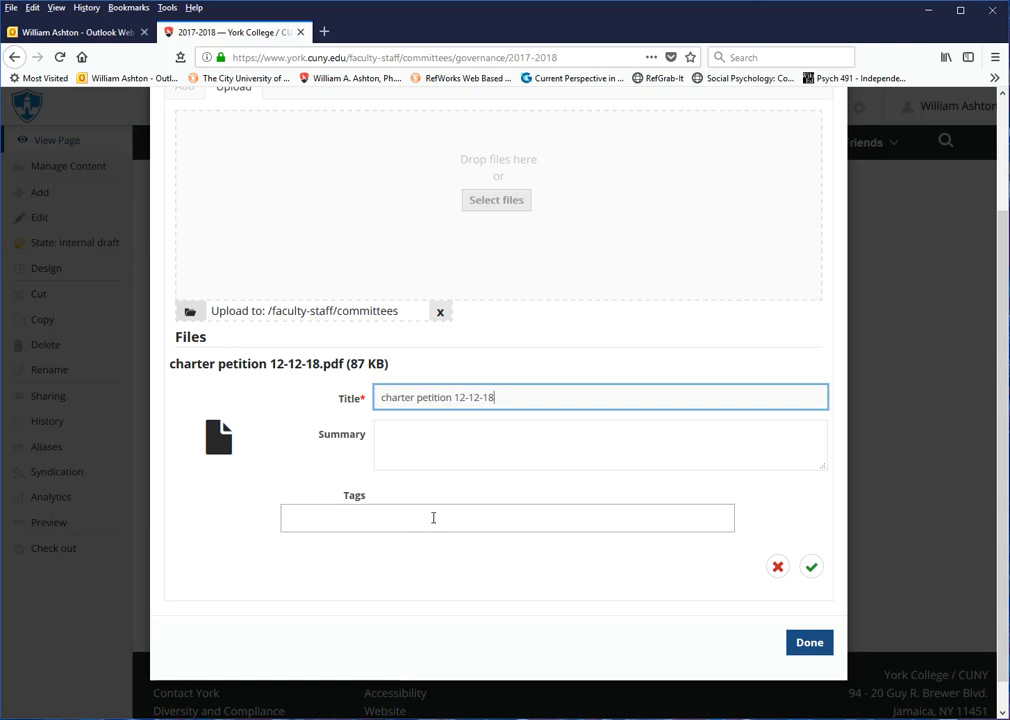
pyautogui.moveTo(432, 497)
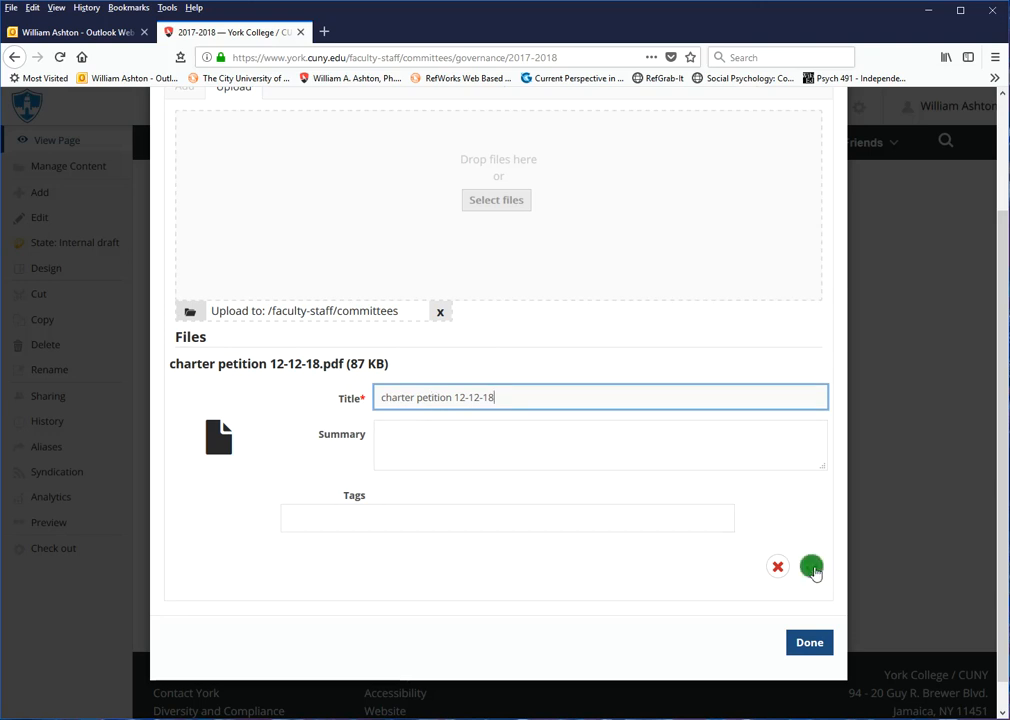
pyautogui.click(812, 567)
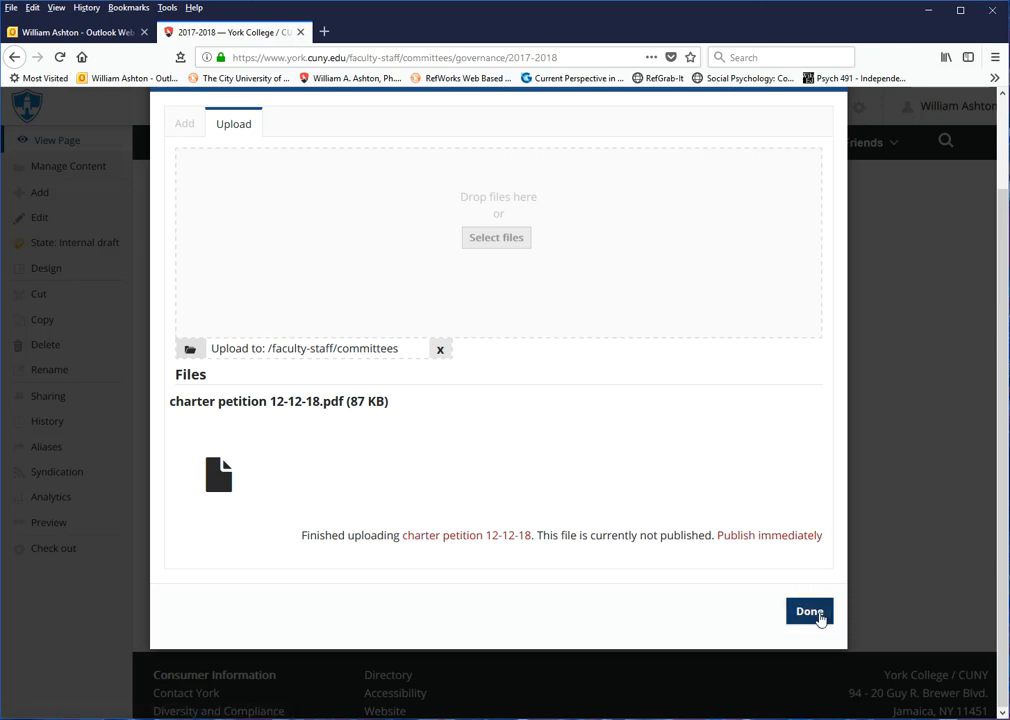
pyautogui.click(809, 611)
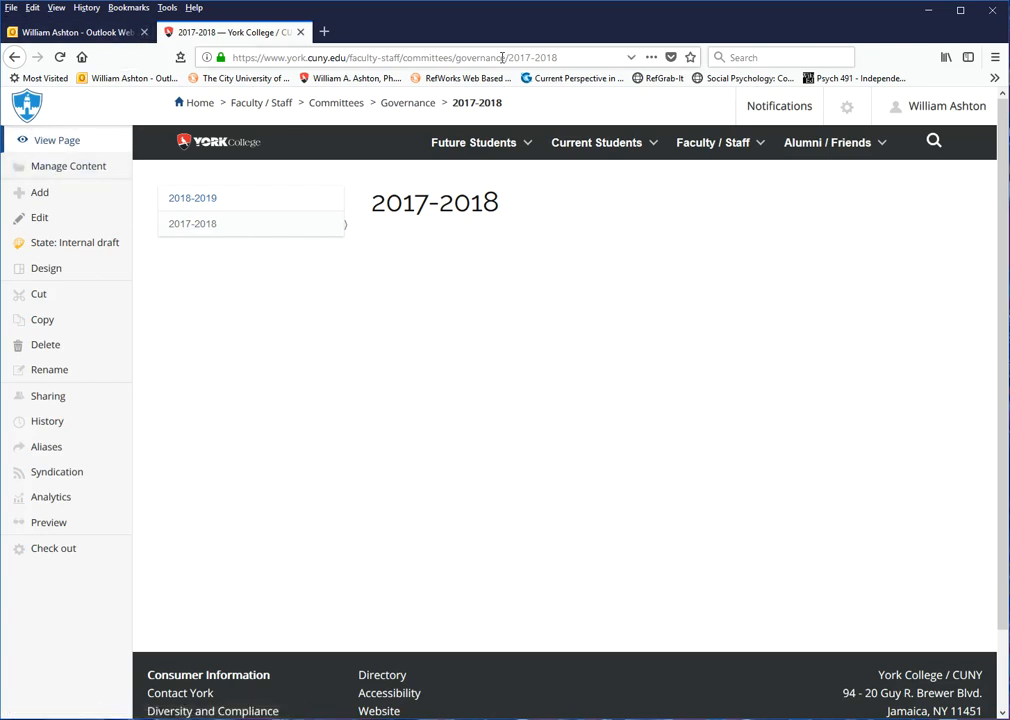
# Step: Reload the 2017-2018 page so charter petition 12-12-18 appears in the listing
pyautogui.click(60, 57)
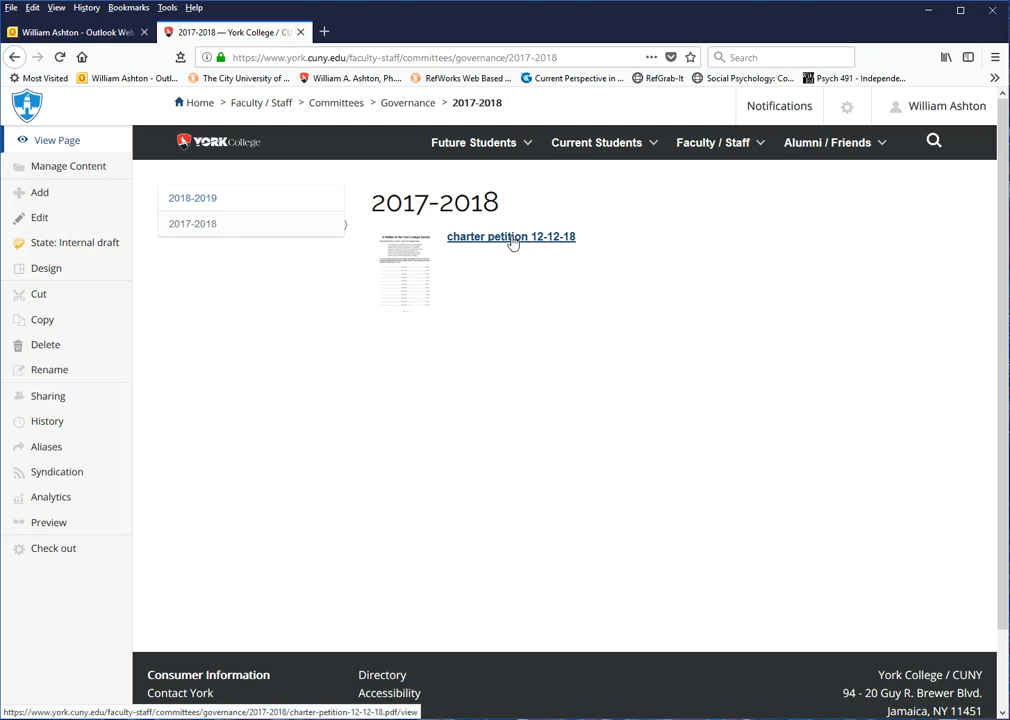
pyautogui.moveTo(471, 260)
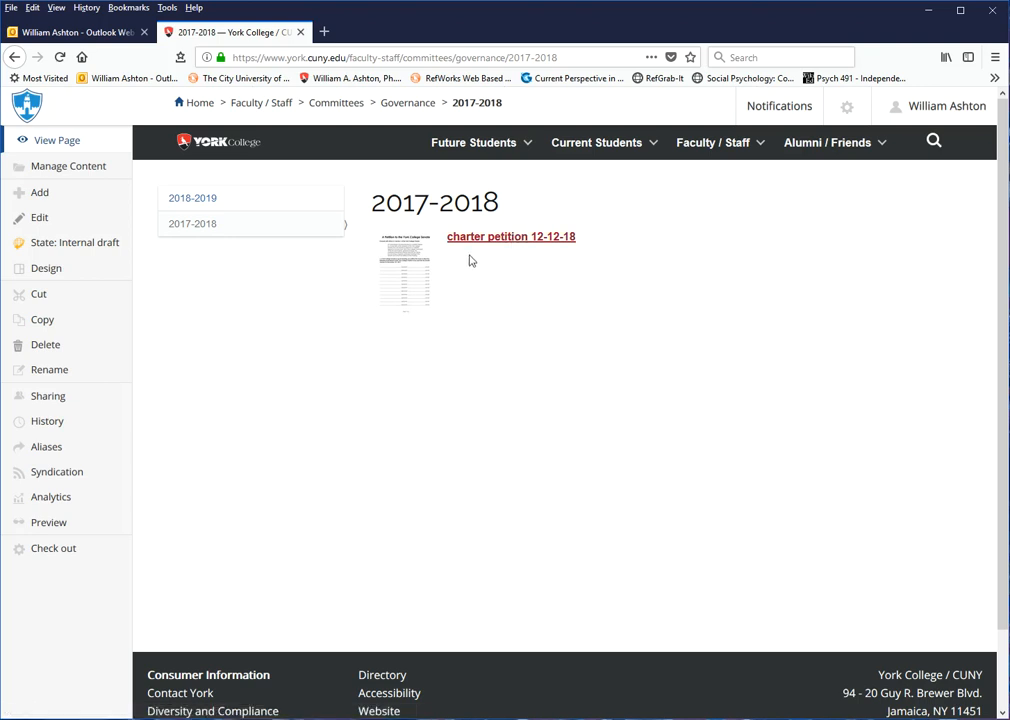
pyautogui.moveTo(507, 241)
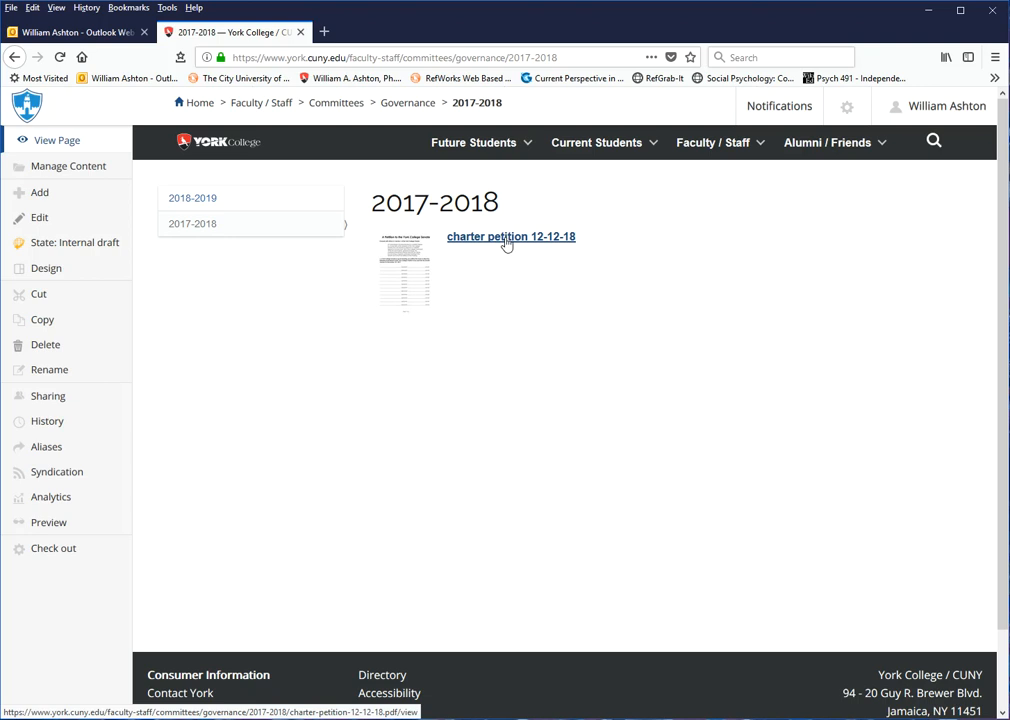
# Step: Open charter petition 12-12-18 and scroll through its four-page document preview
pyautogui.click(510, 236)
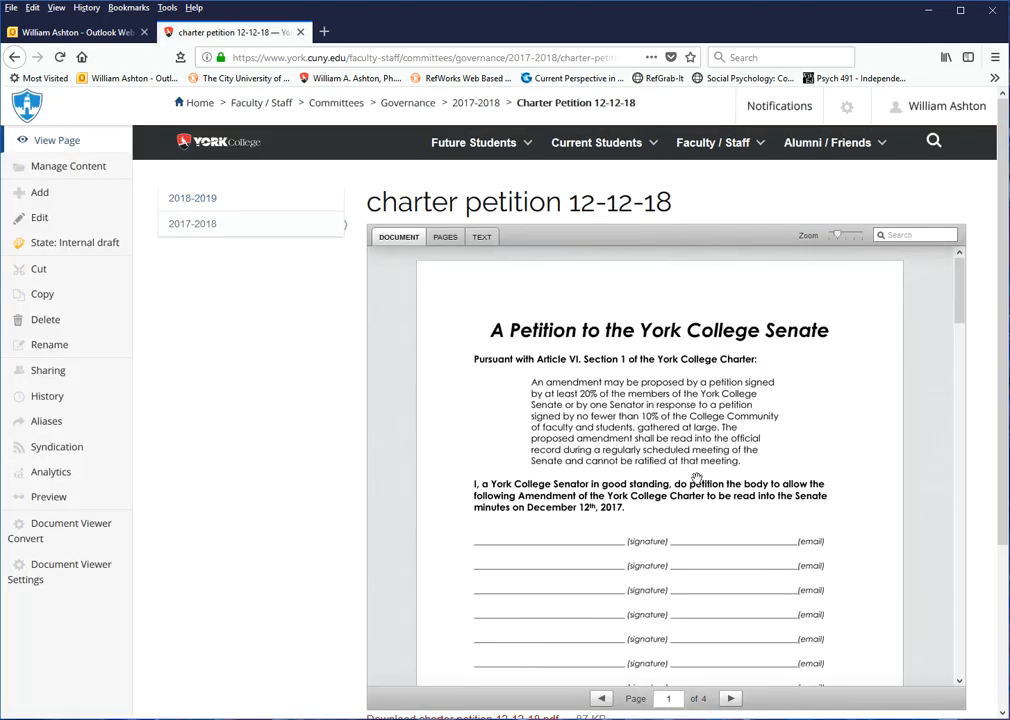
pyautogui.scroll(-3)
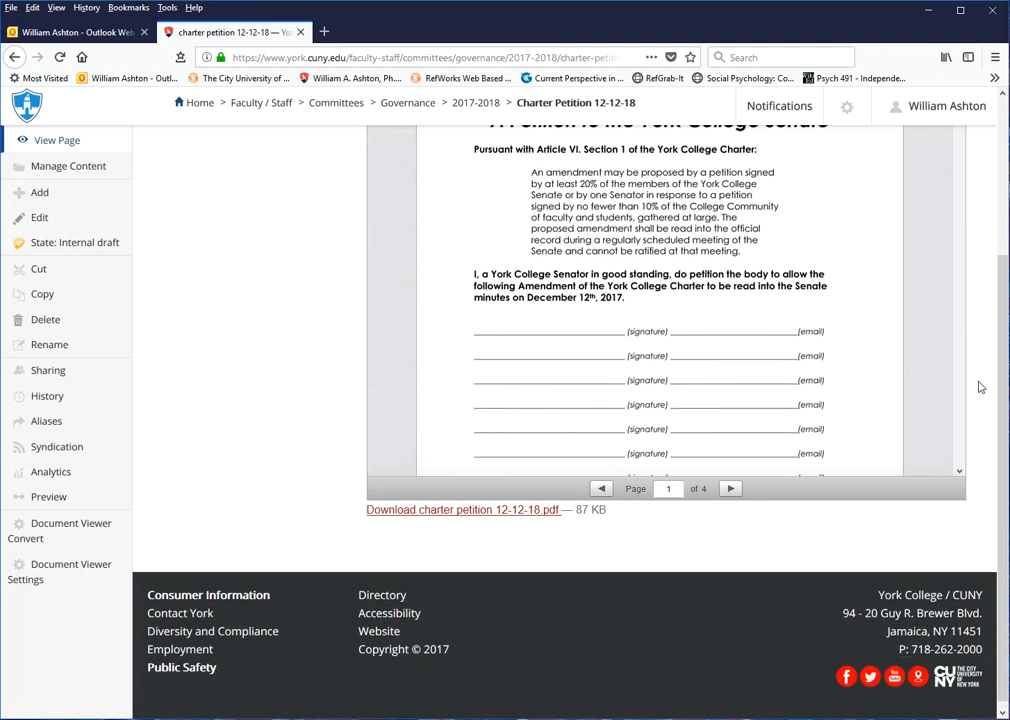
pyautogui.scroll(3)
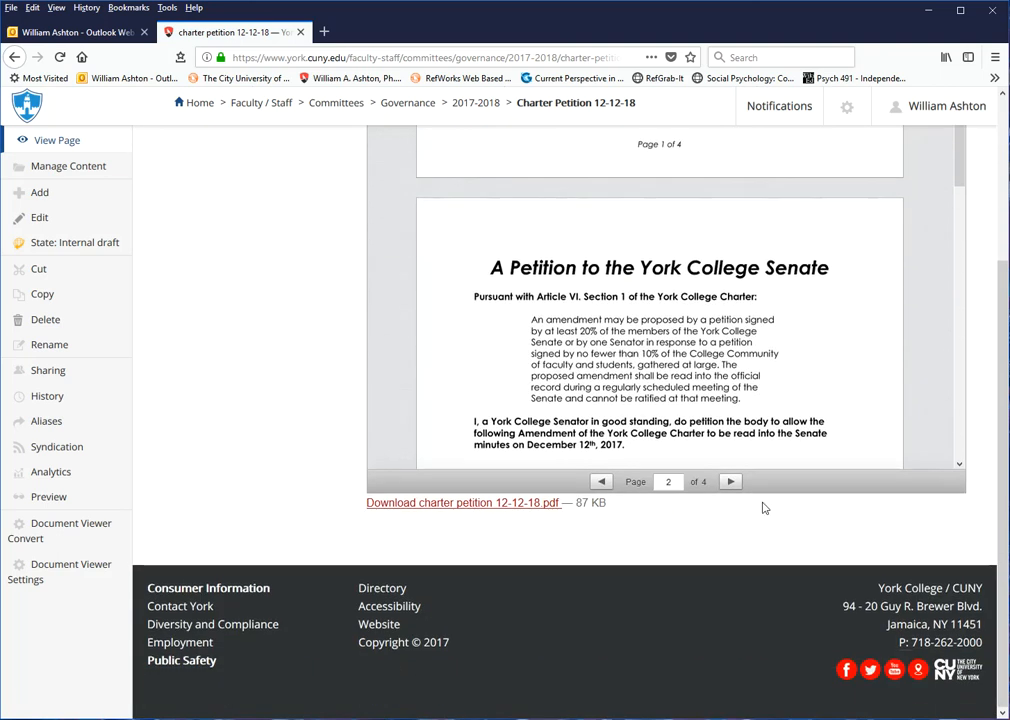
pyautogui.scroll(3)
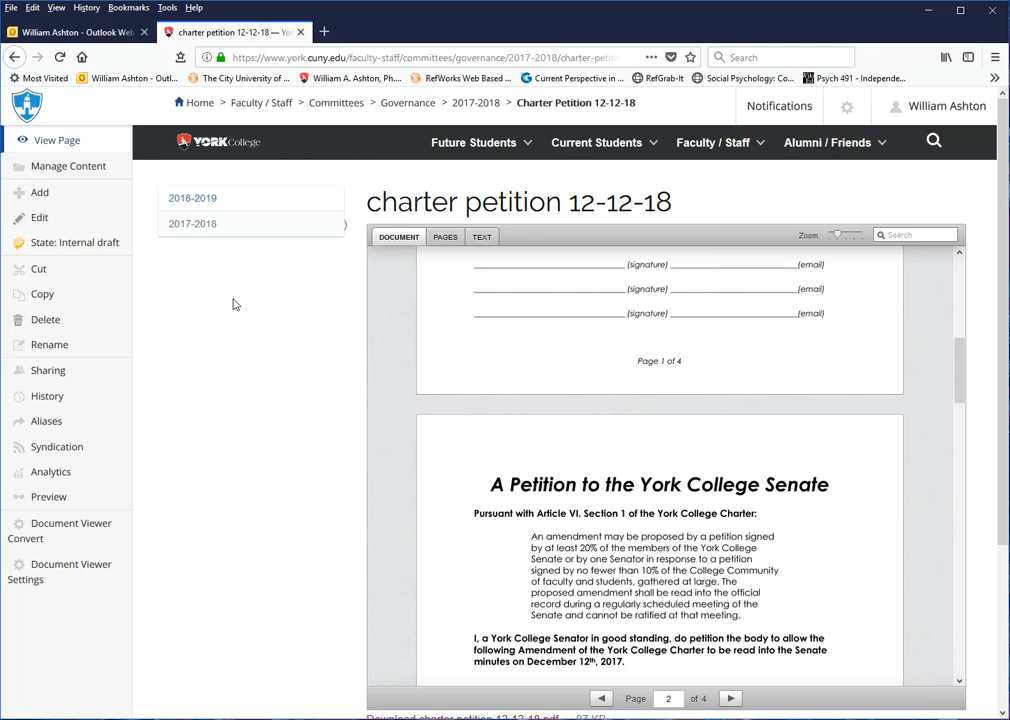
pyautogui.moveTo(267, 351)
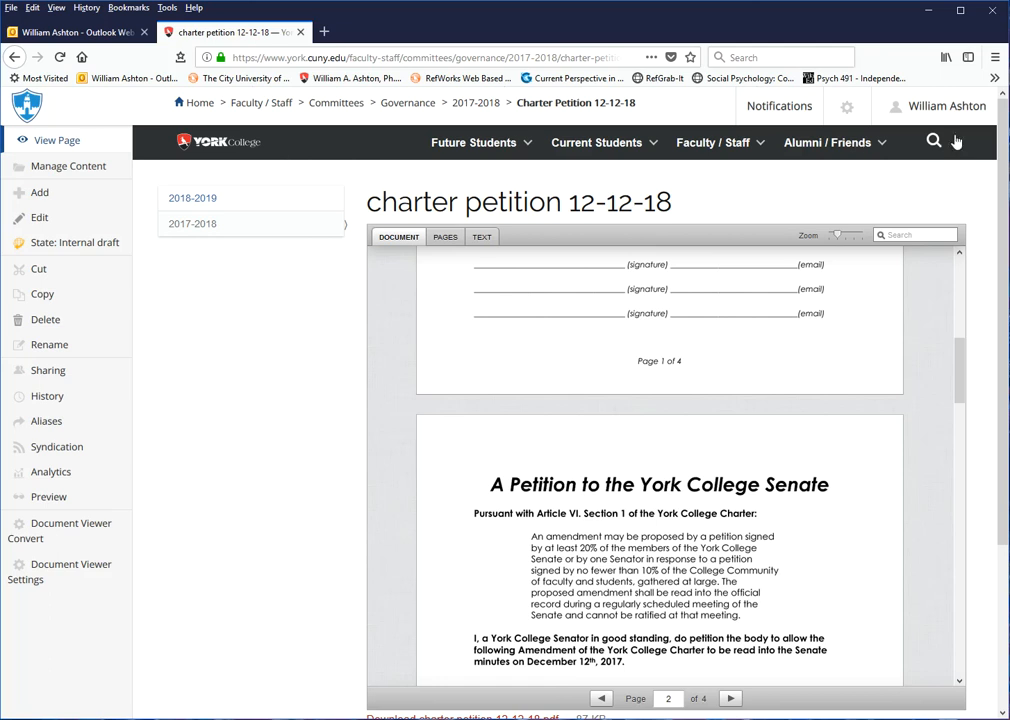
pyautogui.moveTo(240, 332)
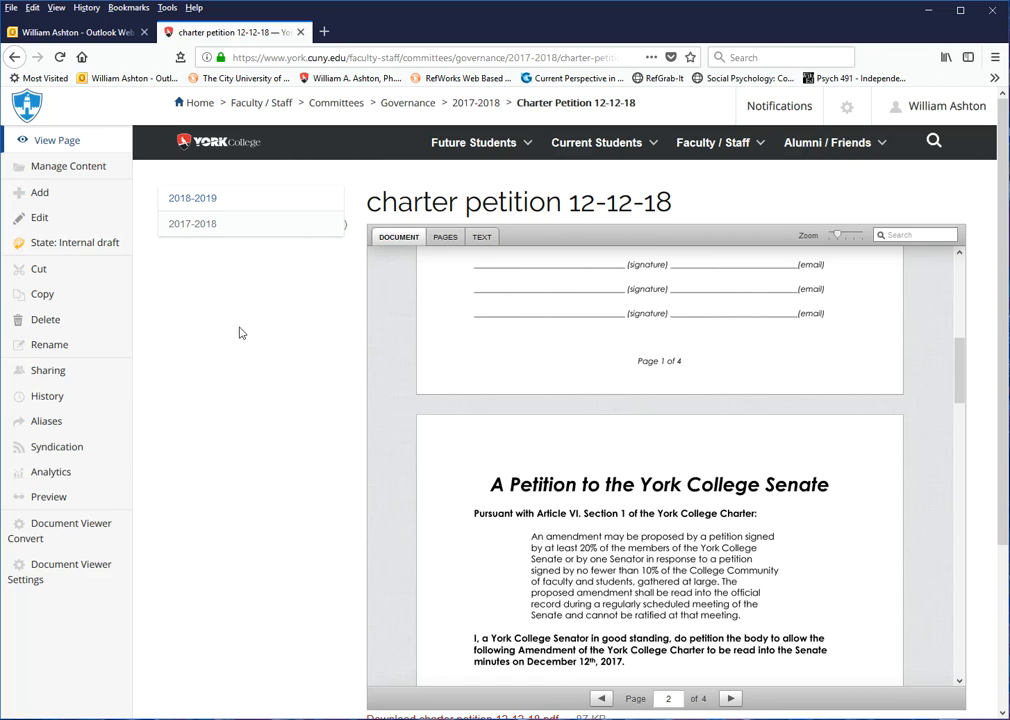